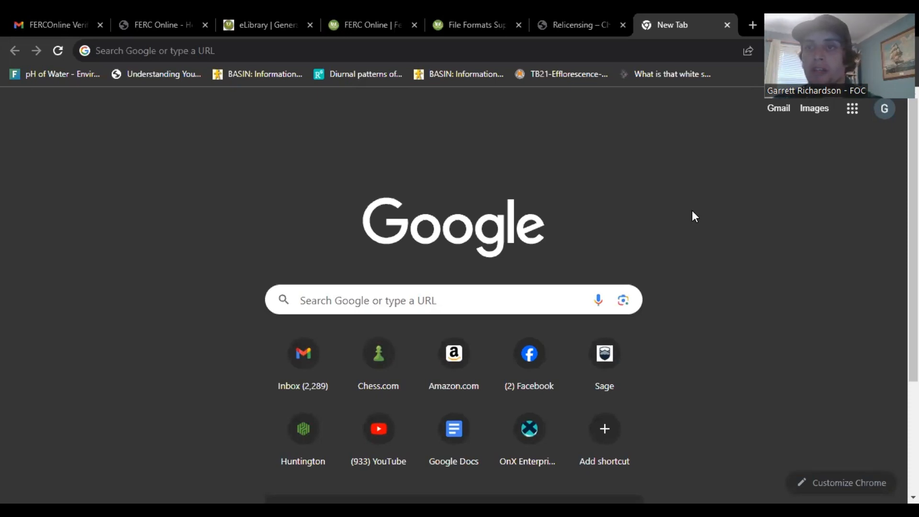
mouse_move(498, 160)
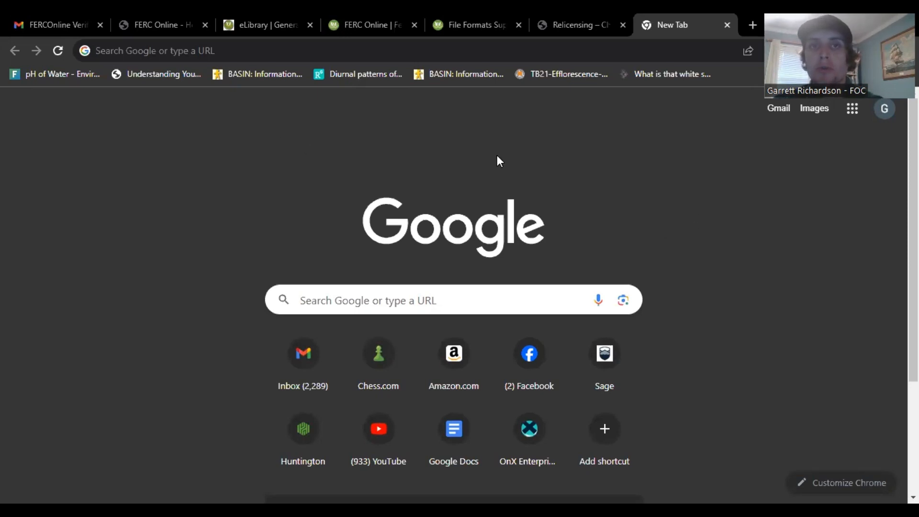
mouse_move(406, 135)
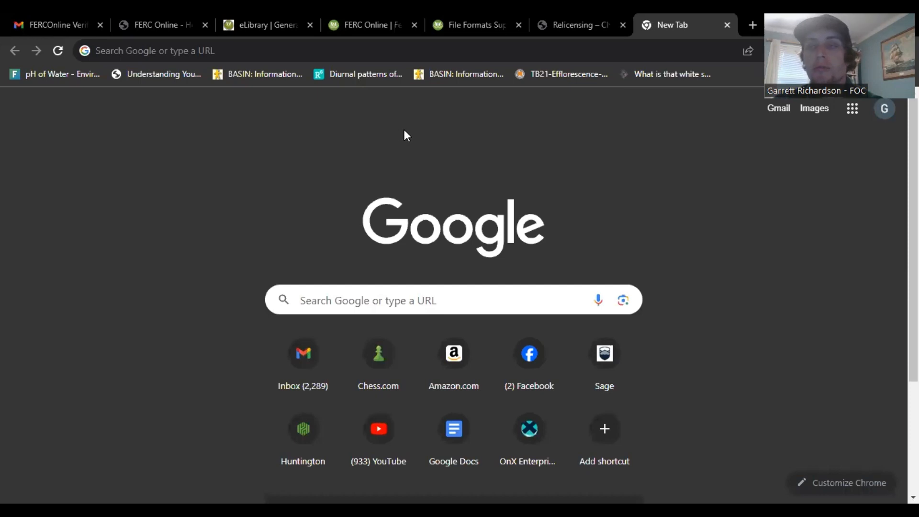
mouse_move(409, 112)
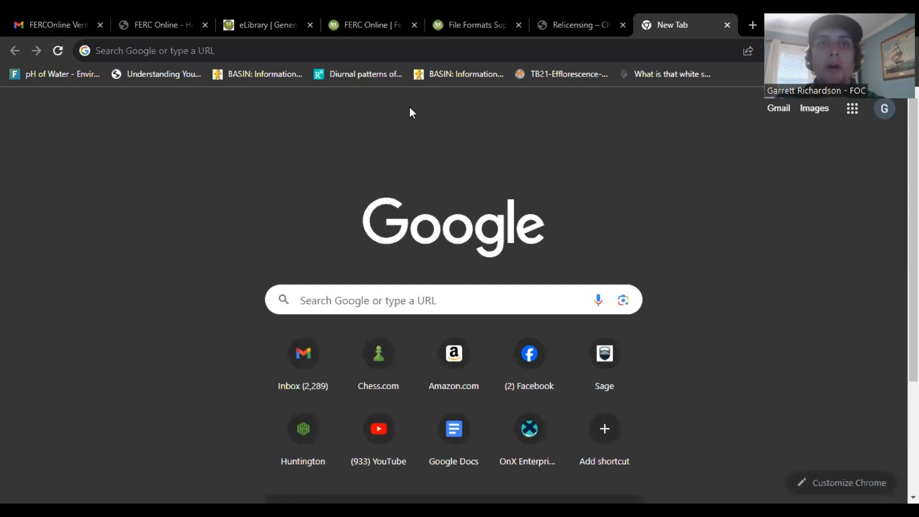
mouse_move(391, 147)
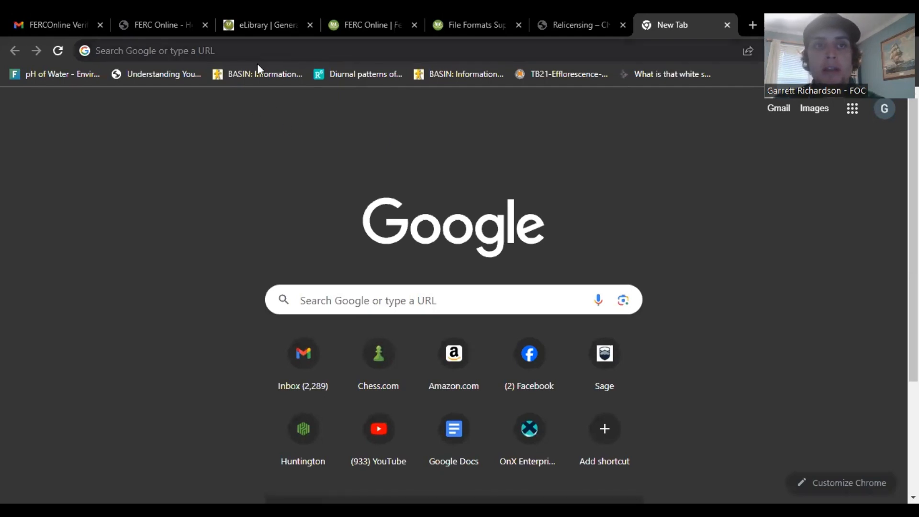
mouse_move(310, 116)
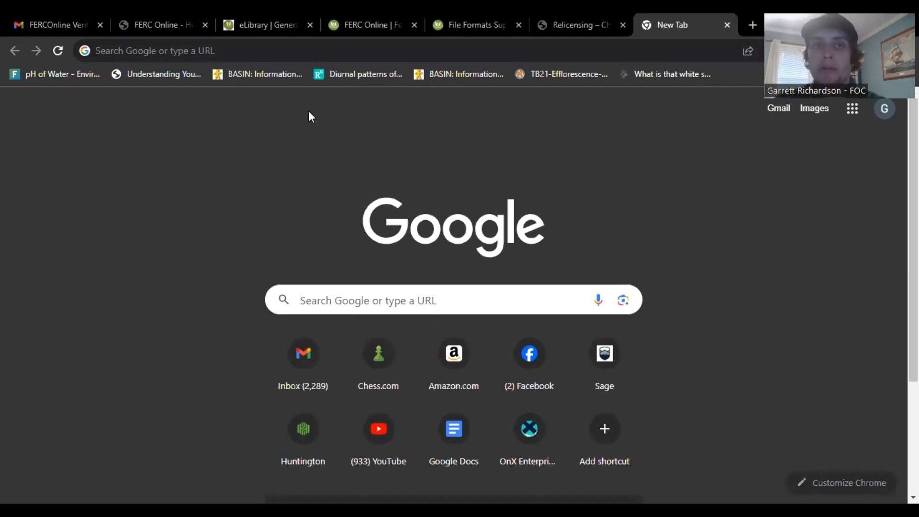
mouse_move(674, 181)
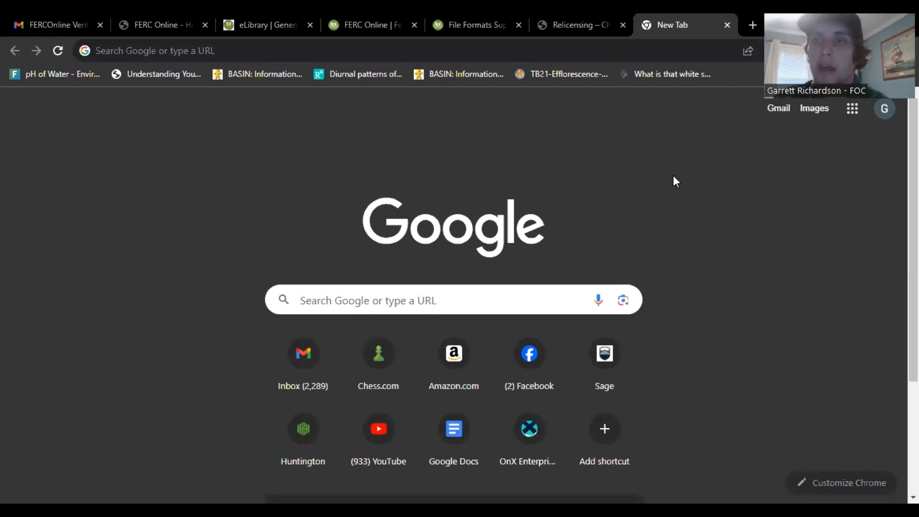
mouse_move(641, 169)
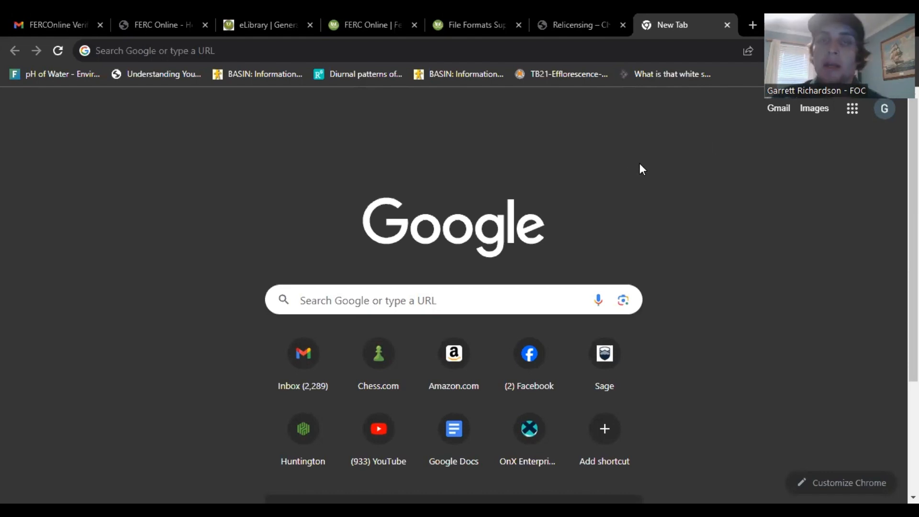
mouse_move(633, 165)
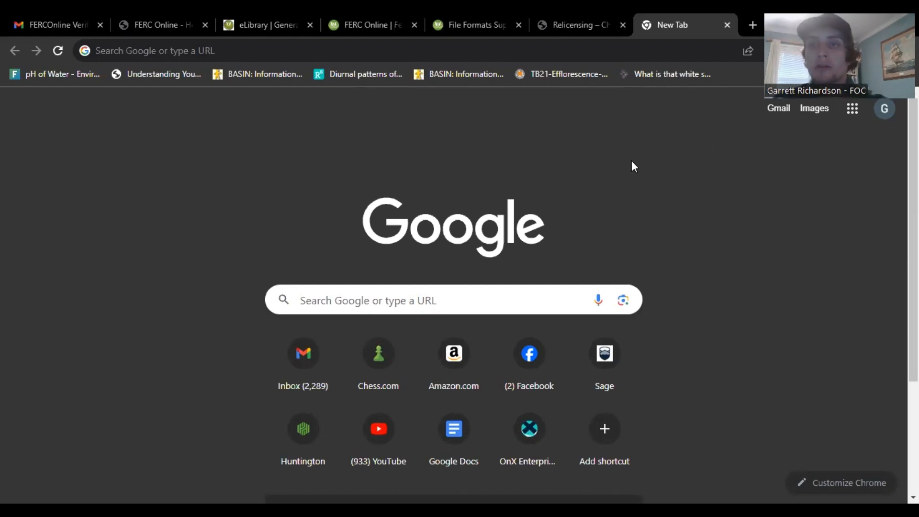
mouse_move(517, 198)
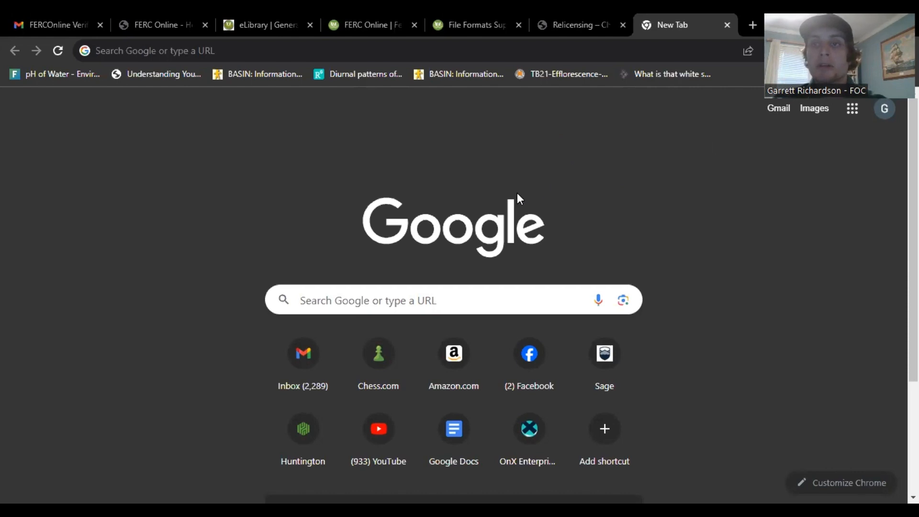
mouse_move(666, 148)
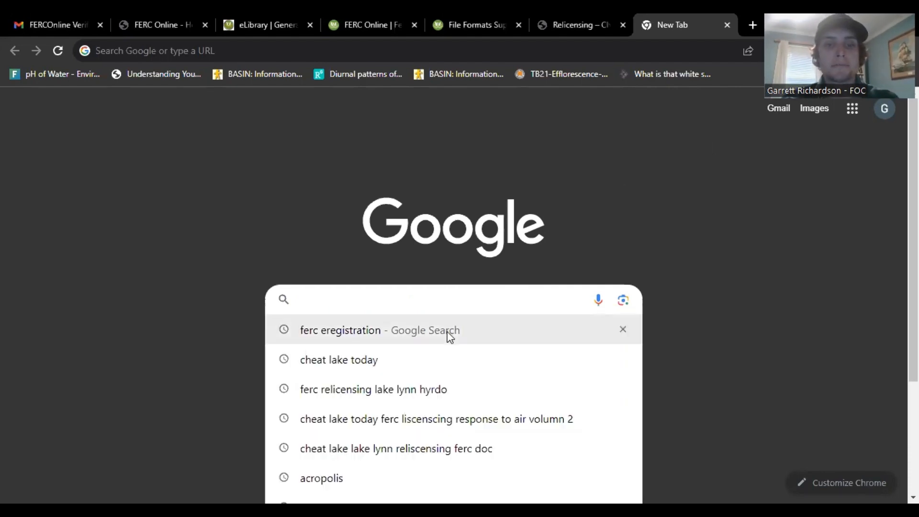
mouse_move(345, 337)
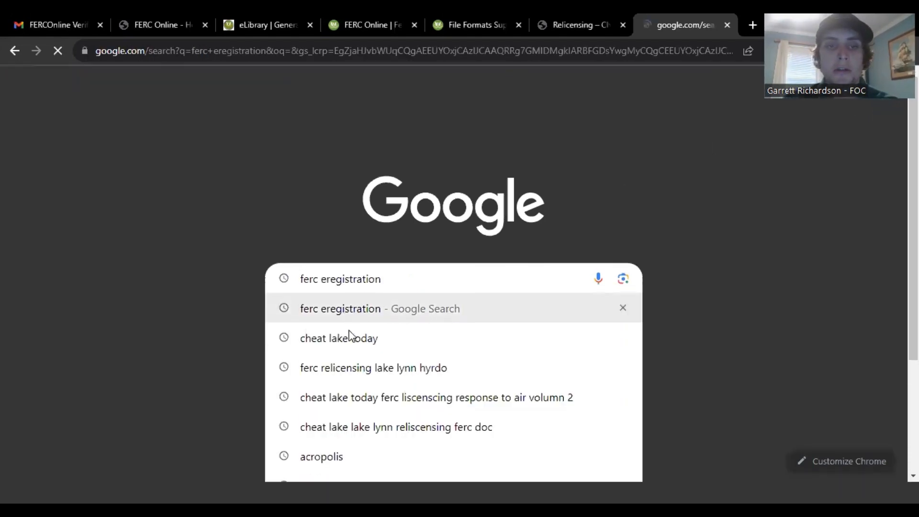
Run the Google search for 'ferc eregistration' from the history suggestion.
left_click(339, 308)
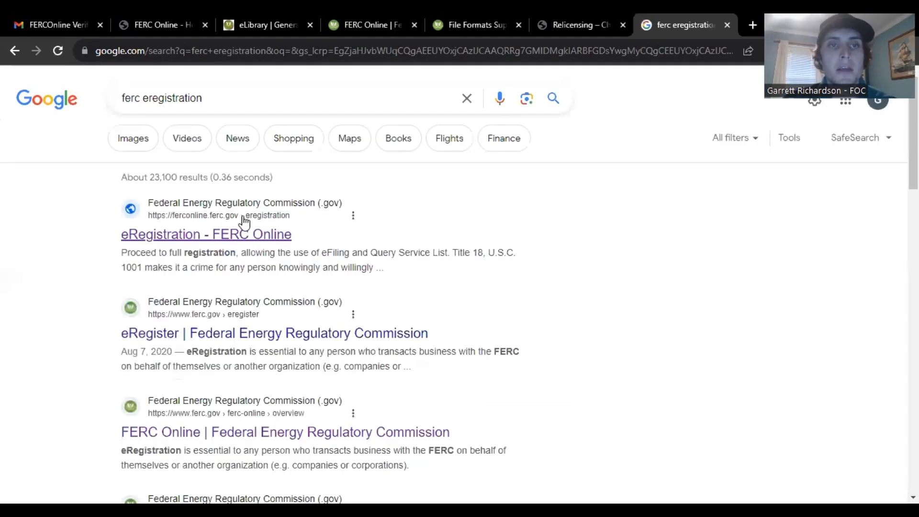
mouse_move(270, 208)
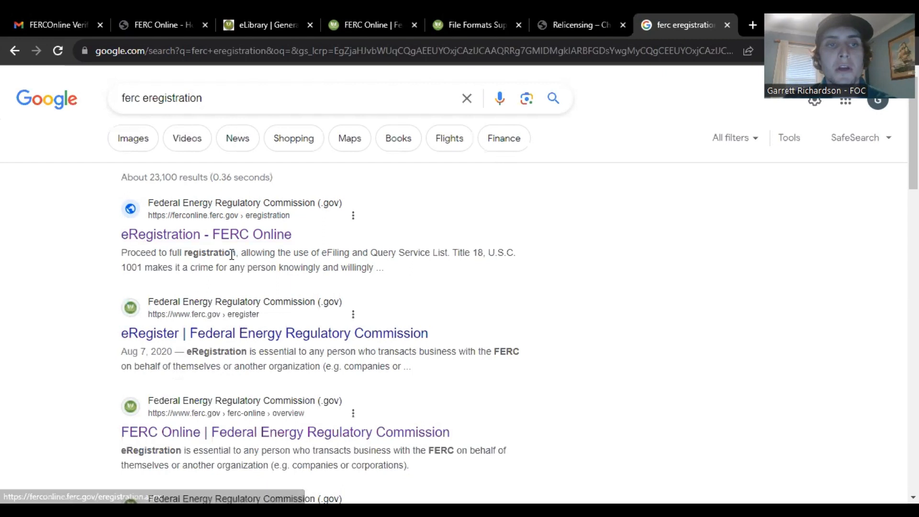
mouse_move(206, 234)
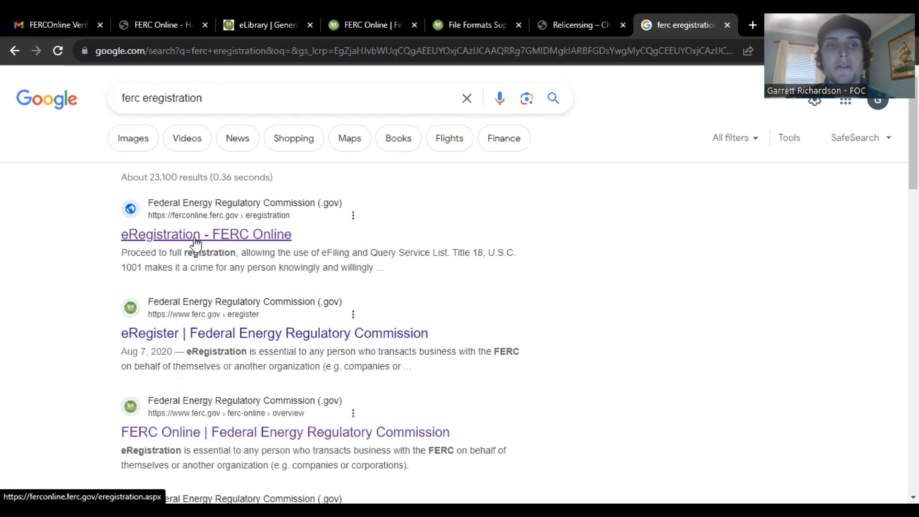
On the eRegistration form enter middle initial R and continue past the name and email details.
left_click(206, 233)
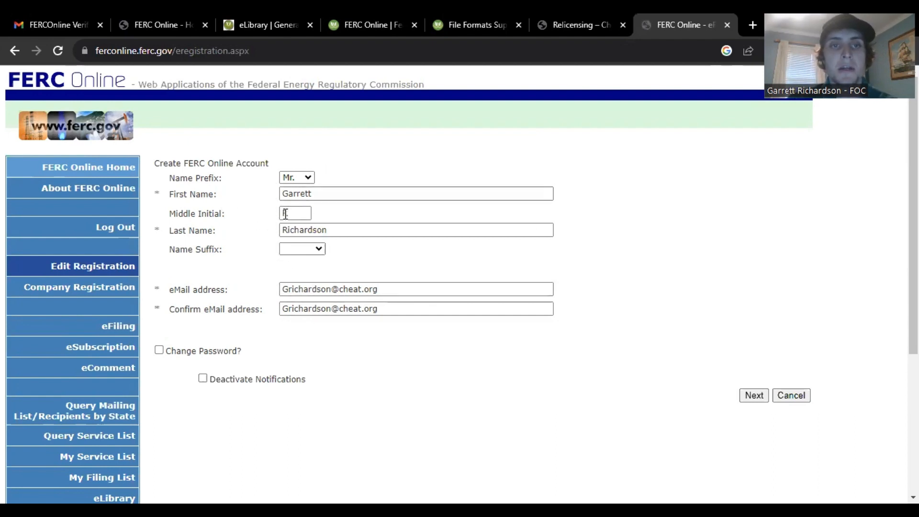
type("R")
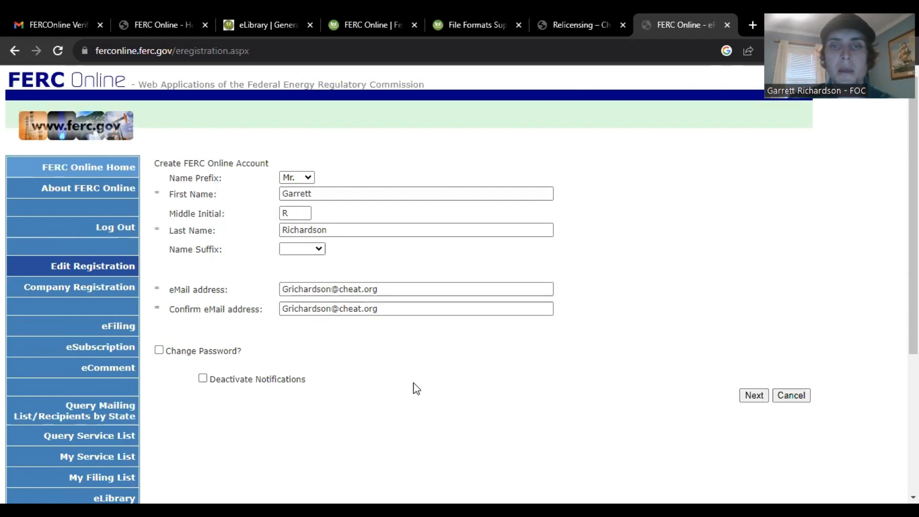
scroll("down", 3)
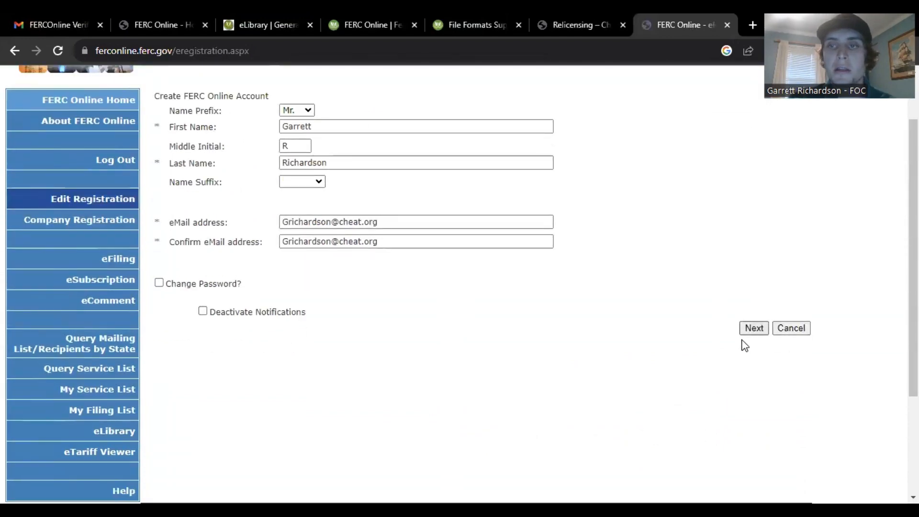
left_click(753, 327)
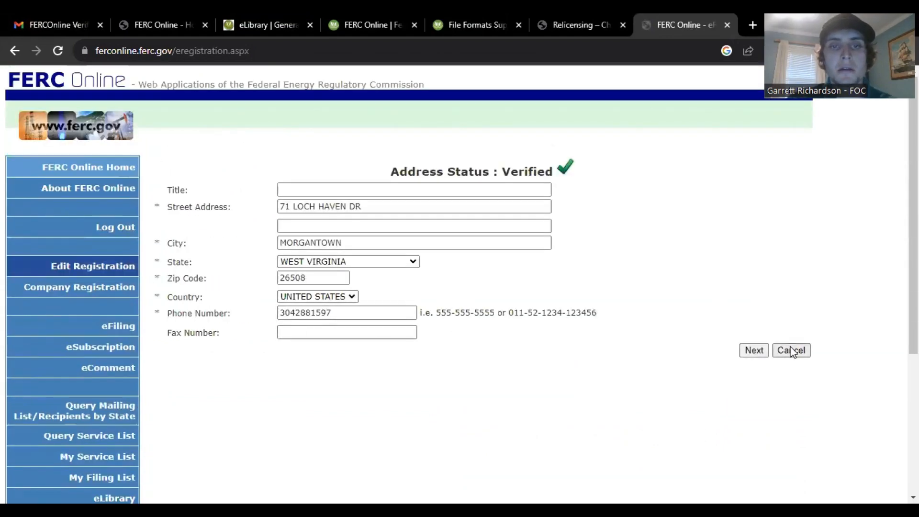
mouse_move(394, 428)
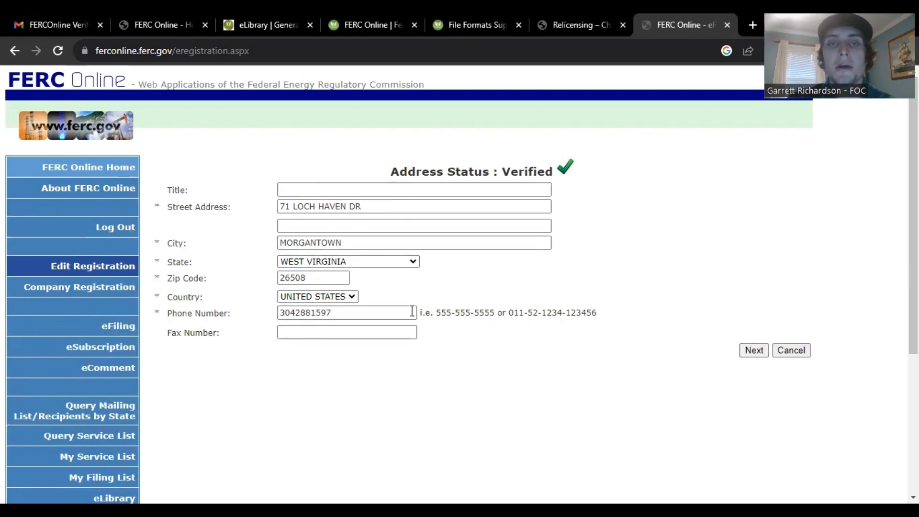
mouse_move(536, 345)
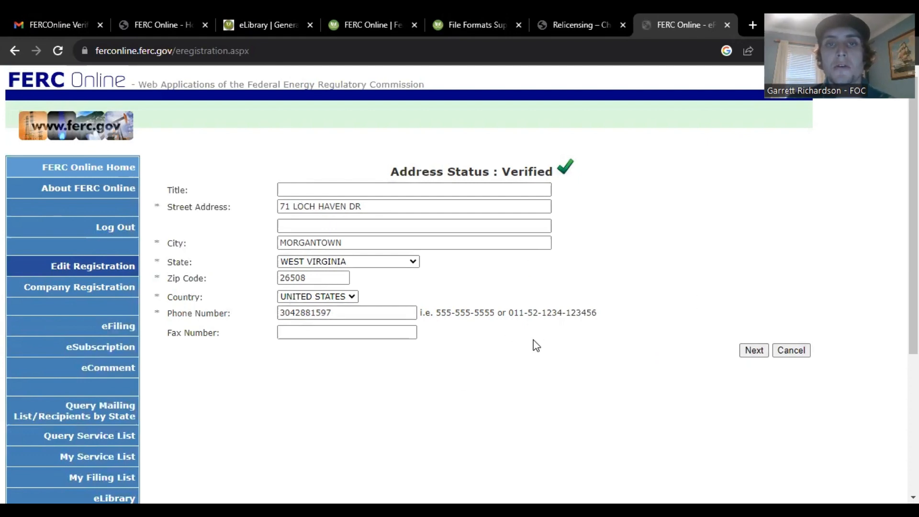
mouse_move(401, 282)
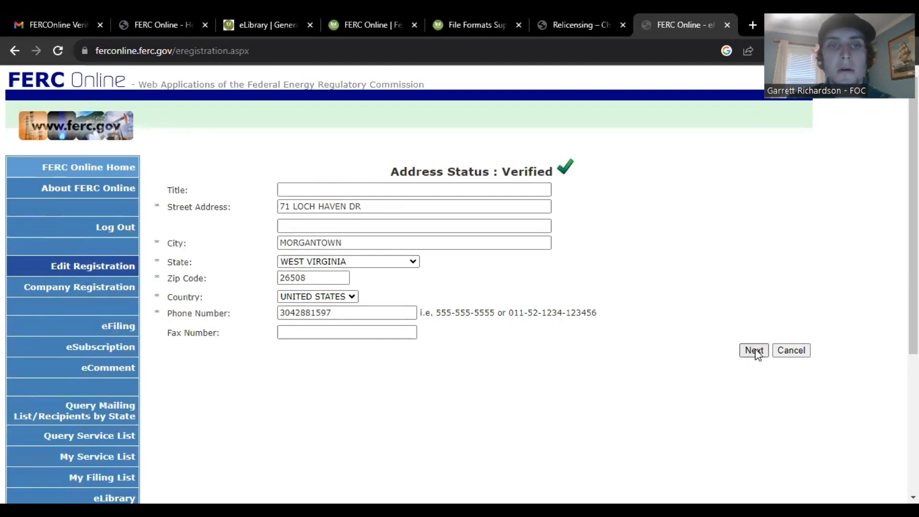
Accept the verified address and submit the registration with Employer and alternate contact left blank.
left_click(754, 350)
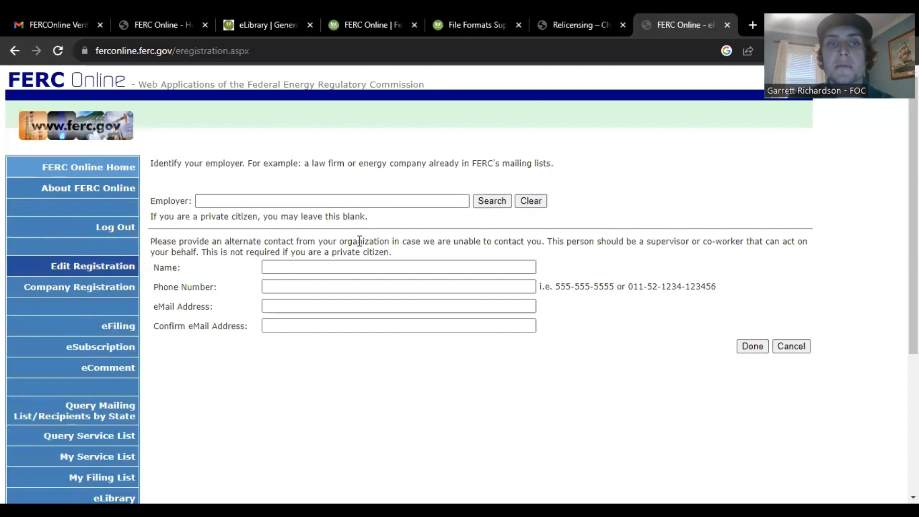
left_click_drag(151, 163, 218, 216)
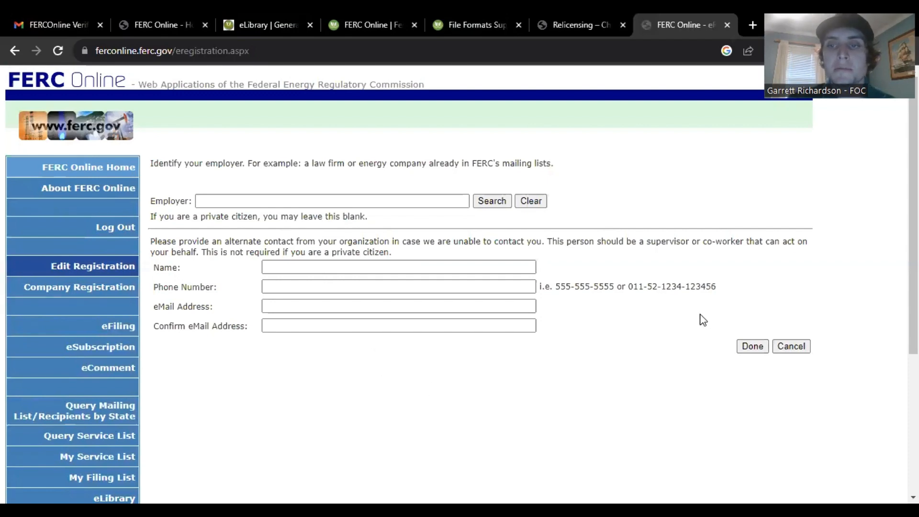
left_click(752, 346)
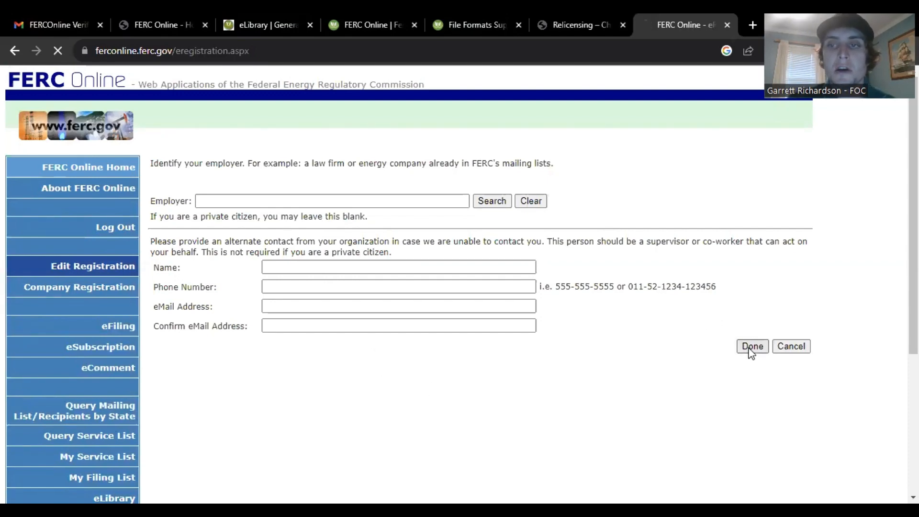
left_click(753, 346)
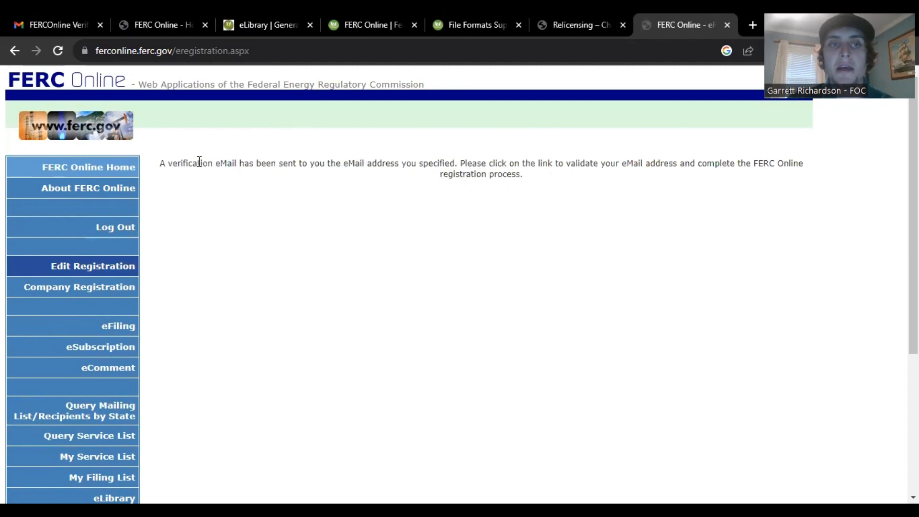
mouse_move(246, 114)
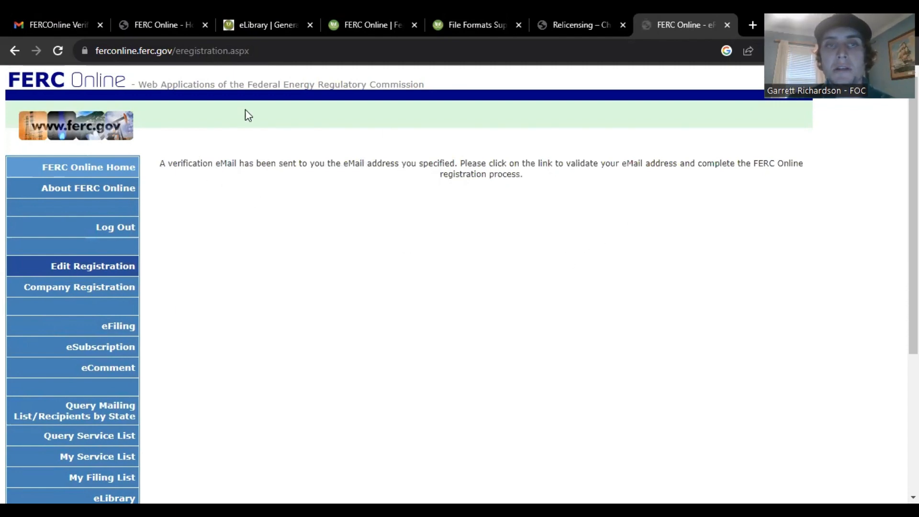
left_click(56, 25)
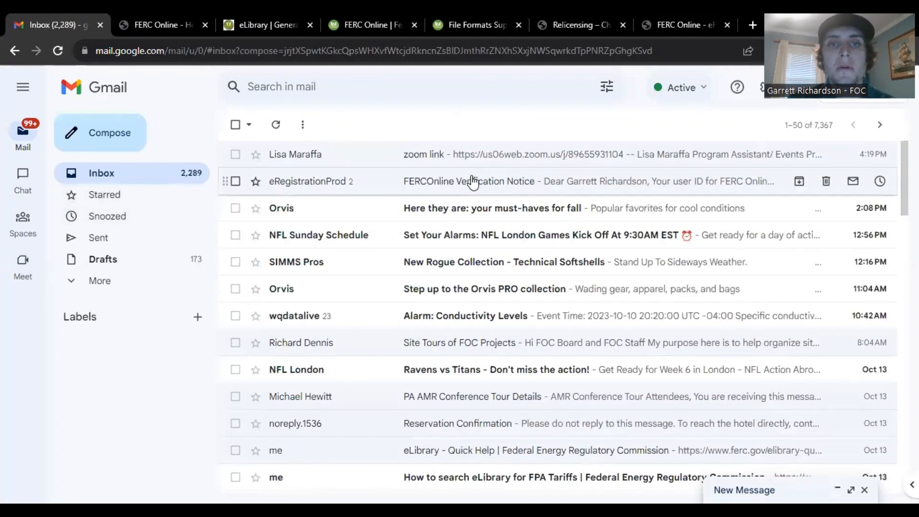
mouse_move(454, 183)
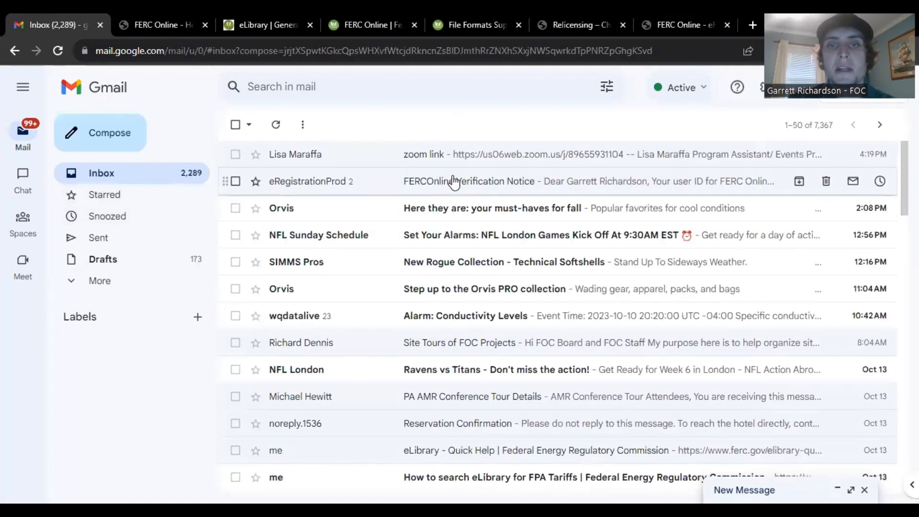
left_click(469, 181)
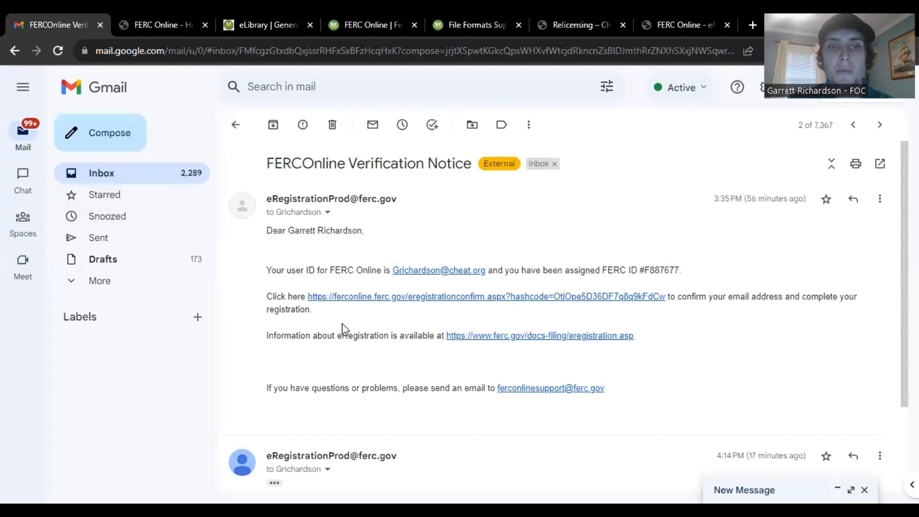
mouse_move(396, 305)
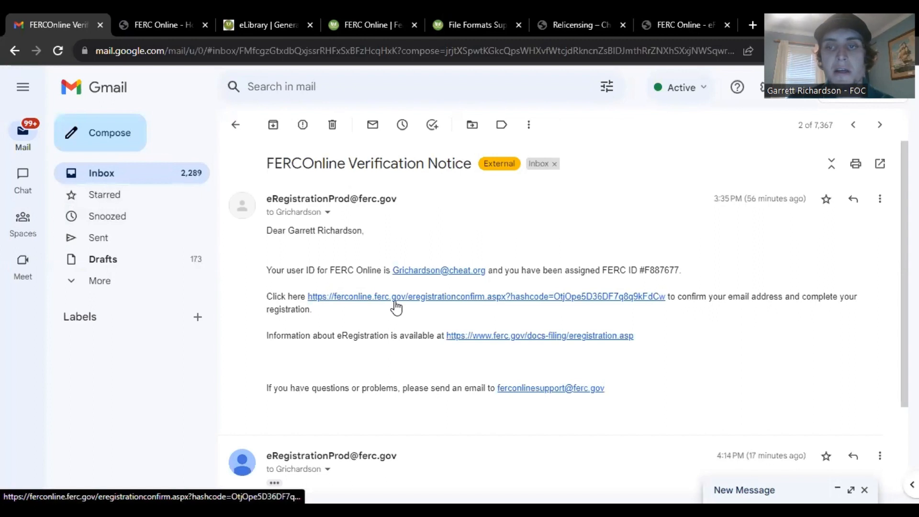
mouse_move(778, 321)
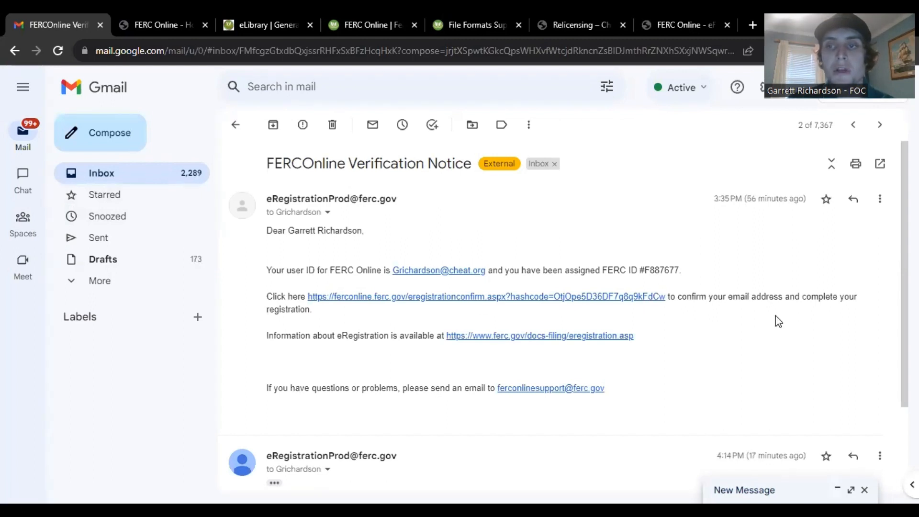
mouse_move(316, 327)
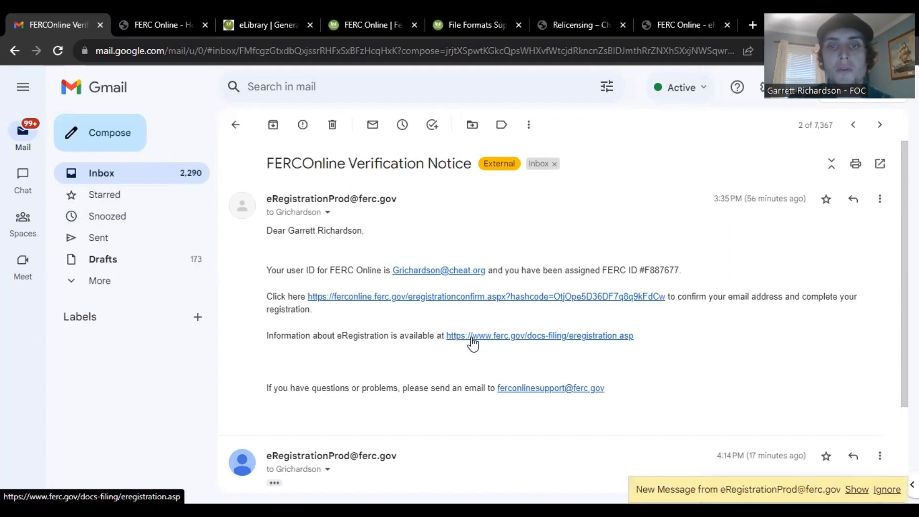
mouse_move(530, 342)
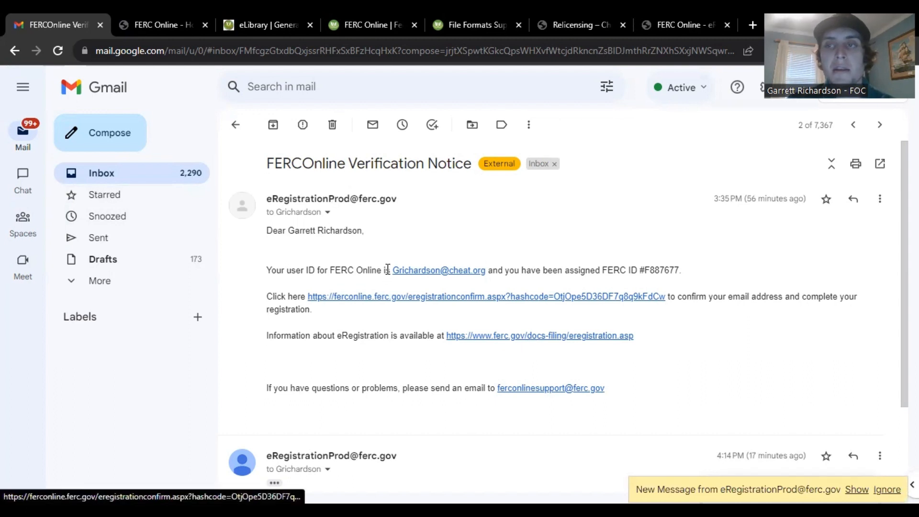
mouse_move(588, 345)
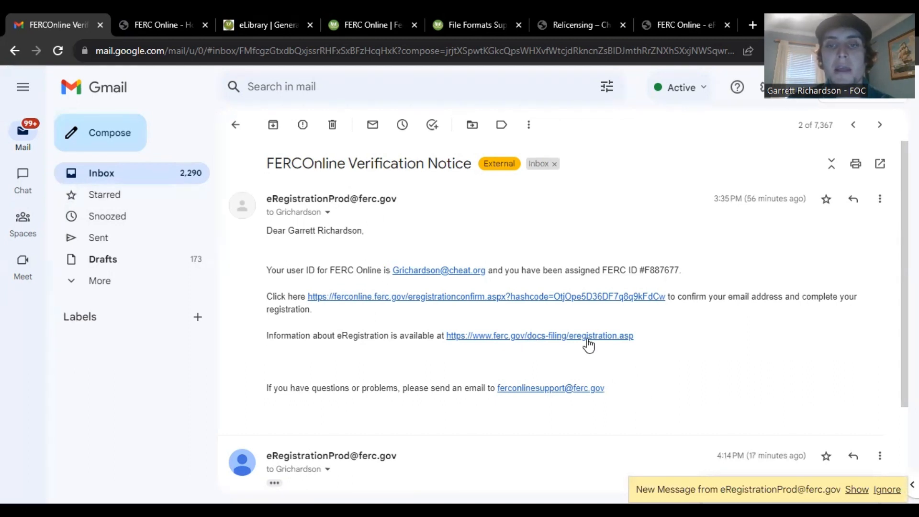
mouse_move(384, 42)
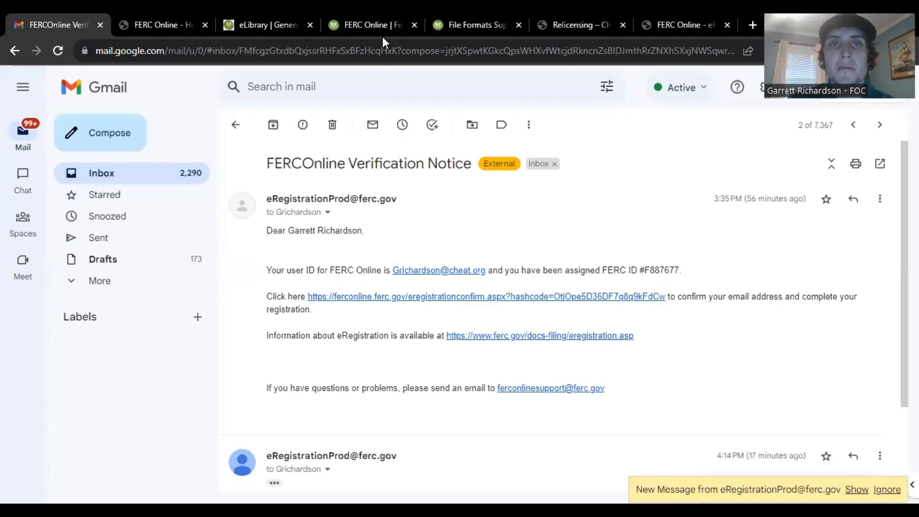
Review the overview's eComment and eFiling requirements, highlighting 'full eRegistration account'.
left_click(373, 25)
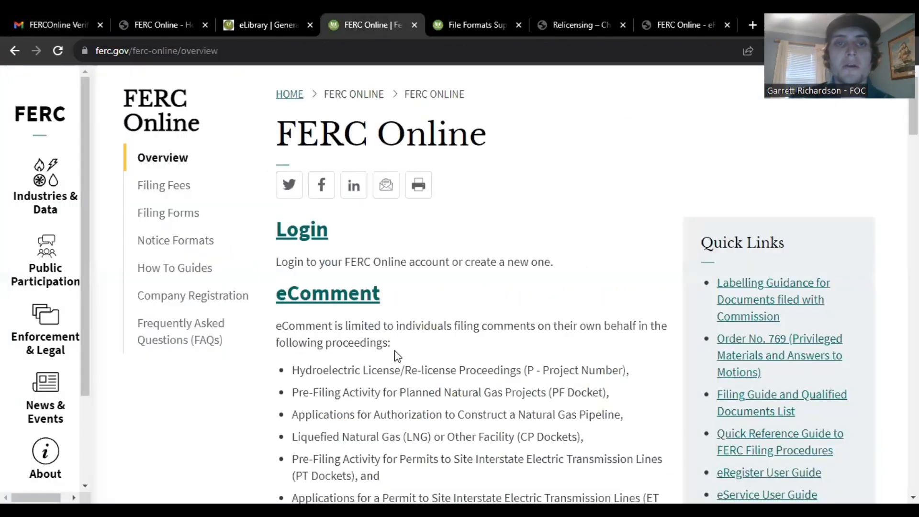
scroll("down", 3)
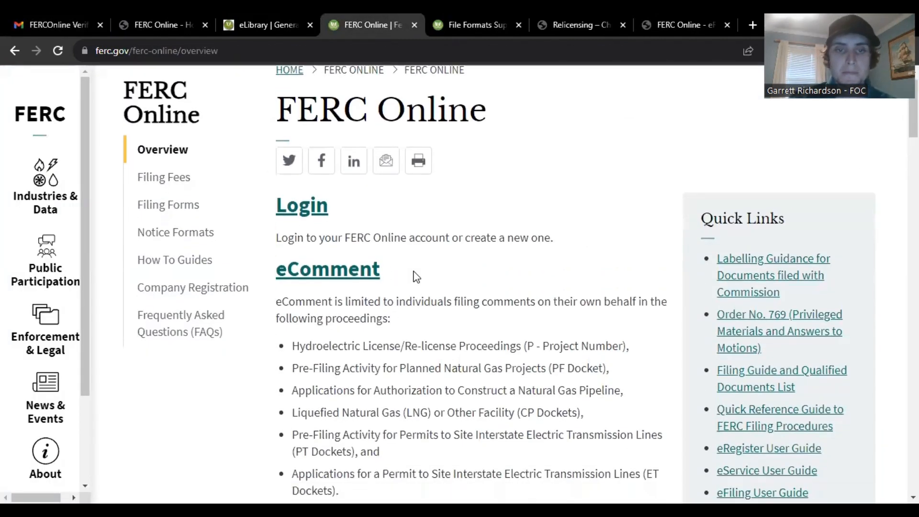
scroll("down", 3)
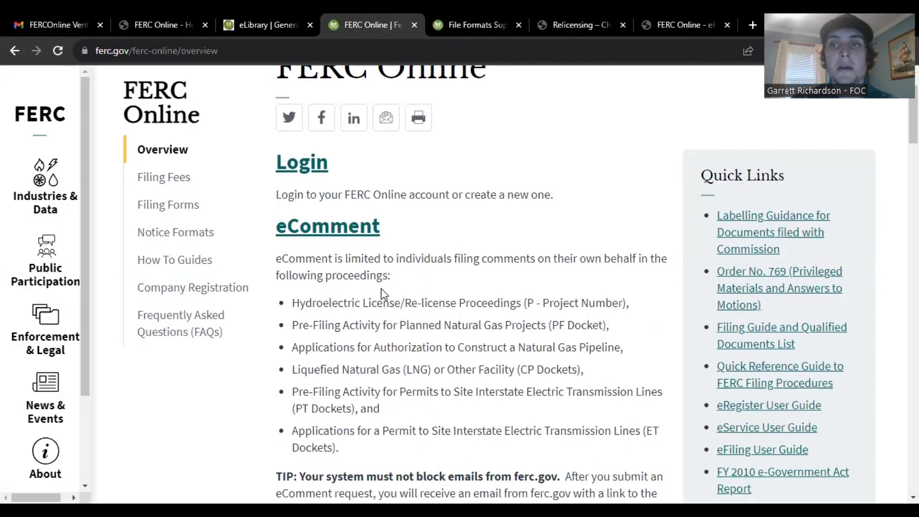
mouse_move(428, 303)
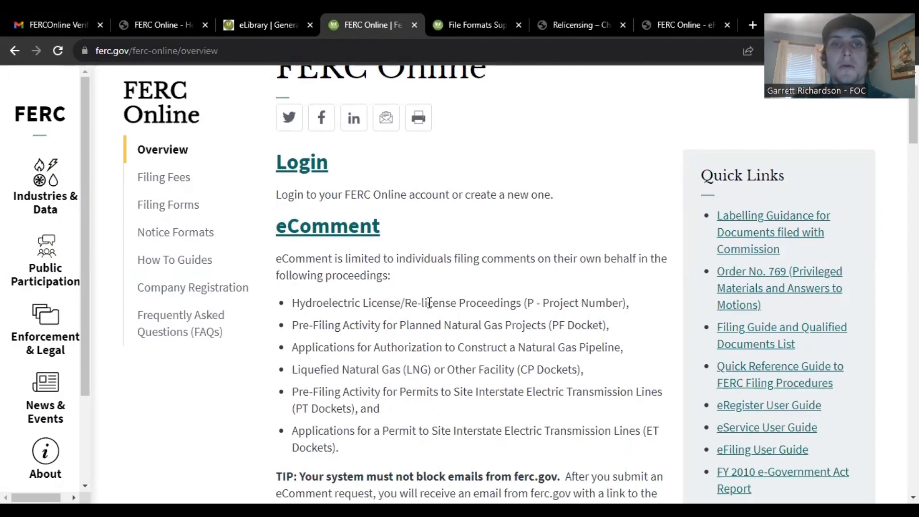
scroll("down", 3)
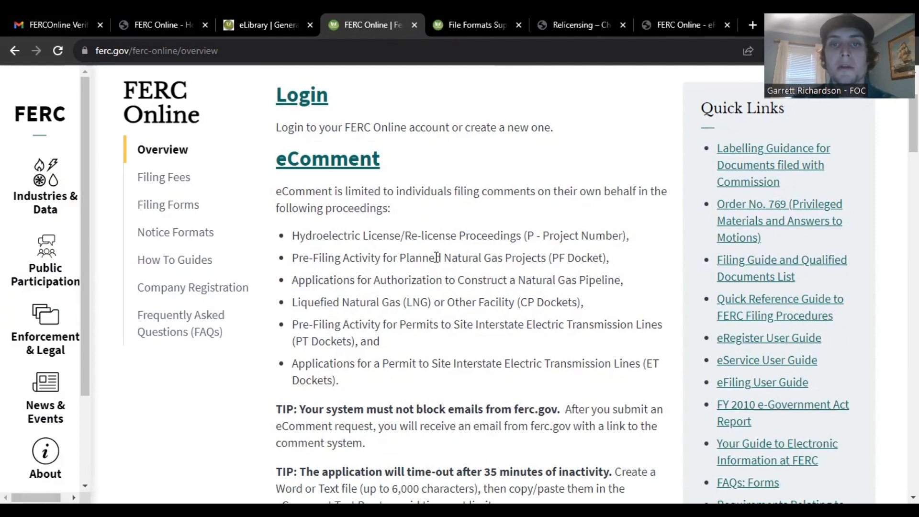
mouse_move(644, 242)
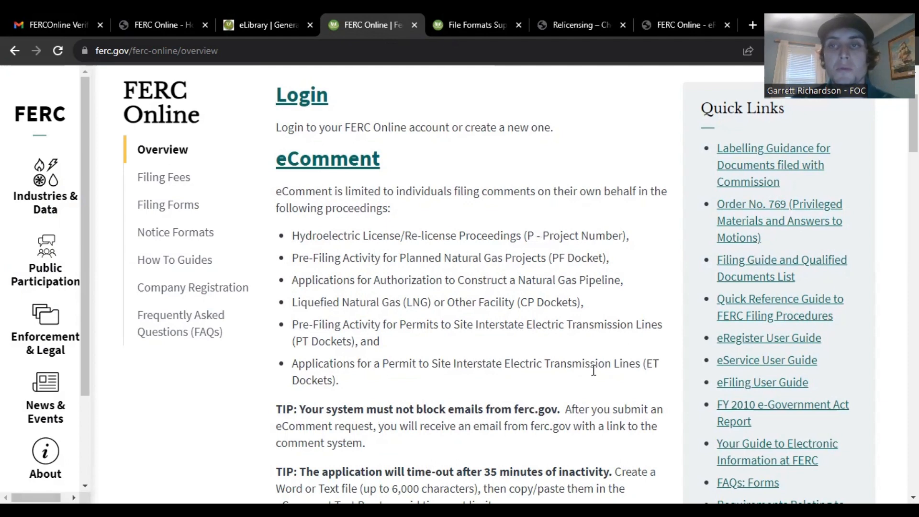
mouse_move(560, 257)
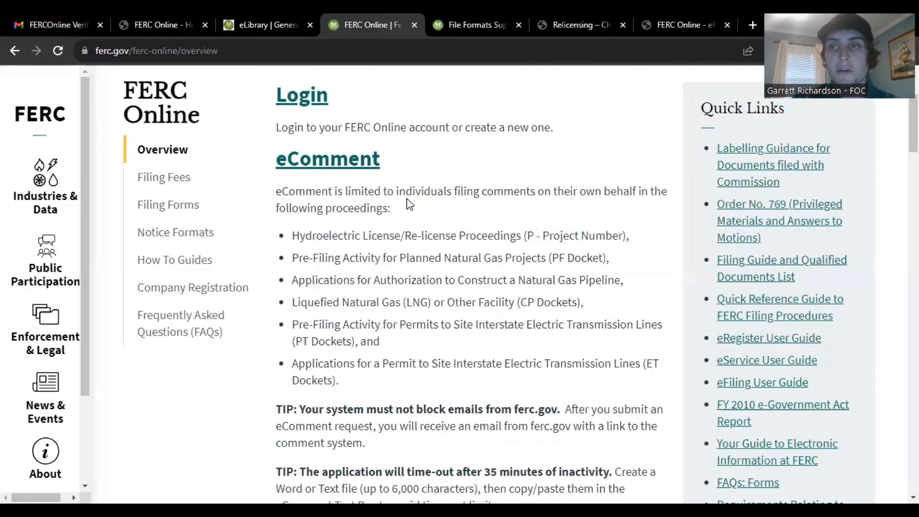
scroll("down", 3)
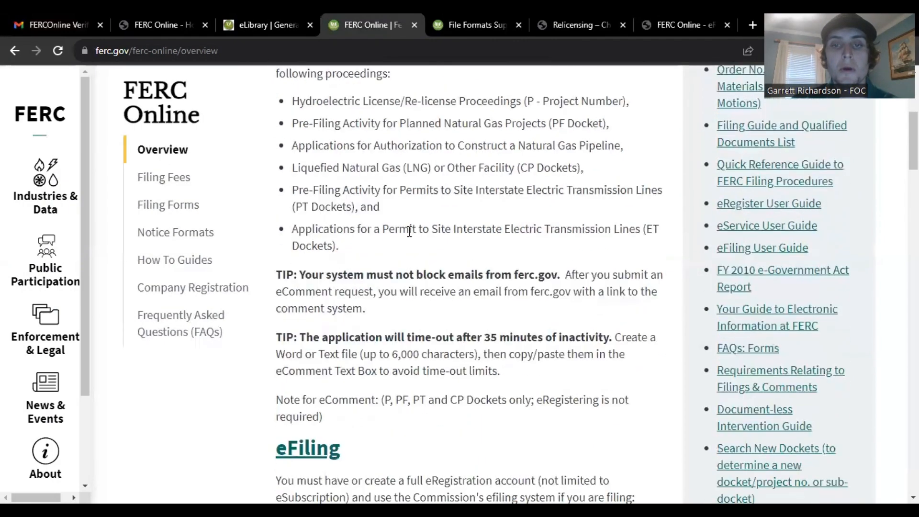
scroll("down", 3)
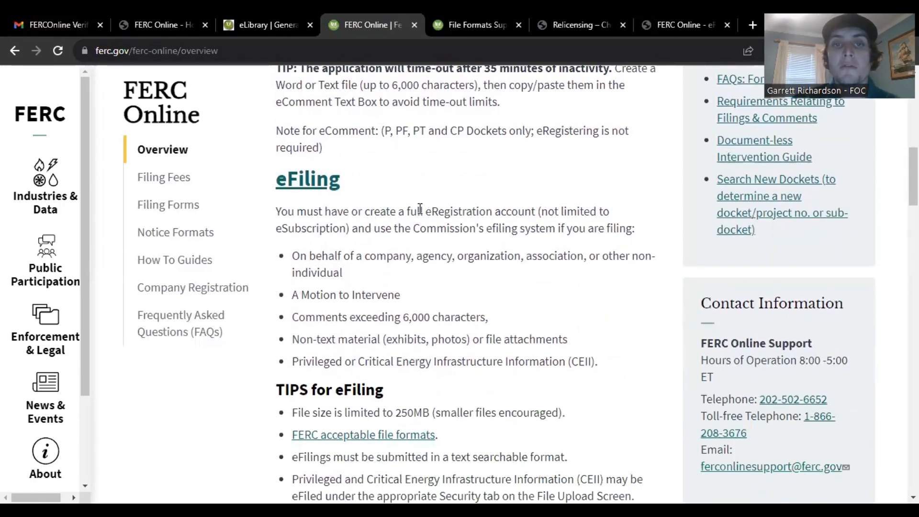
left_click_drag(404, 210, 498, 210)
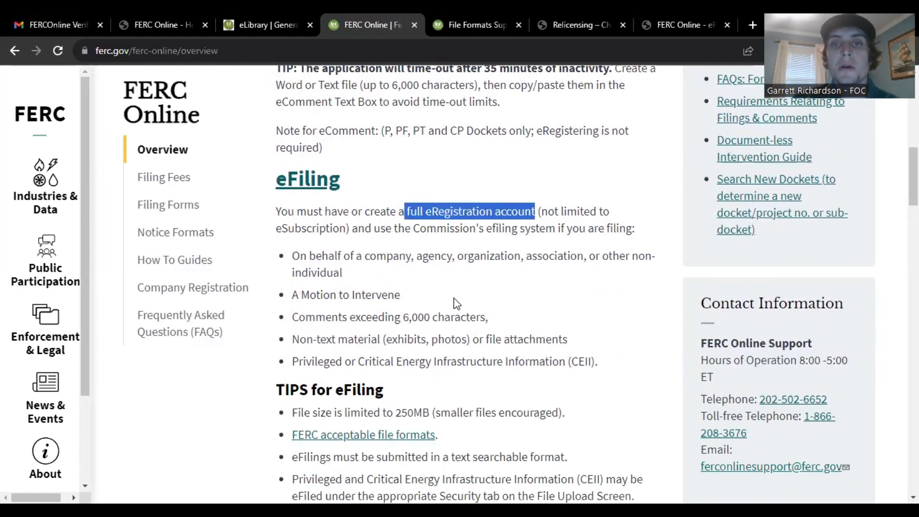
mouse_move(408, 282)
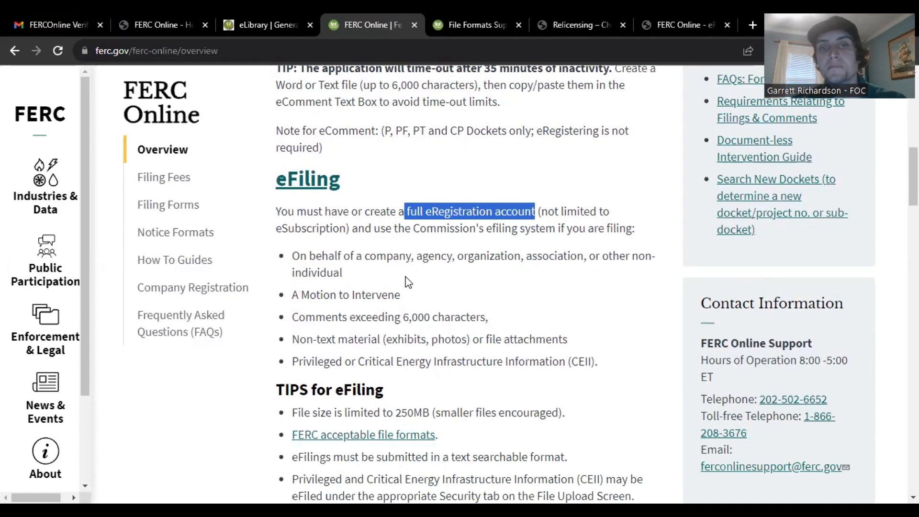
mouse_move(433, 300)
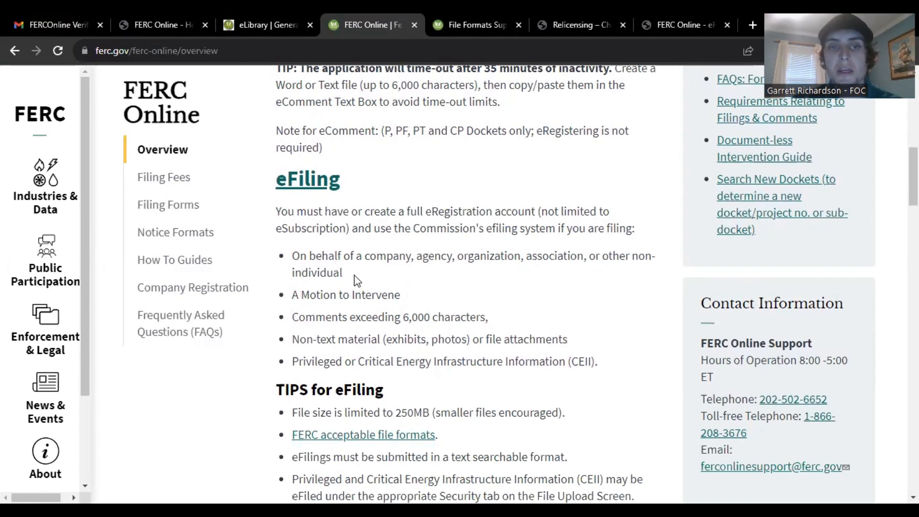
Scroll on through the eFiling tips and eSubscription sections of the overview.
scroll("down", 3)
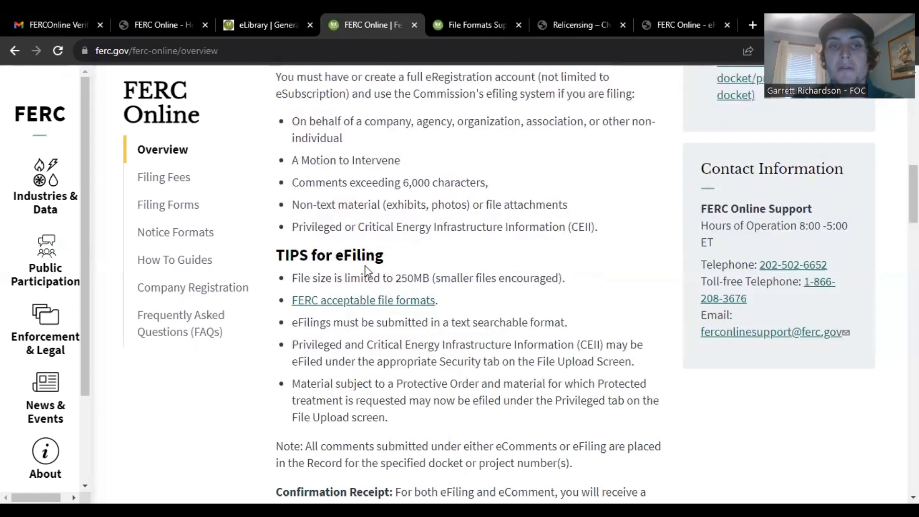
mouse_move(432, 247)
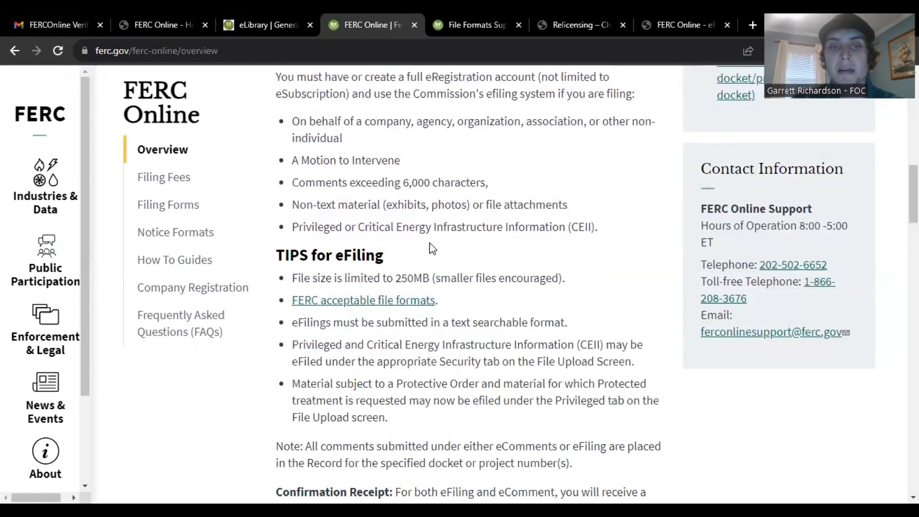
scroll("down", 3)
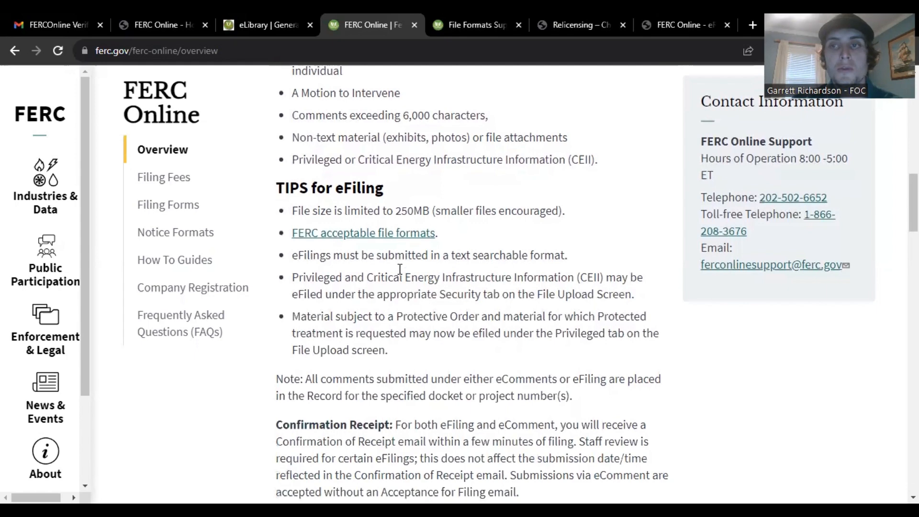
mouse_move(451, 286)
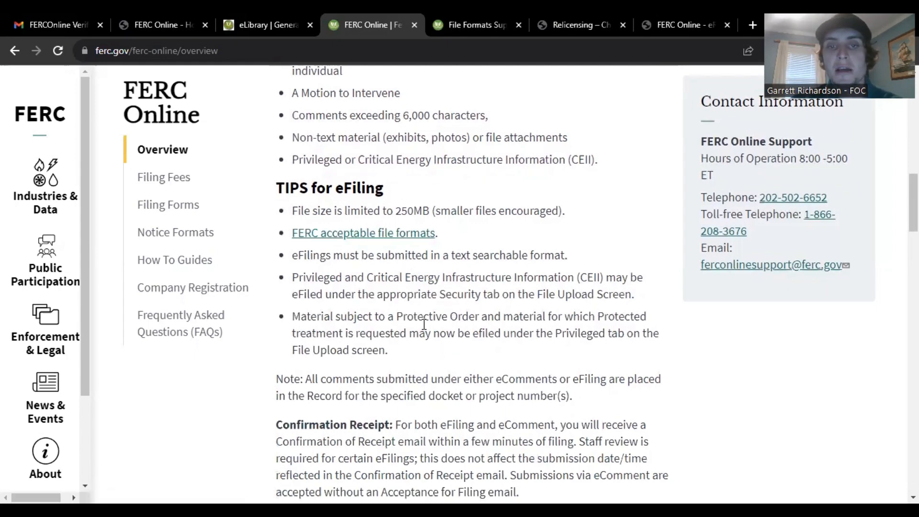
scroll("down", 3)
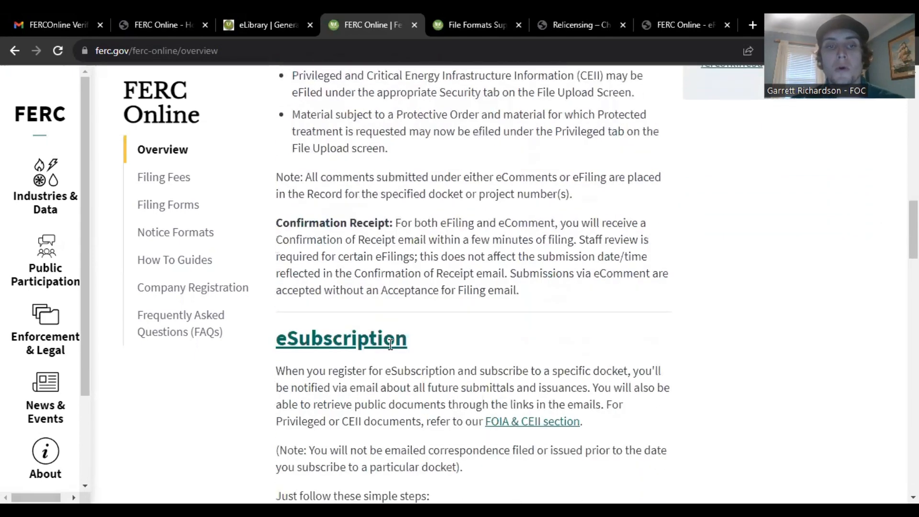
scroll("up", 3)
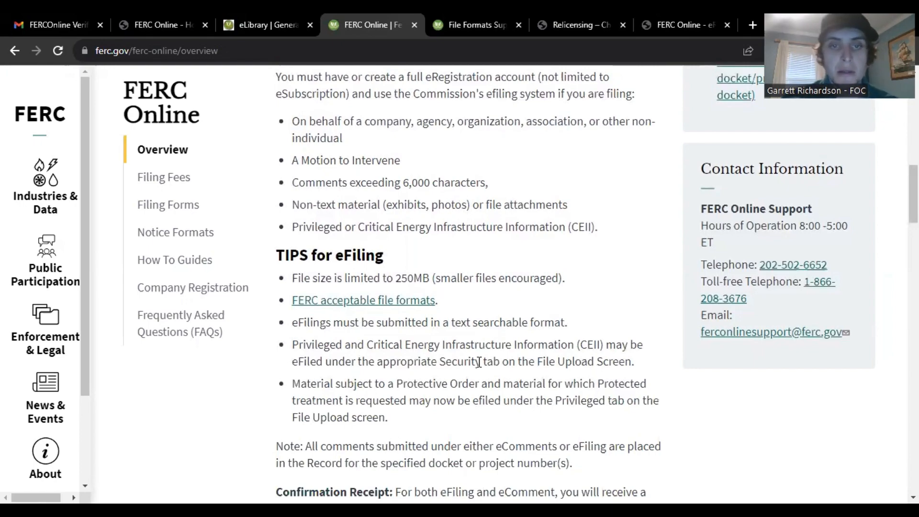
scroll("down", 3)
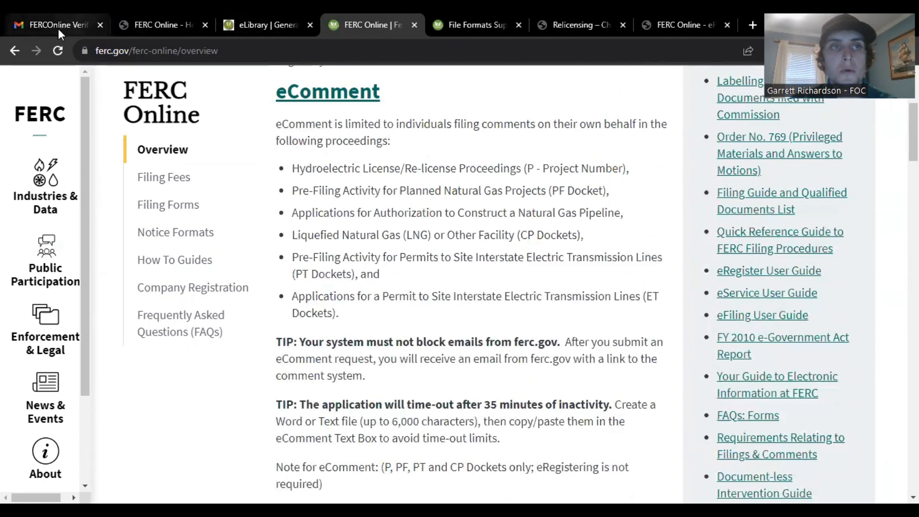
Follow the eregistrationconfirm link in the Gmail verification email to validate the address.
left_click(55, 25)
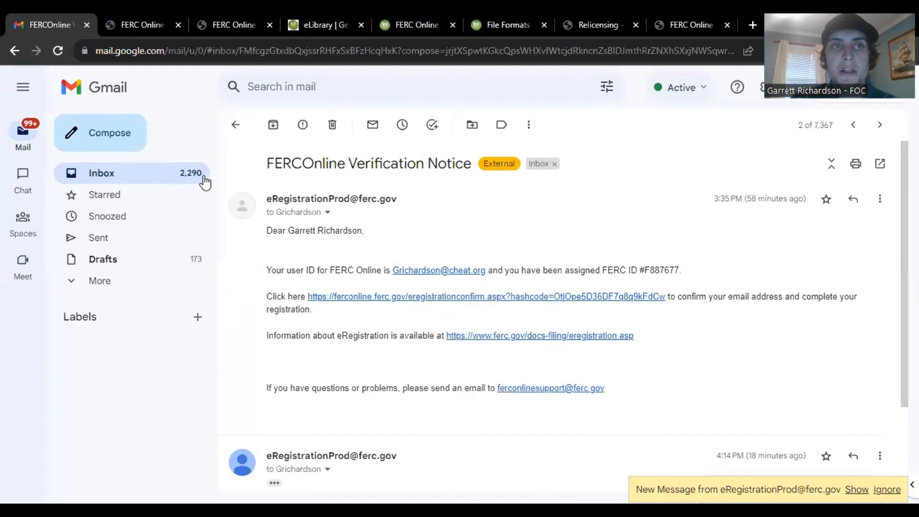
left_click(485, 296)
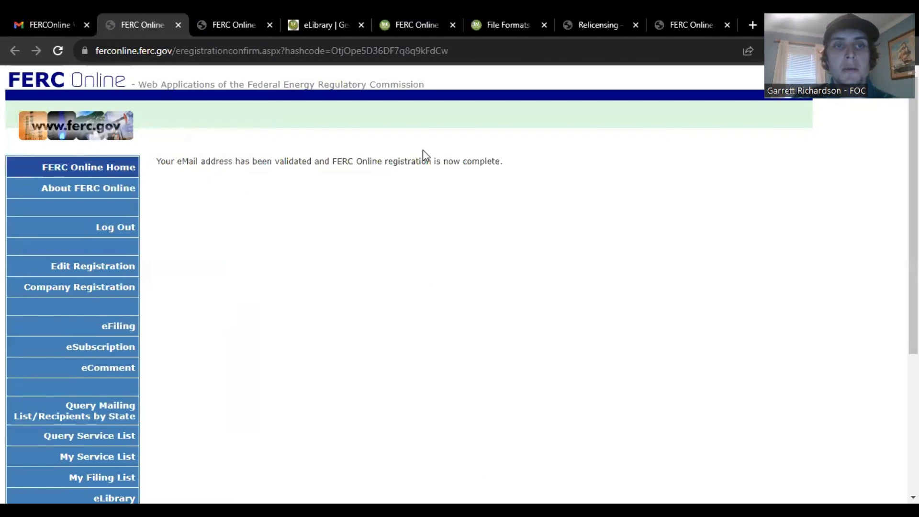
mouse_move(104, 223)
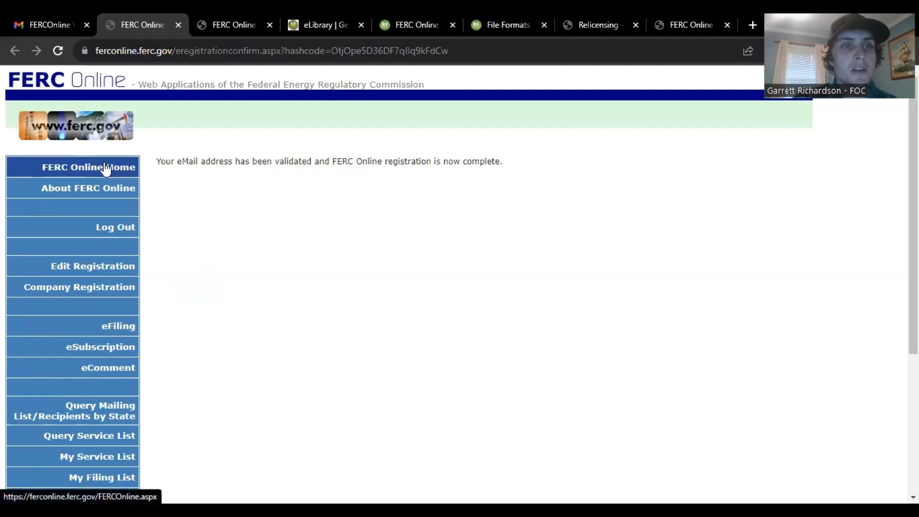
Return to the FERC Online Home Page and look over its list of online applications.
left_click(89, 167)
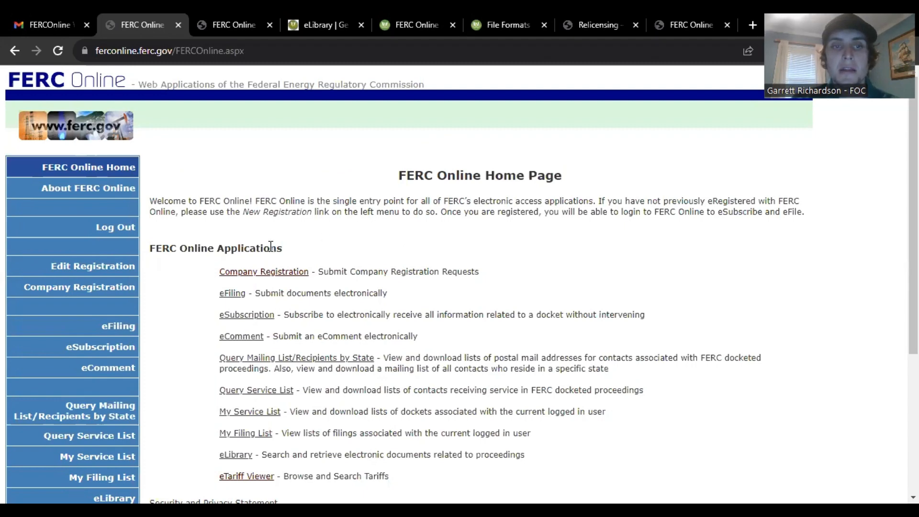
scroll("down", 3)
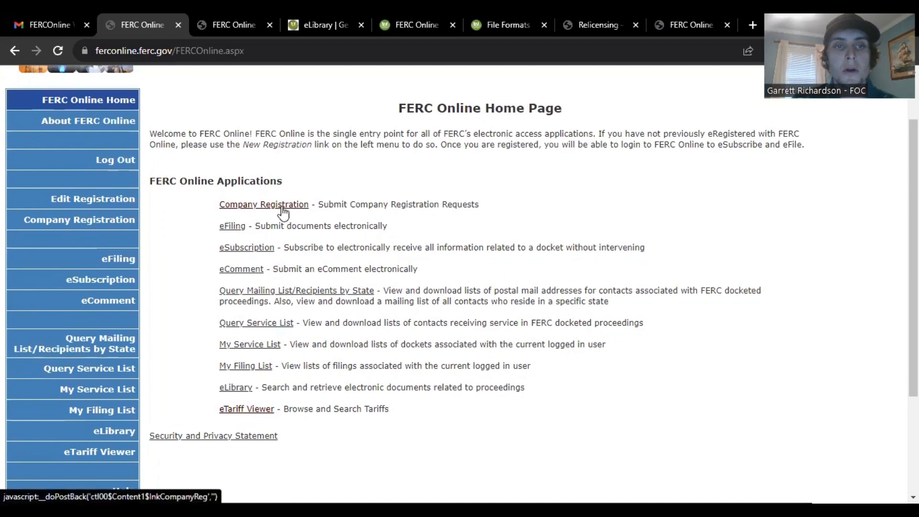
mouse_move(243, 384)
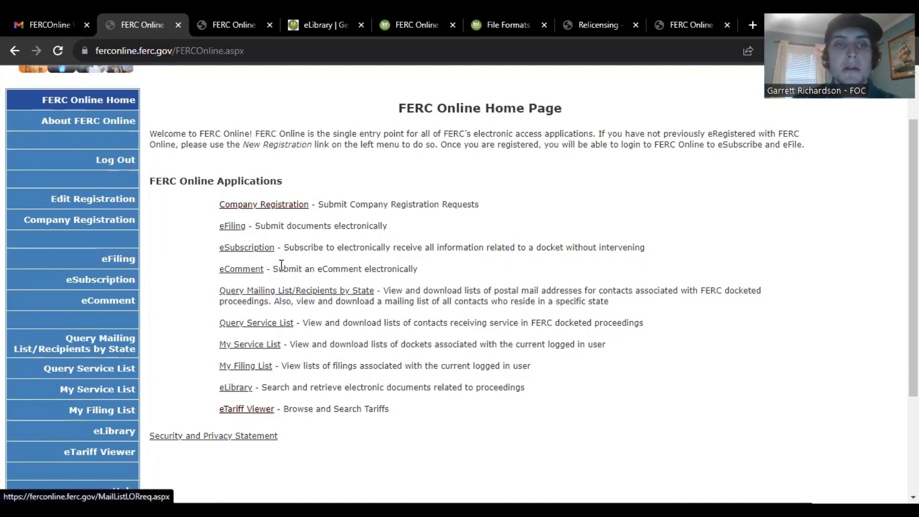
mouse_move(246, 247)
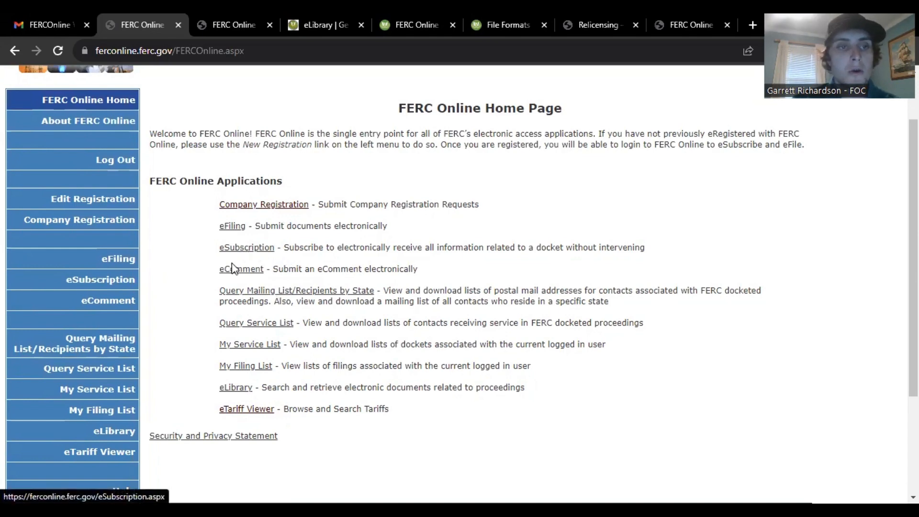
mouse_move(237, 251)
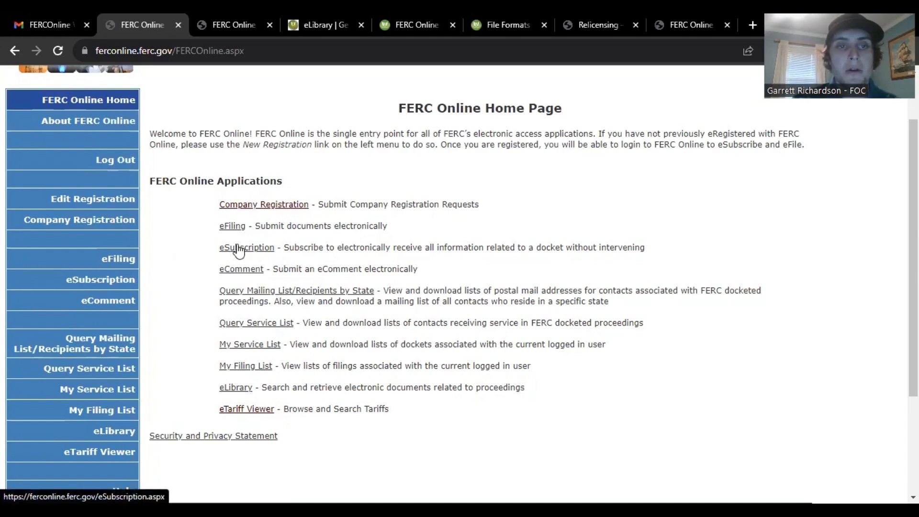
In eSubscription, unsubscribe from docket P-2459 (Eagle Creek Renewable Energy) and confirm the deletion.
left_click(246, 247)
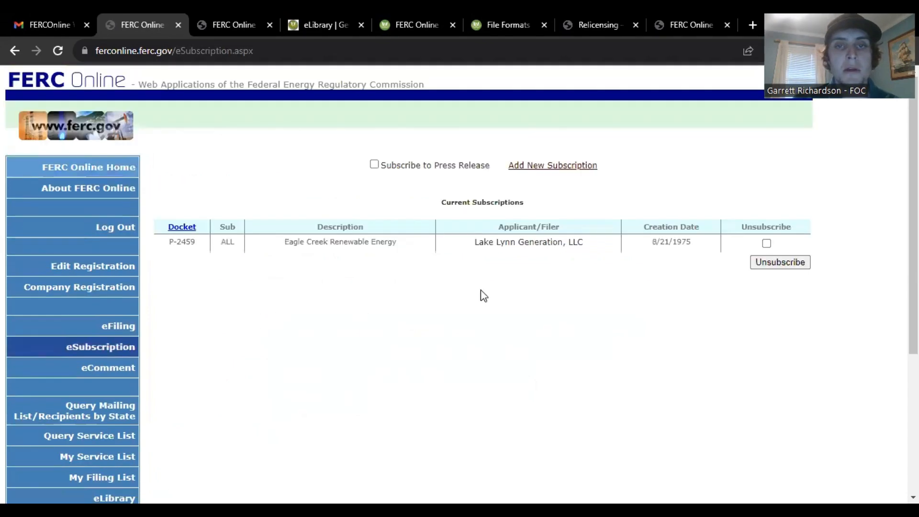
mouse_move(546, 276)
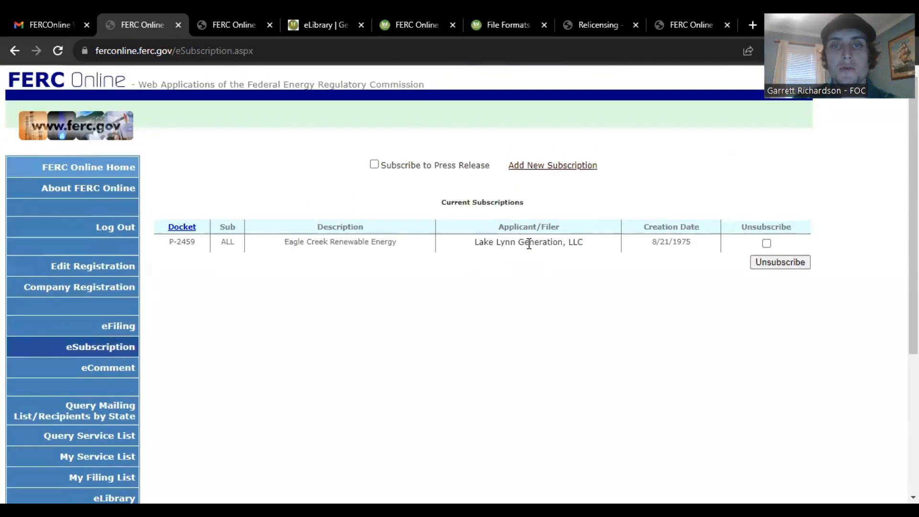
left_click(765, 242)
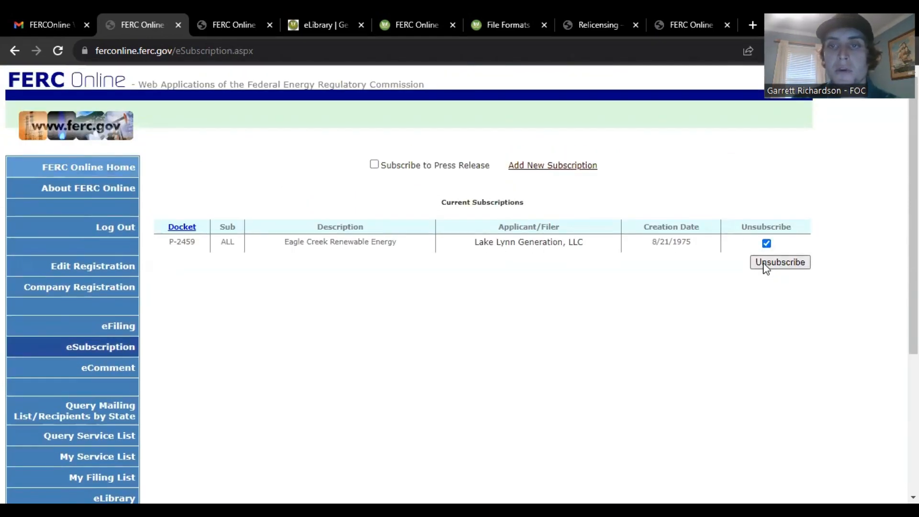
left_click(780, 263)
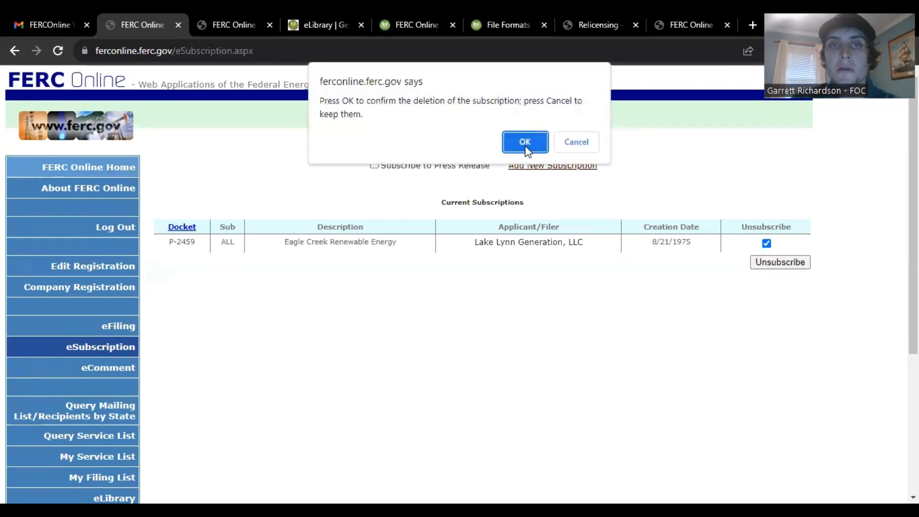
left_click(523, 142)
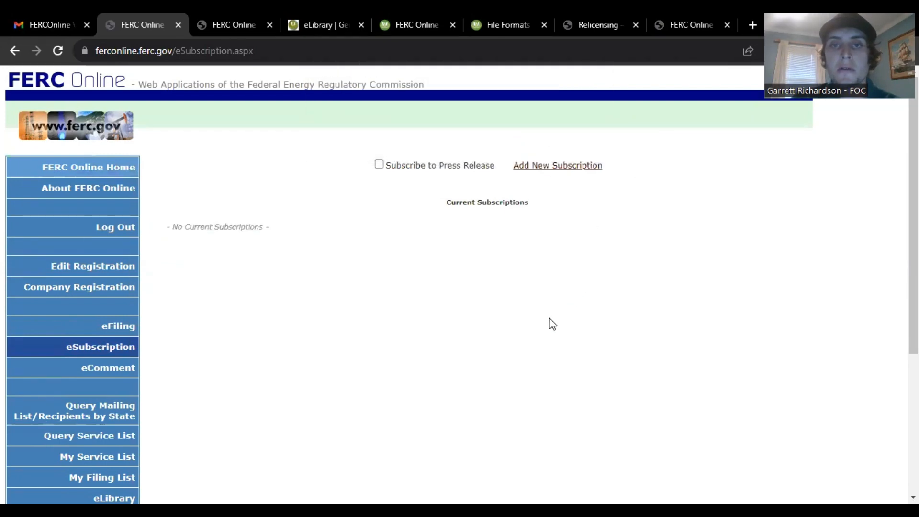
Add a new subscription by searching docket number P-2459 and selecting P-2459-000.
left_click(557, 164)
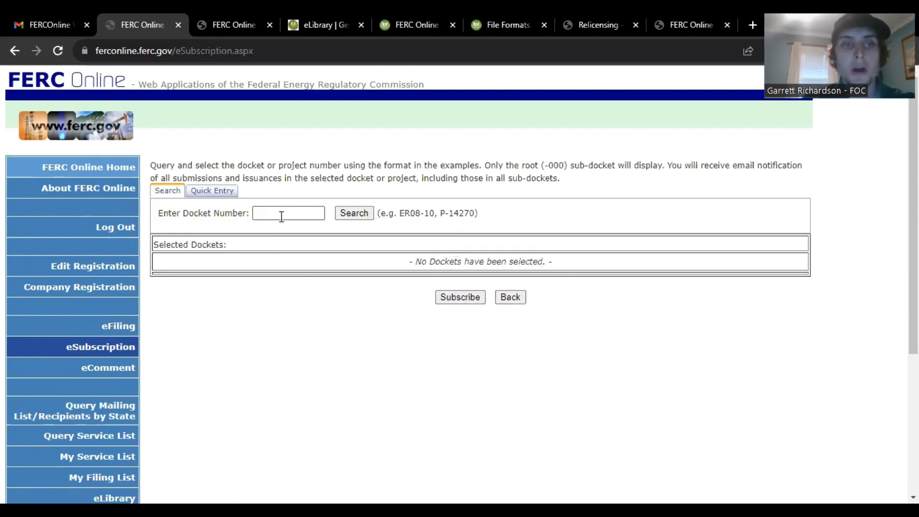
type("P")
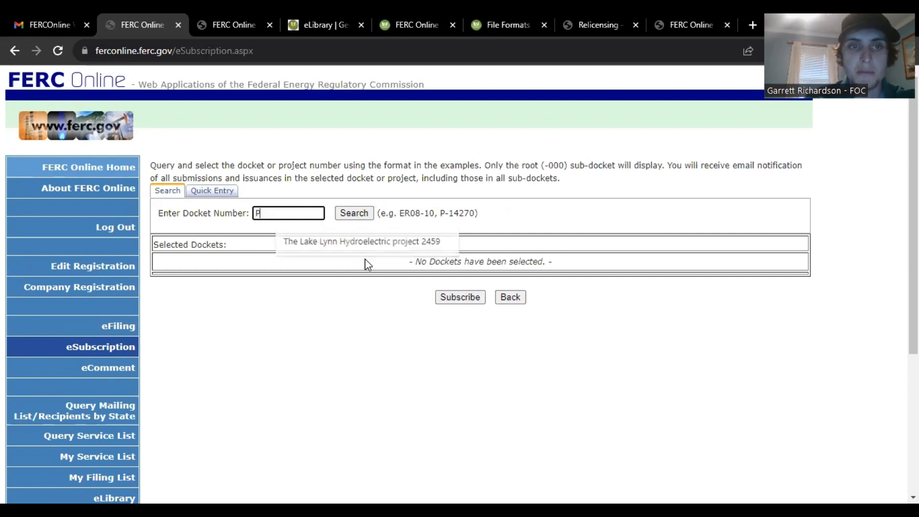
type("-")
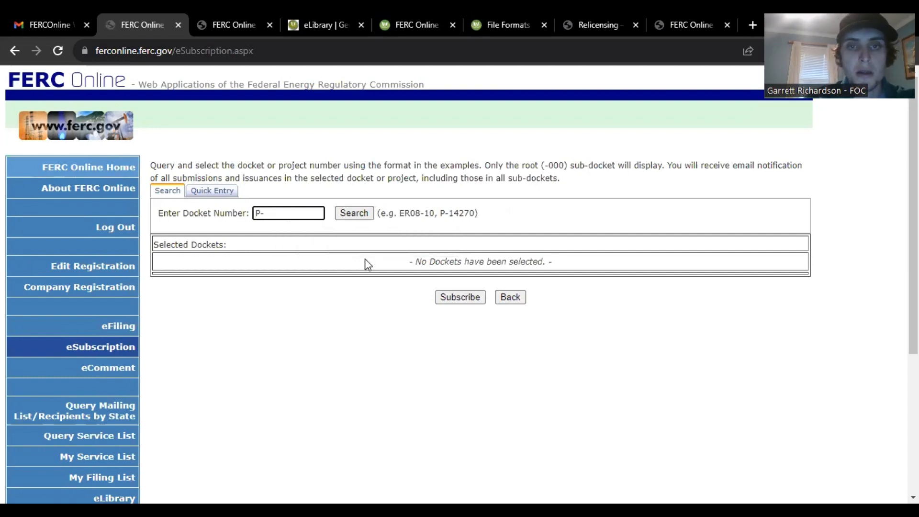
mouse_move(326, 255)
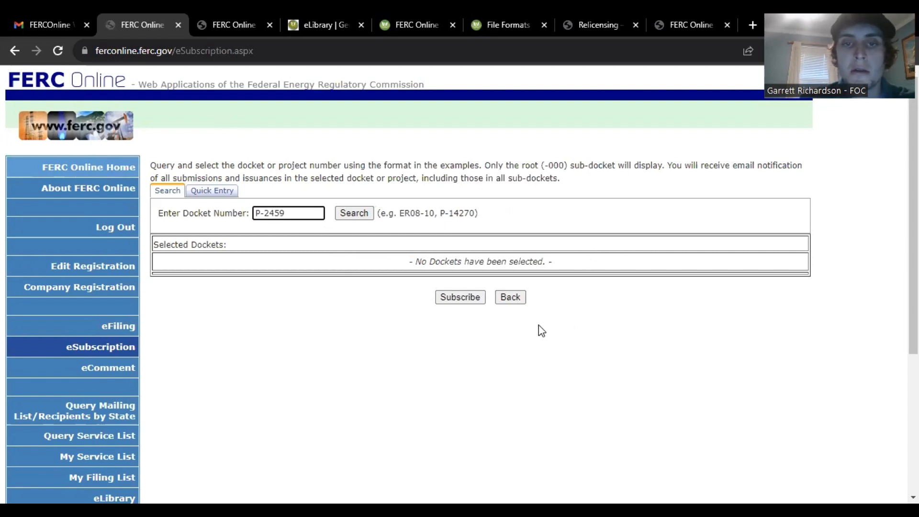
left_click(459, 297)
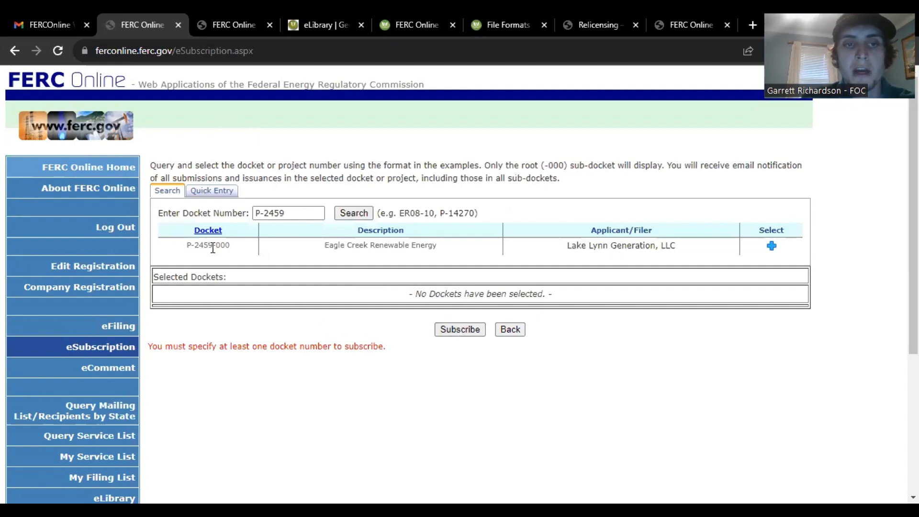
mouse_move(411, 238)
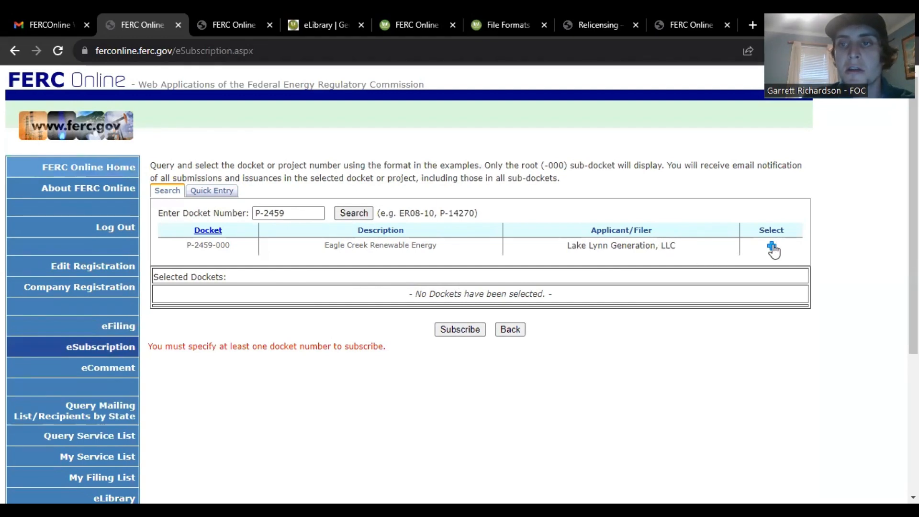
left_click(772, 247)
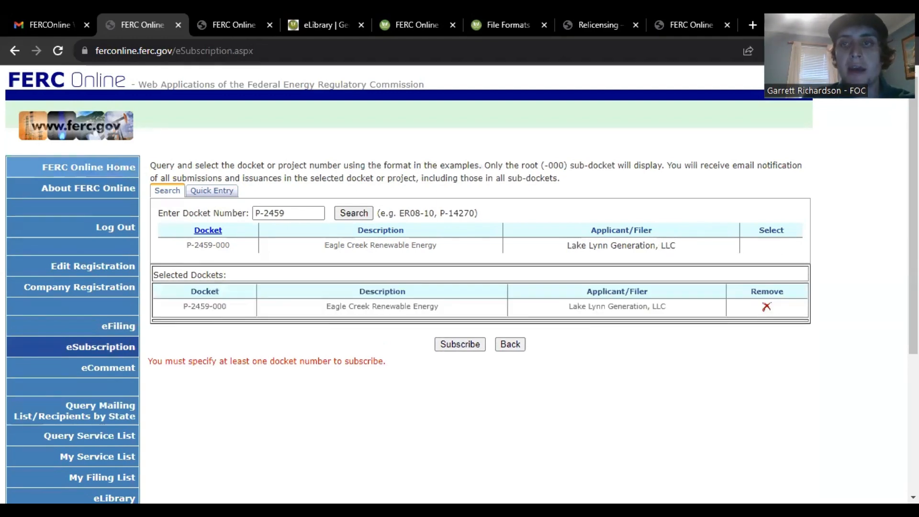
mouse_move(306, 359)
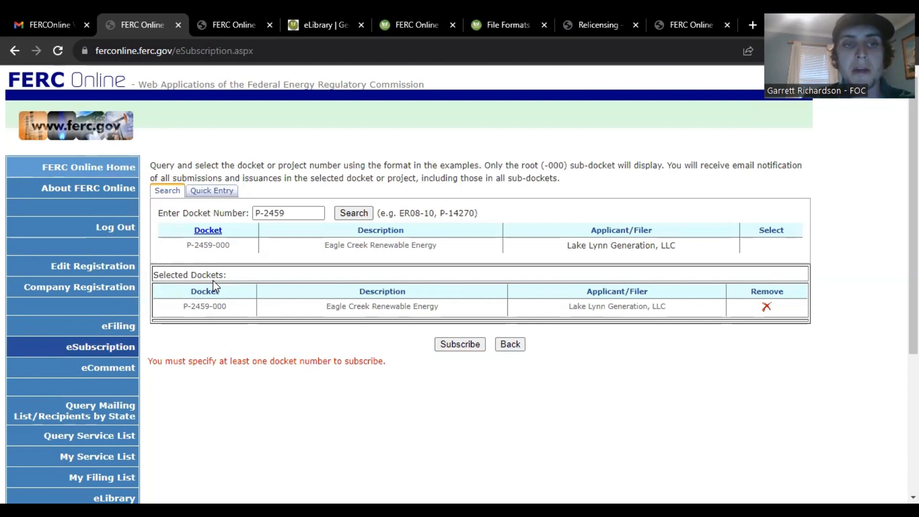
mouse_move(534, 364)
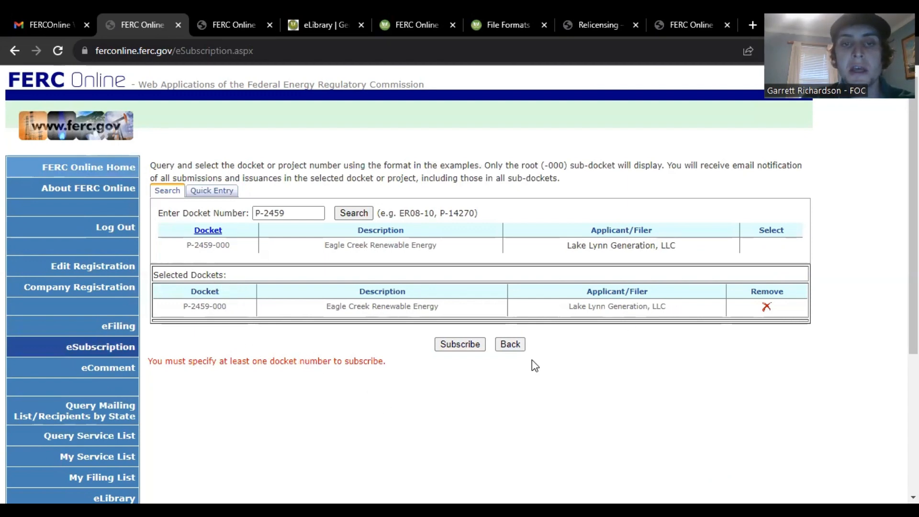
Subscribe to the selected P-2459-000 docket so it reappears under Current Subscriptions.
left_click(460, 344)
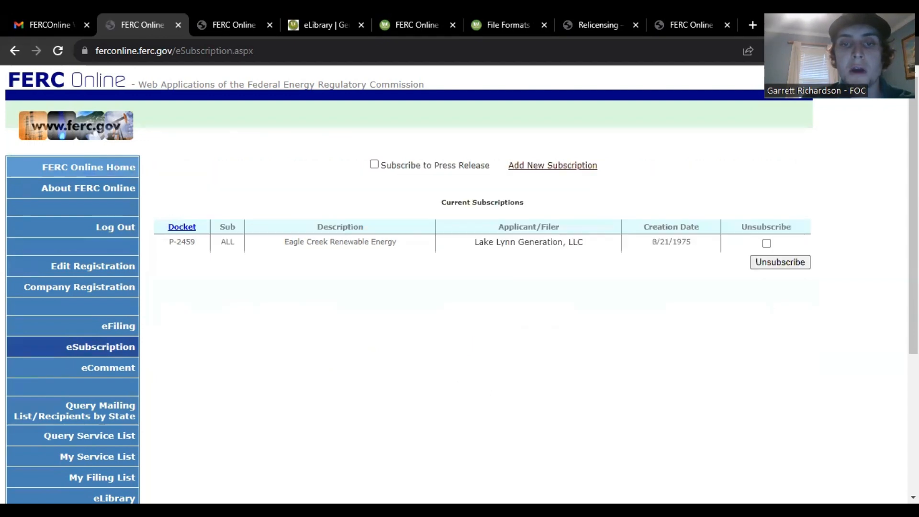
mouse_move(425, 349)
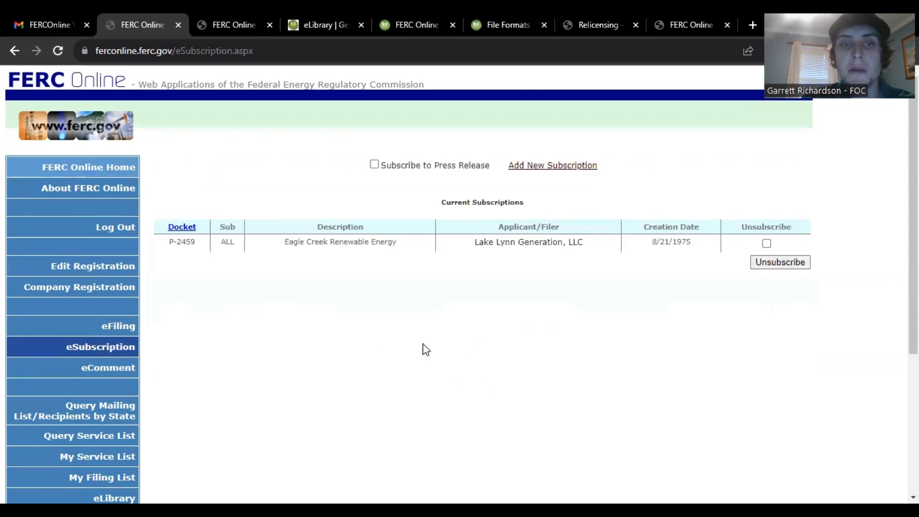
mouse_move(790, 249)
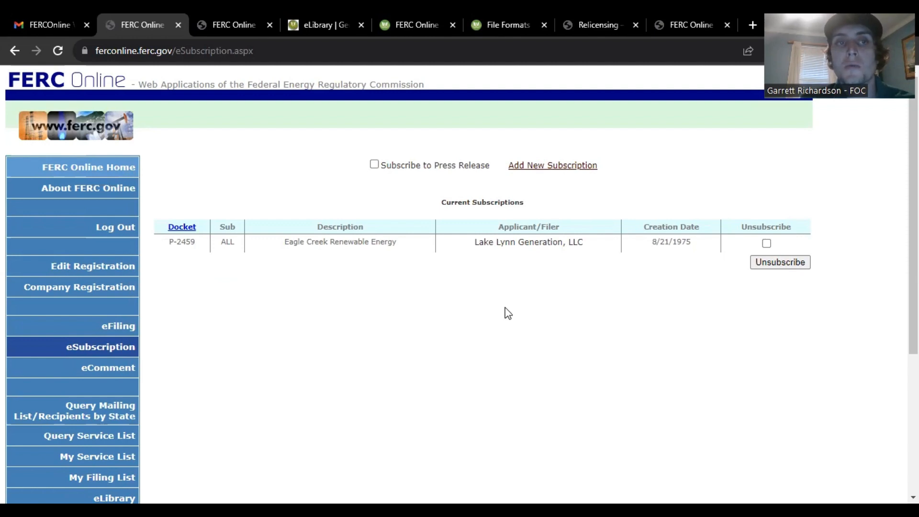
mouse_move(271, 259)
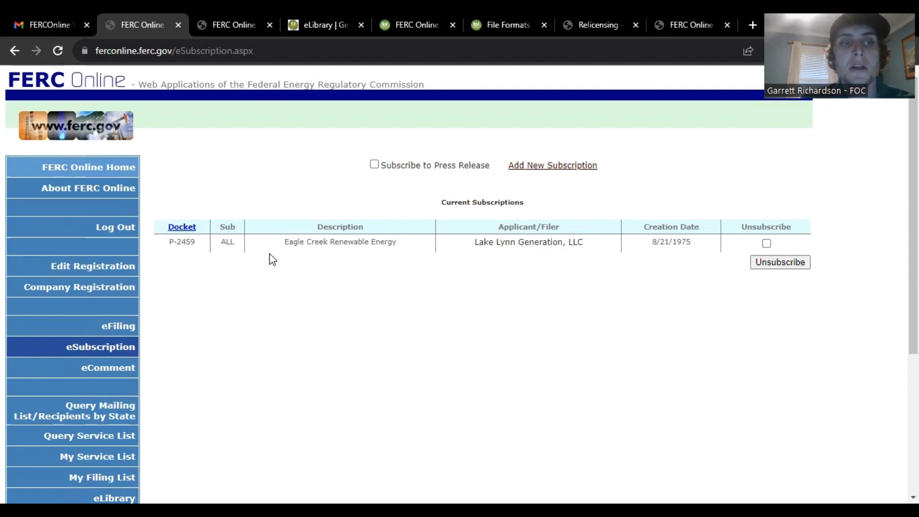
mouse_move(95, 347)
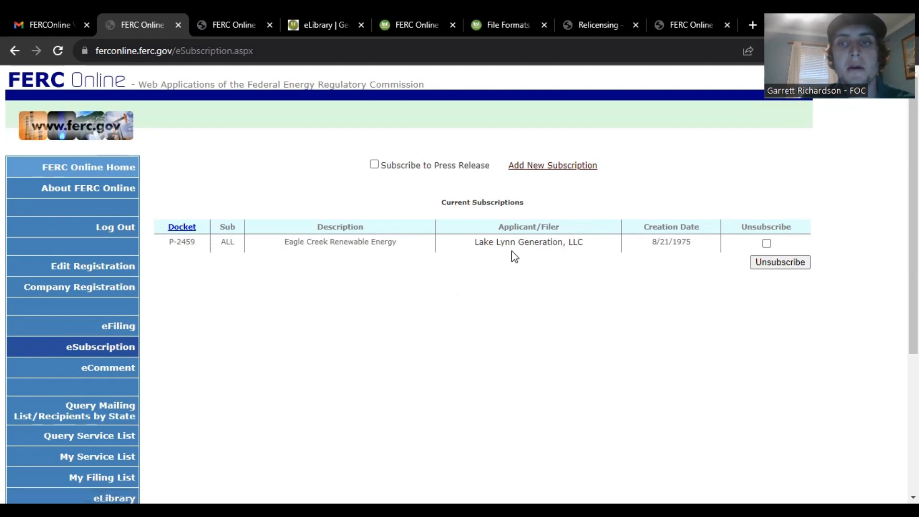
mouse_move(417, 329)
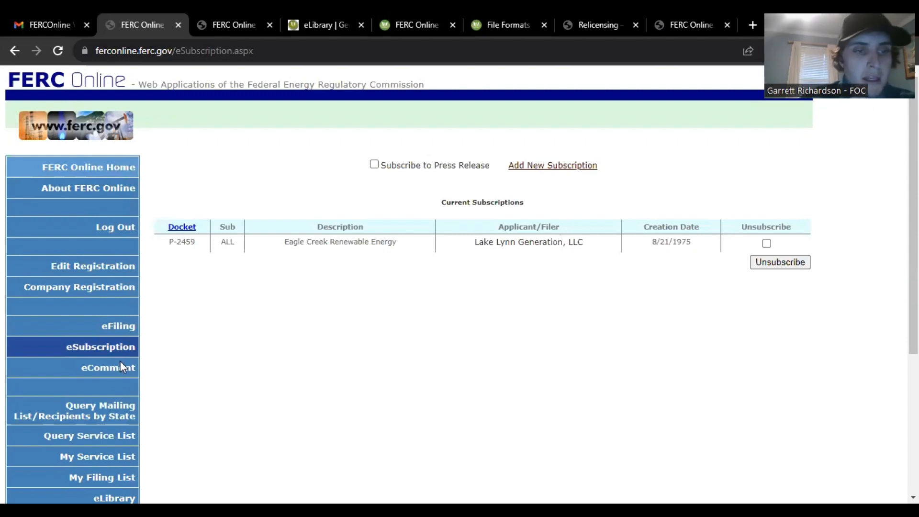
mouse_move(108, 367)
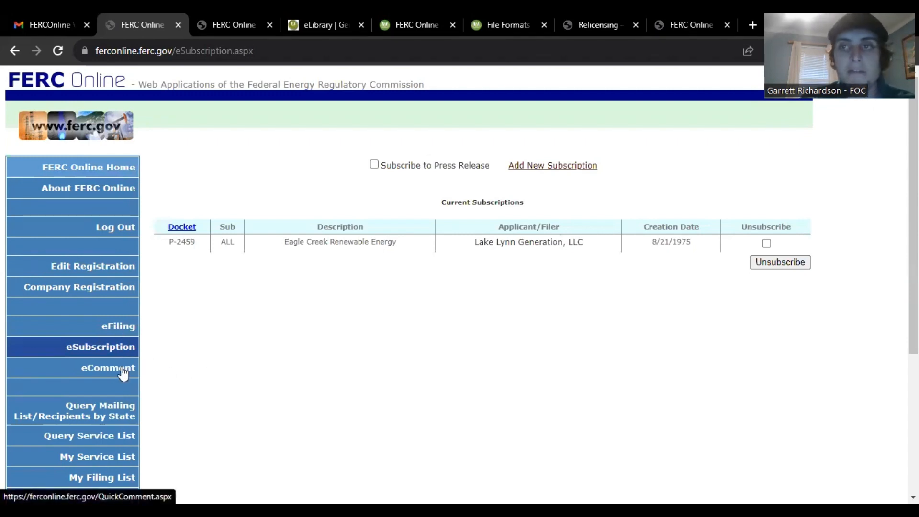
mouse_move(136, 296)
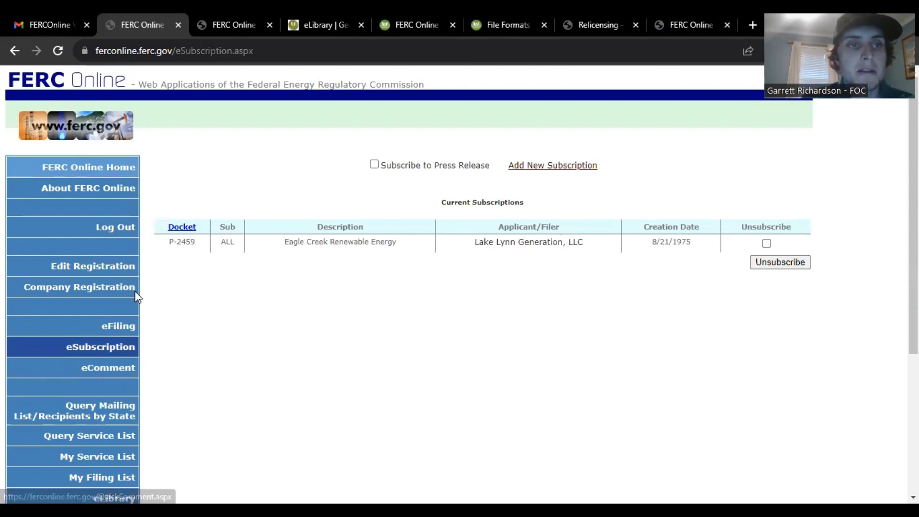
mouse_move(223, 344)
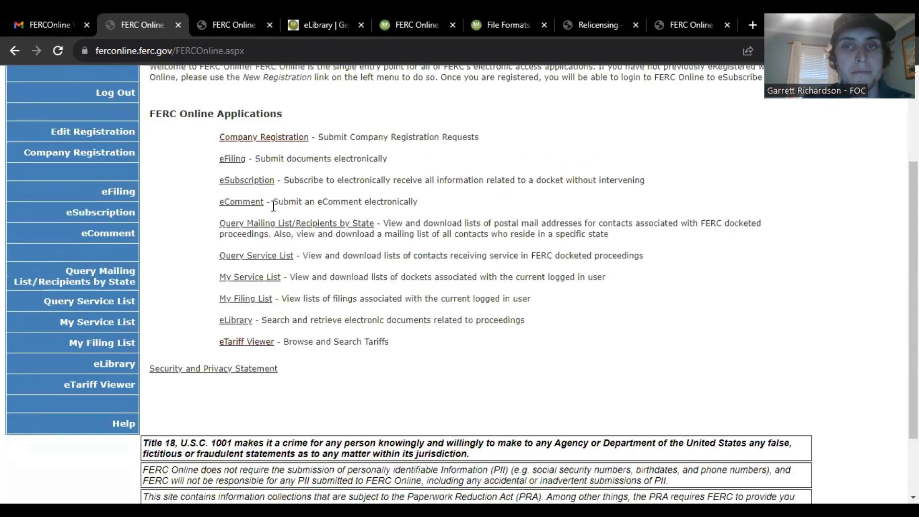
mouse_move(245, 205)
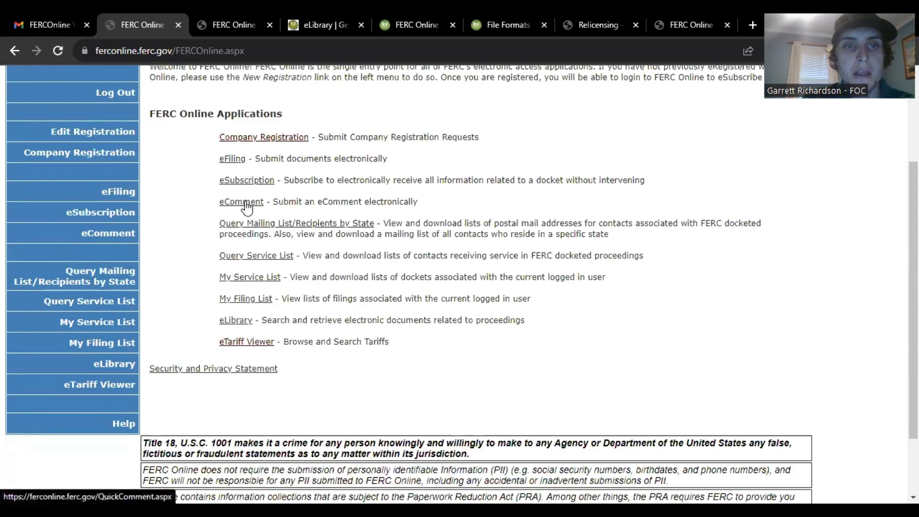
Start an eComment submission and enter docket P-2459, choosing the suggested match.
left_click(240, 201)
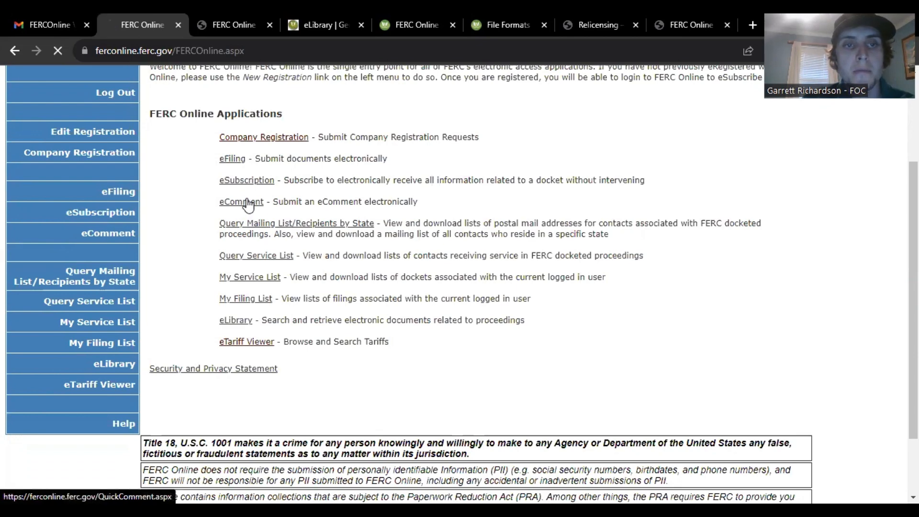
left_click(241, 201)
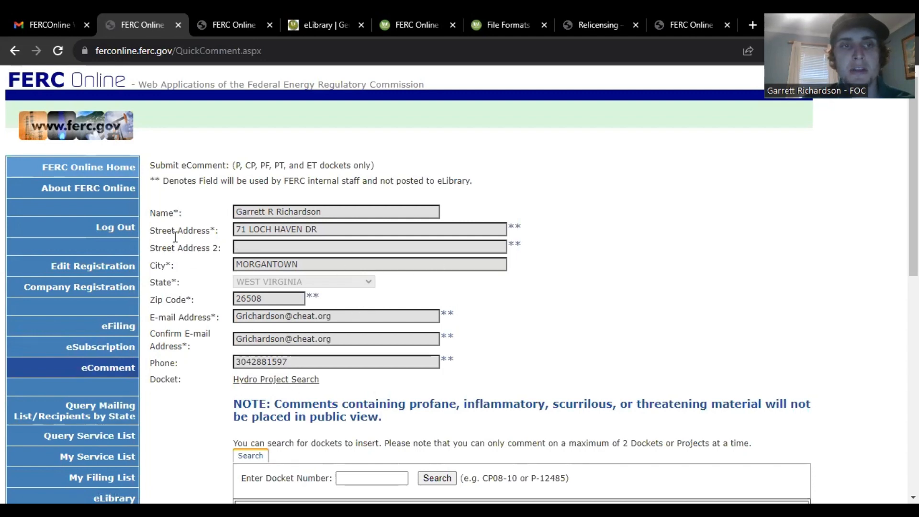
mouse_move(574, 275)
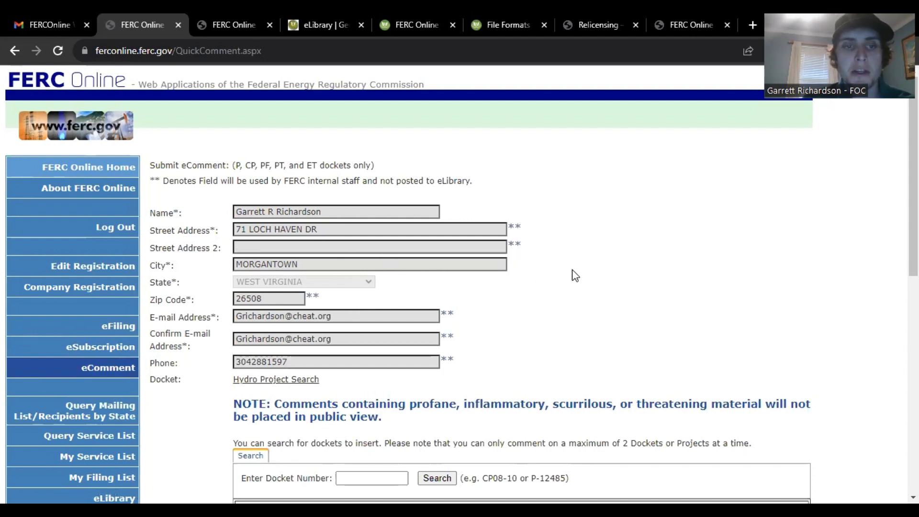
scroll("down", 3)
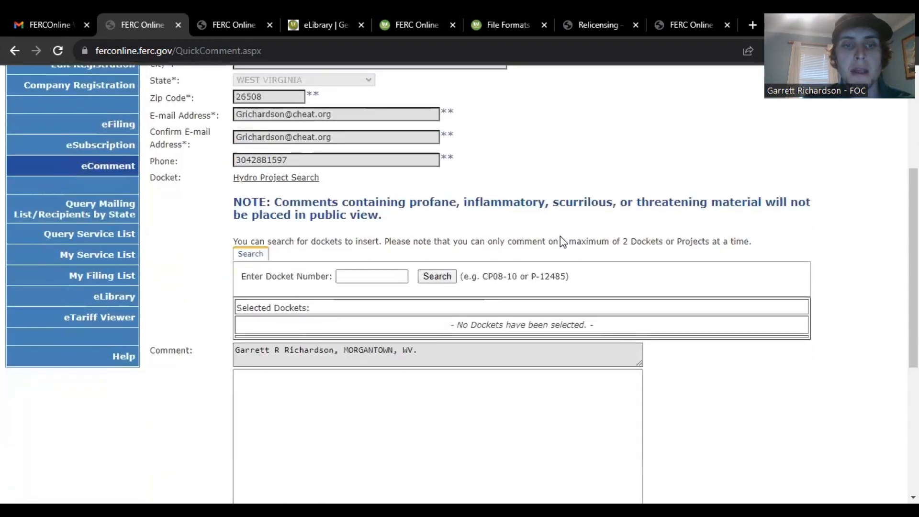
scroll("down", 3)
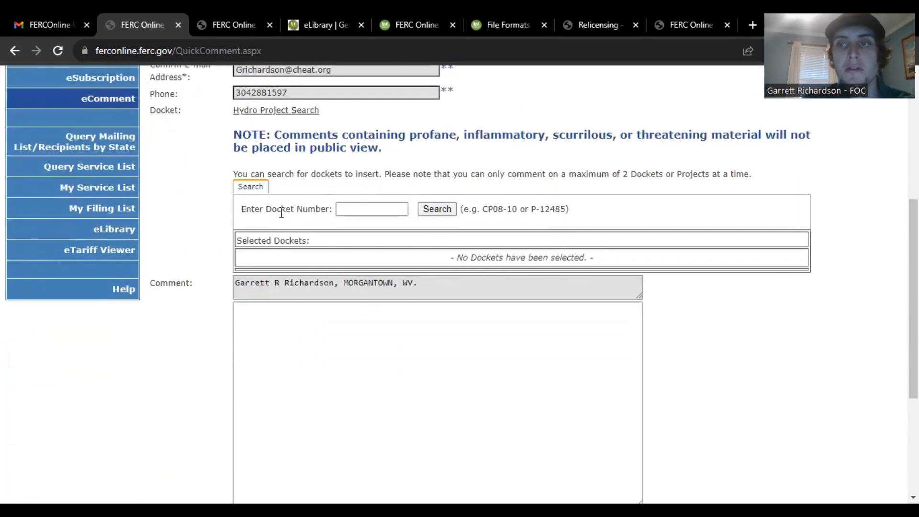
left_click(372, 209)
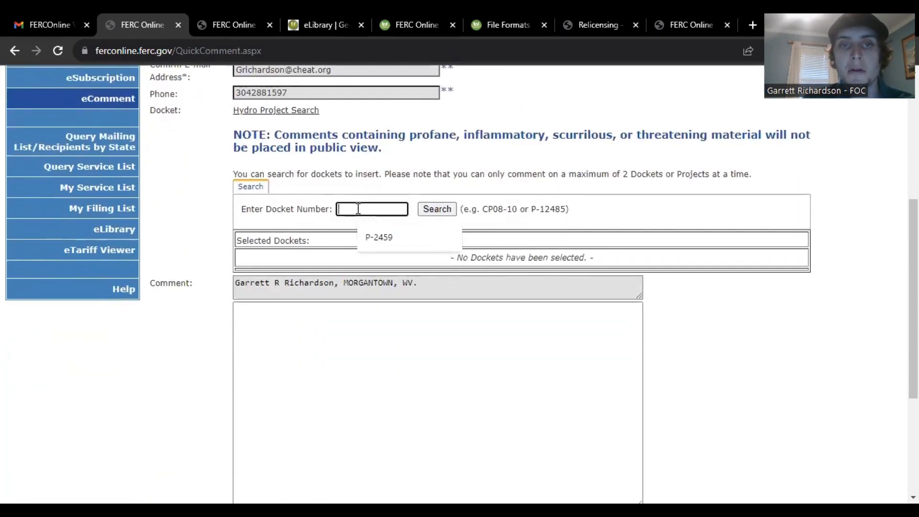
left_click(379, 238)
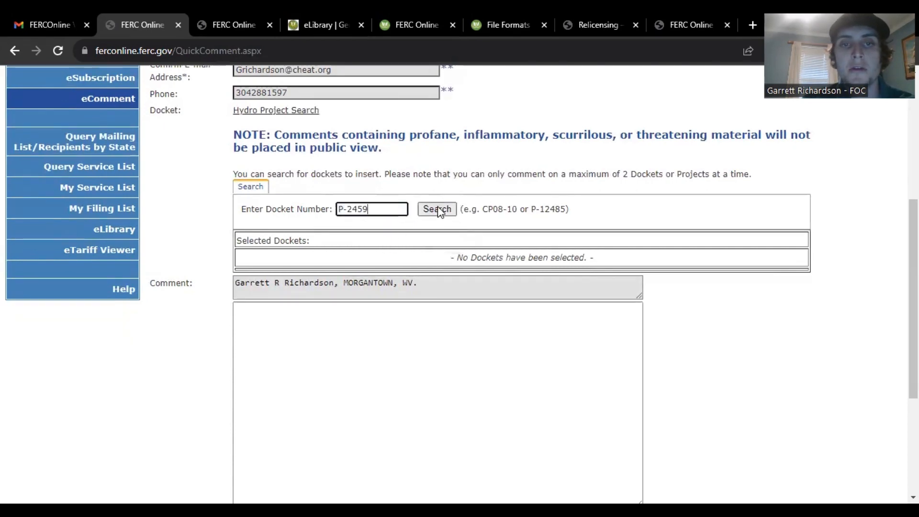
Search for P-2459 and add docket P-2459-000 (Eagle Creek Renewable Energy) to Selected Dockets, then review the form.
left_click(436, 209)
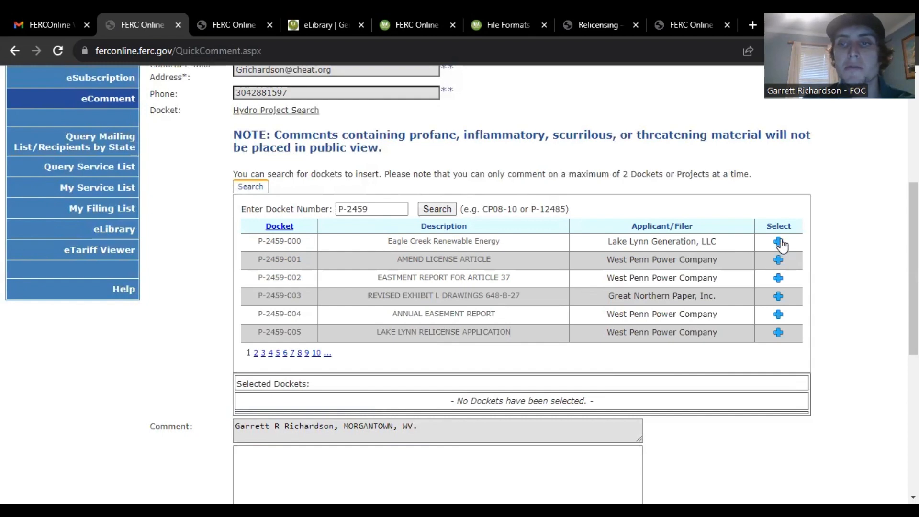
left_click(779, 242)
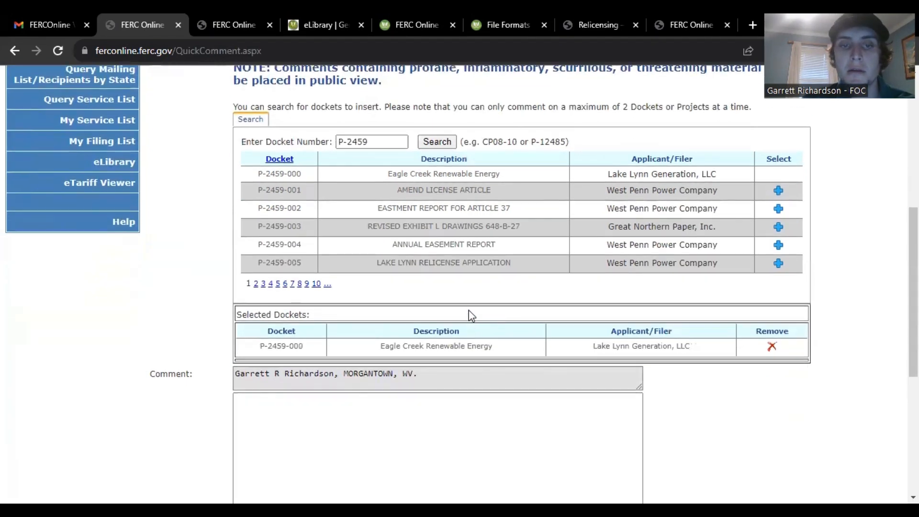
scroll("down", 3)
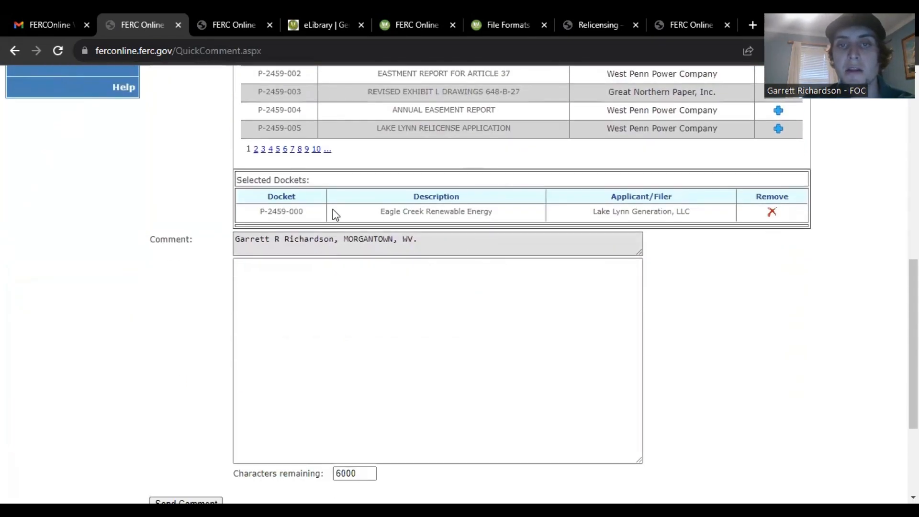
mouse_move(679, 207)
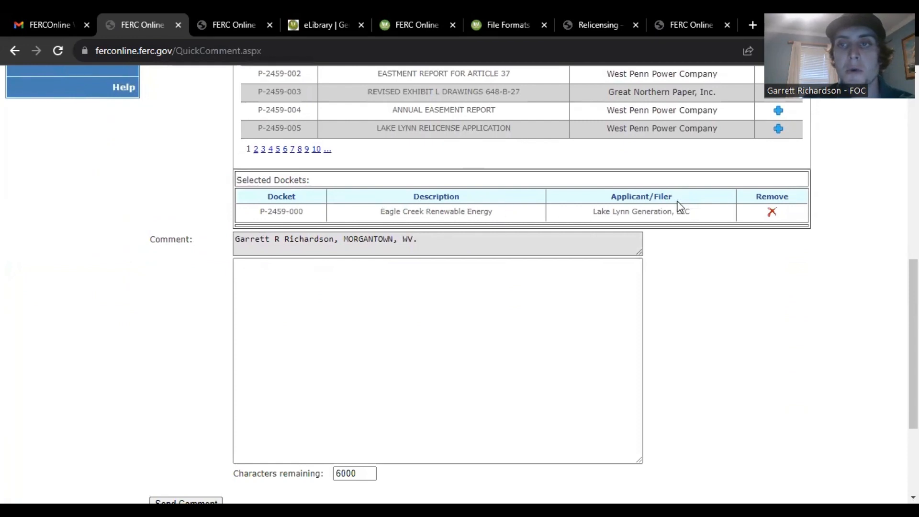
scroll("down", 3)
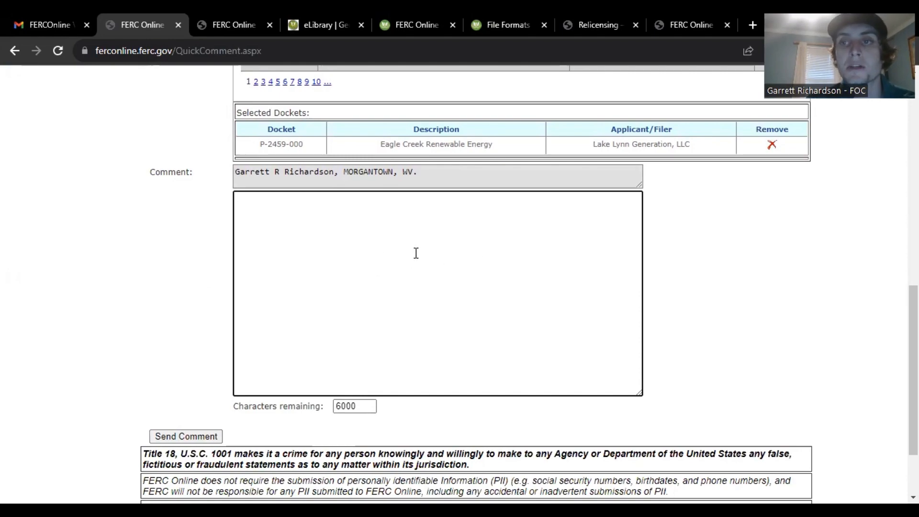
scroll("down", 3)
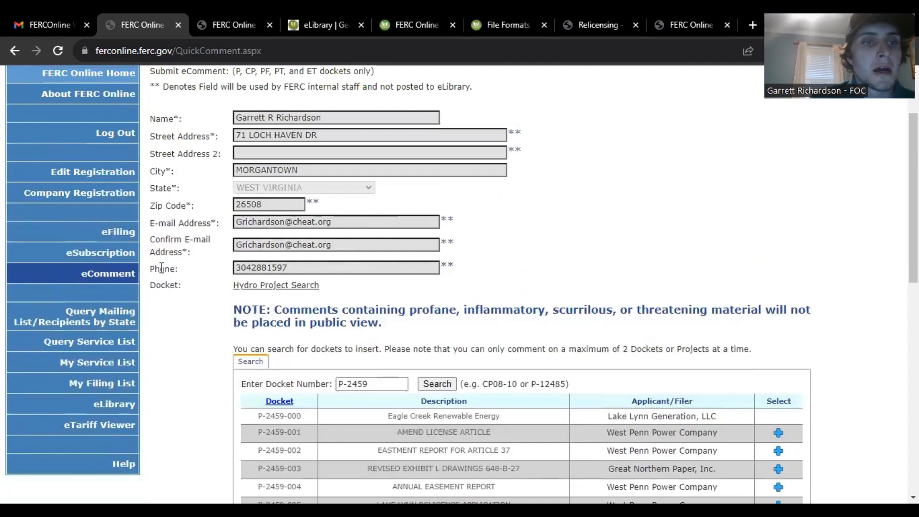
scroll("up", 3)
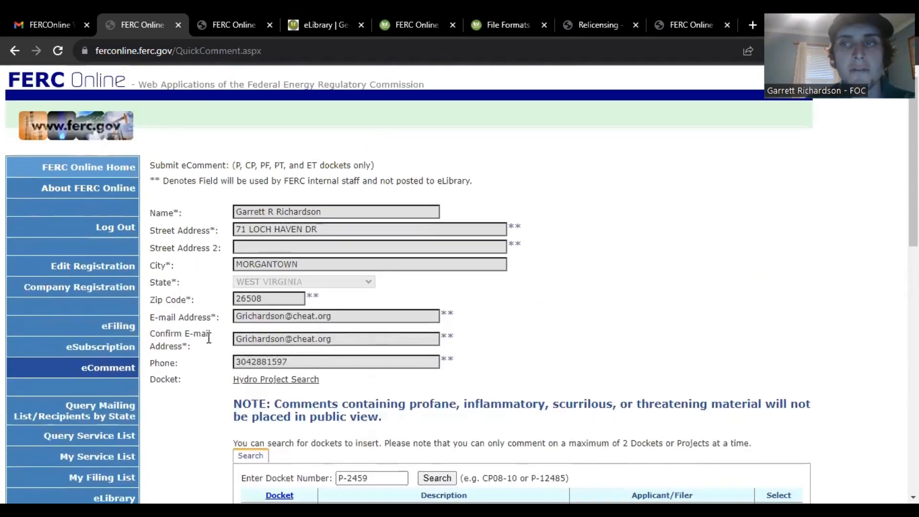
scroll("down", 3)
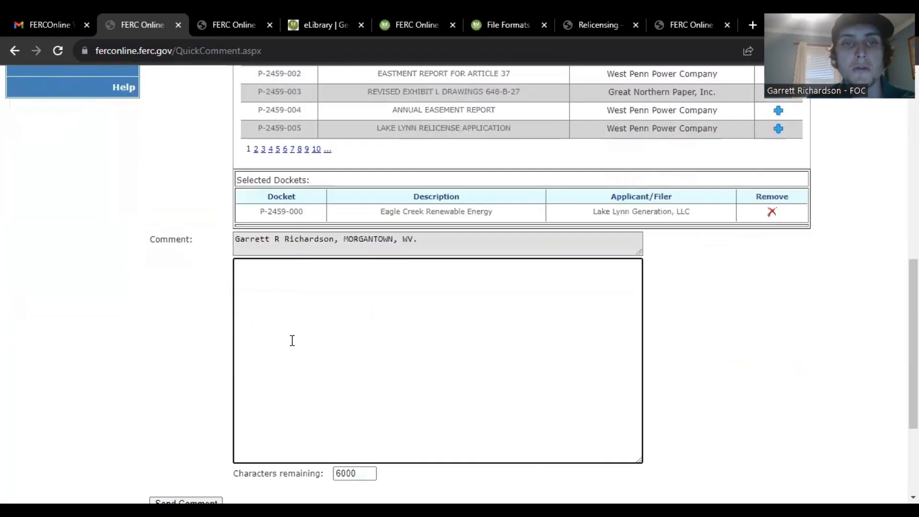
scroll("down", 3)
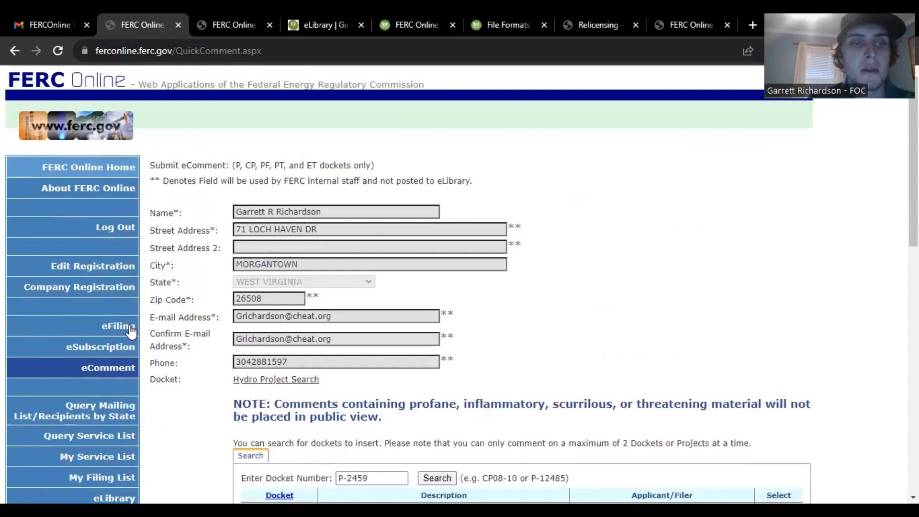
Start a new eFiling submission directed to Hydro: Licensing/Compliance.
left_click(117, 325)
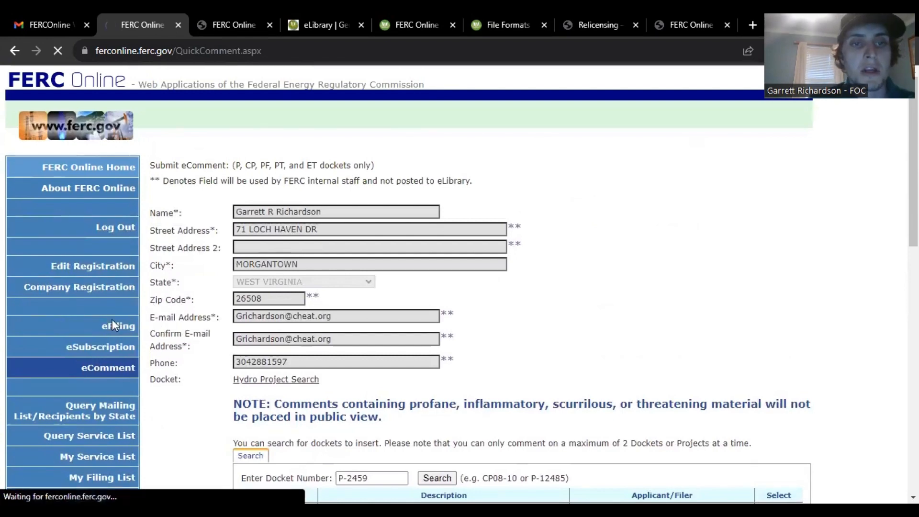
left_click(117, 326)
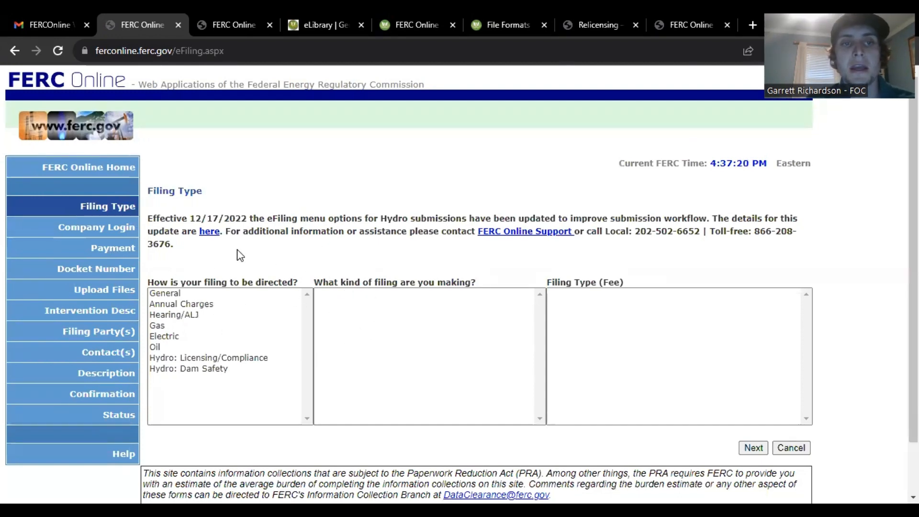
mouse_move(239, 347)
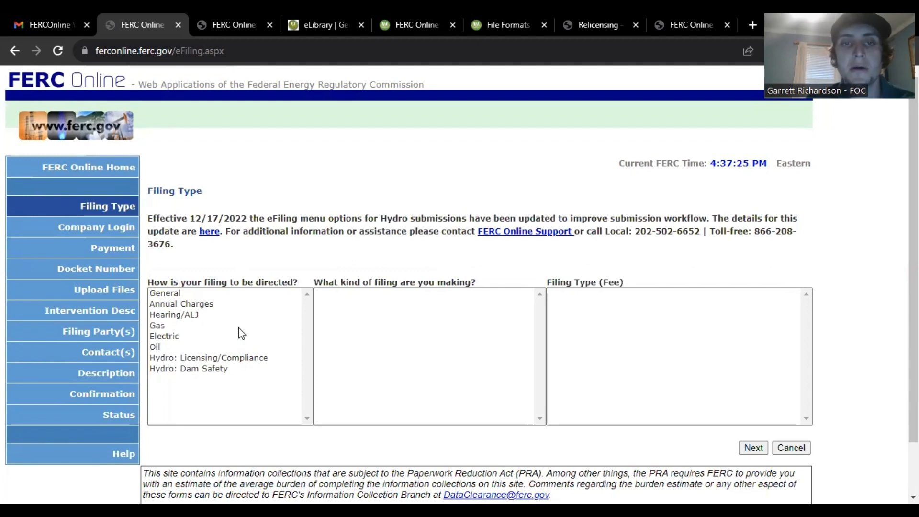
mouse_move(187, 373)
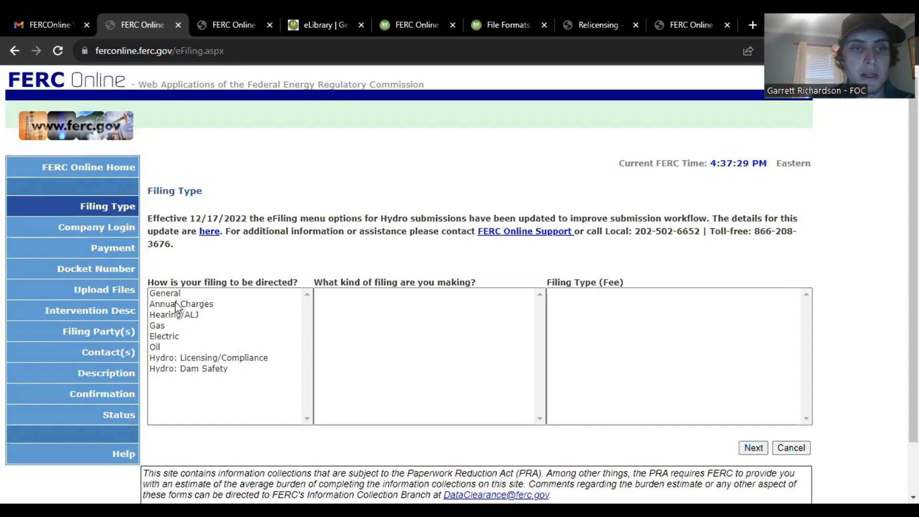
mouse_move(265, 281)
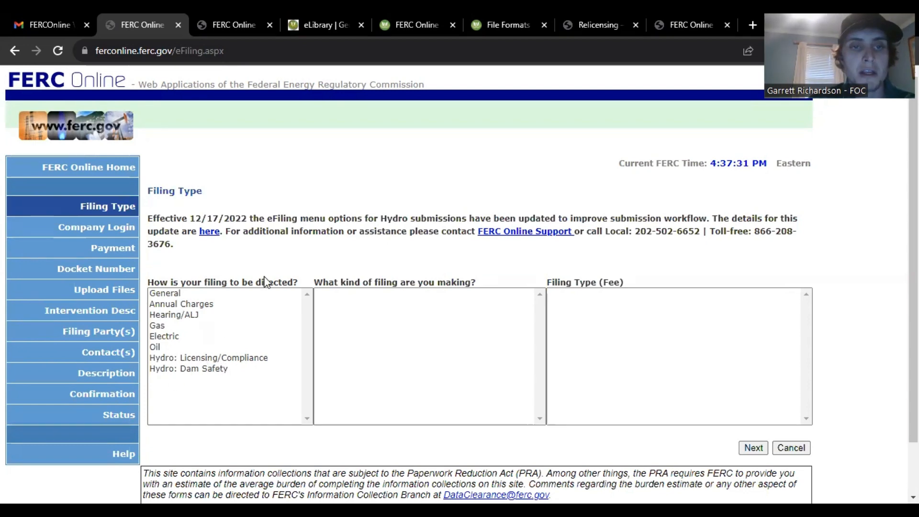
left_click(208, 357)
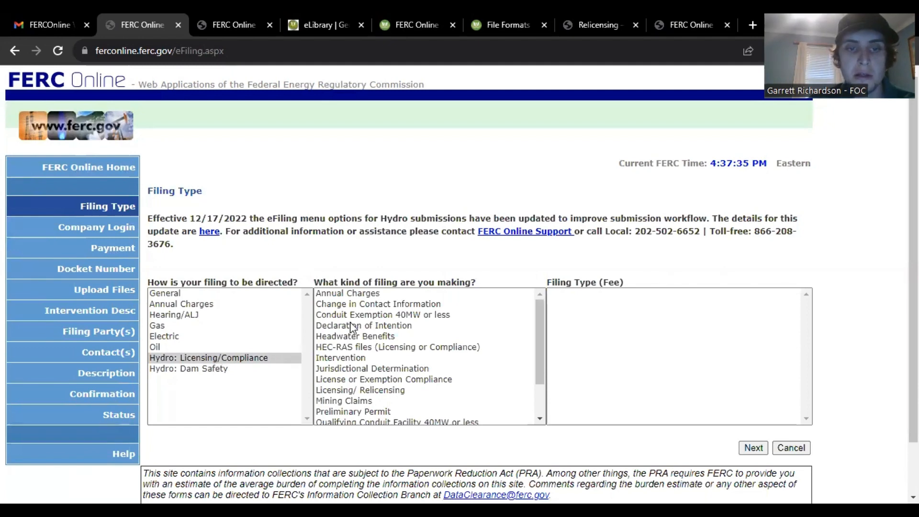
scroll("down", 3)
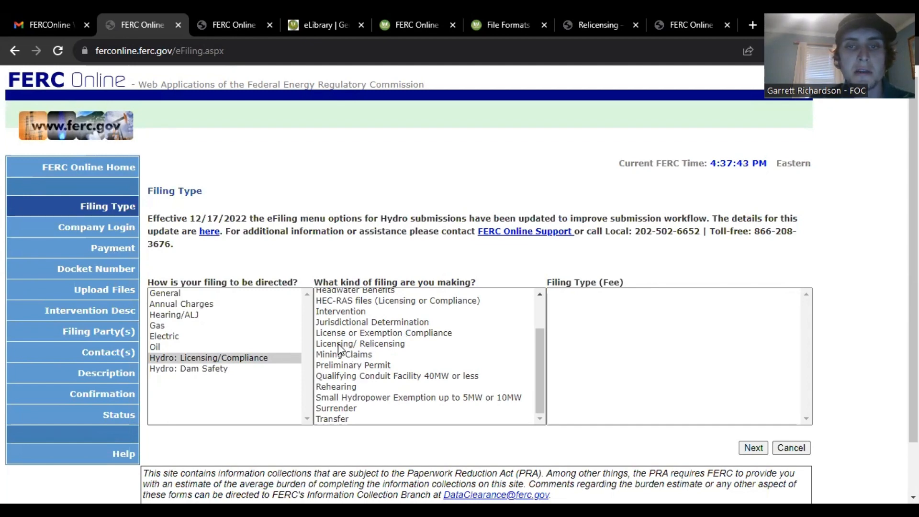
Choose Licensing/ Relicensing with filing type Comment in Licensing/Relicensing (add detail).
left_click(359, 390)
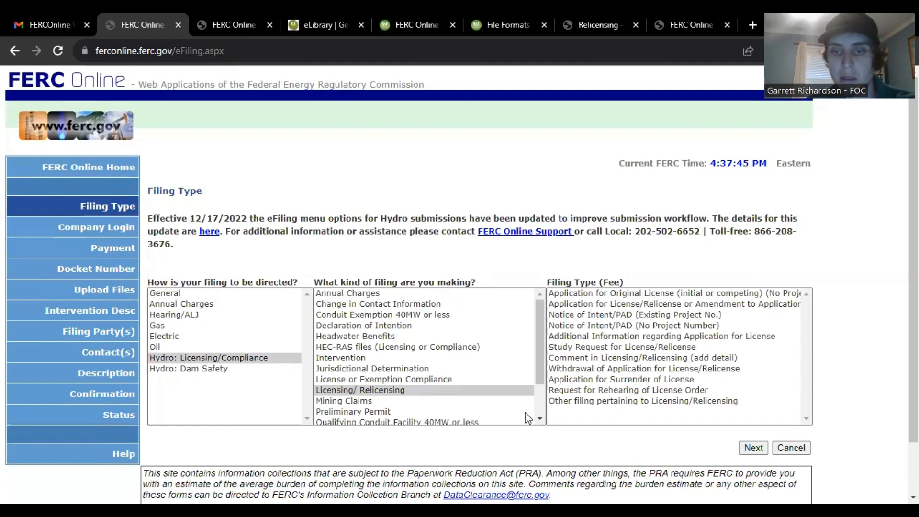
mouse_move(605, 364)
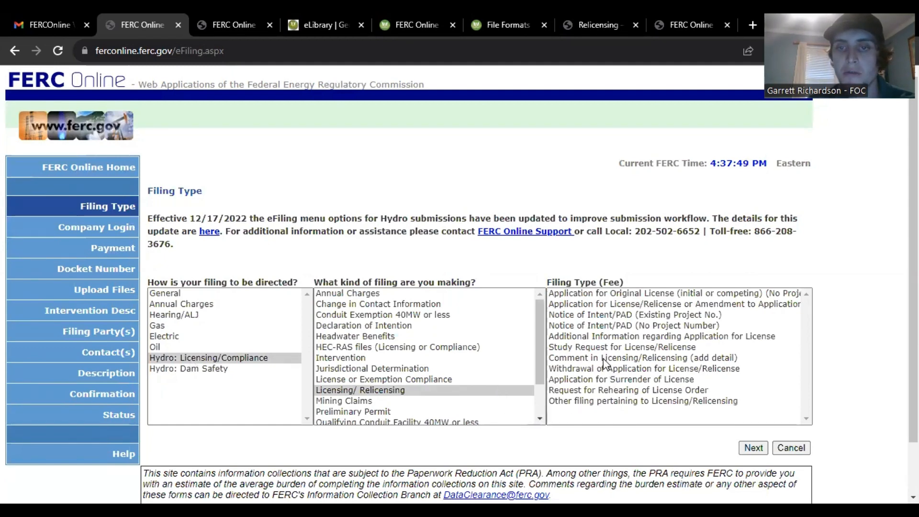
left_click(641, 357)
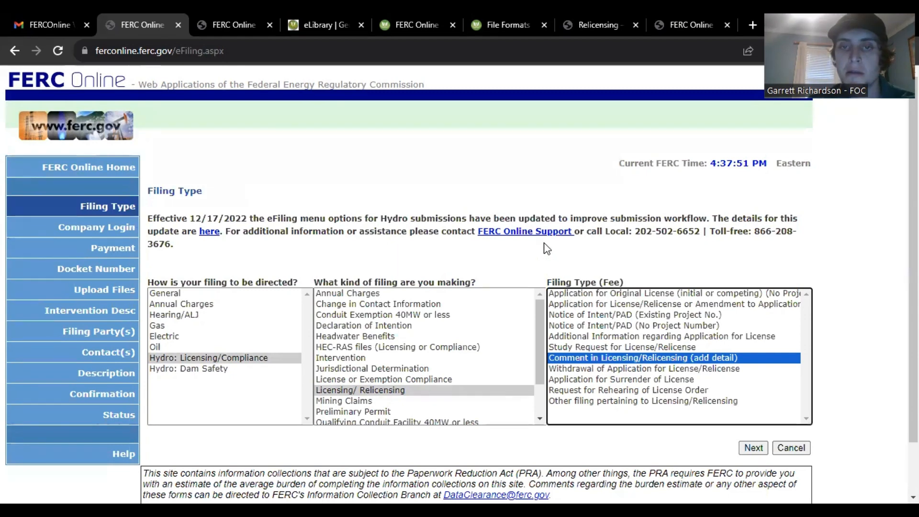
scroll("down", 3)
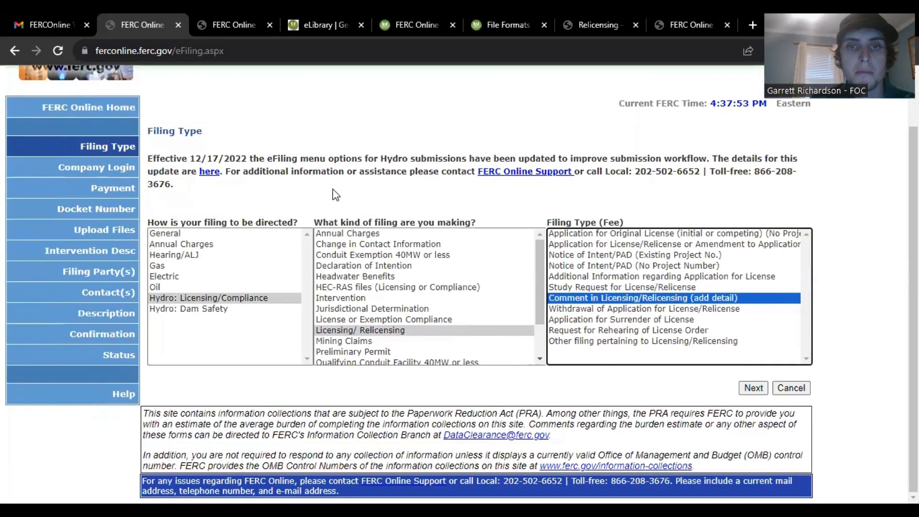
mouse_move(745, 379)
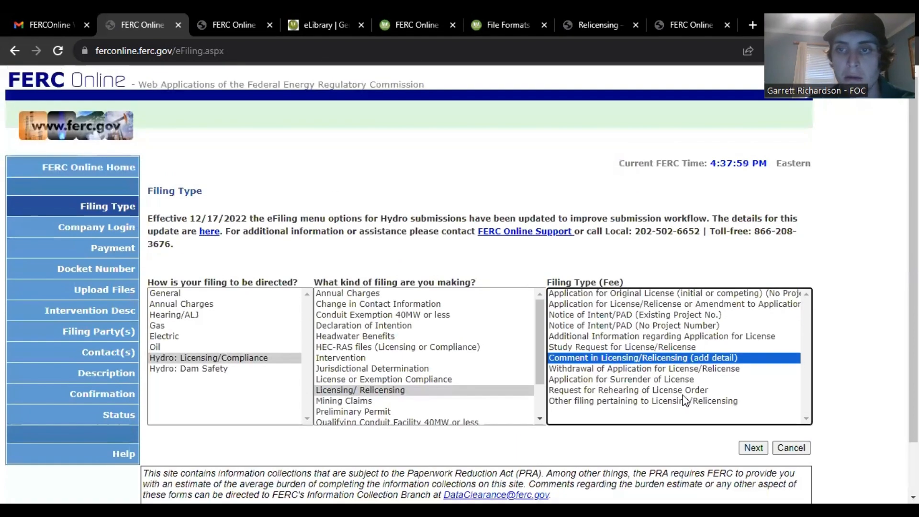
mouse_move(688, 403)
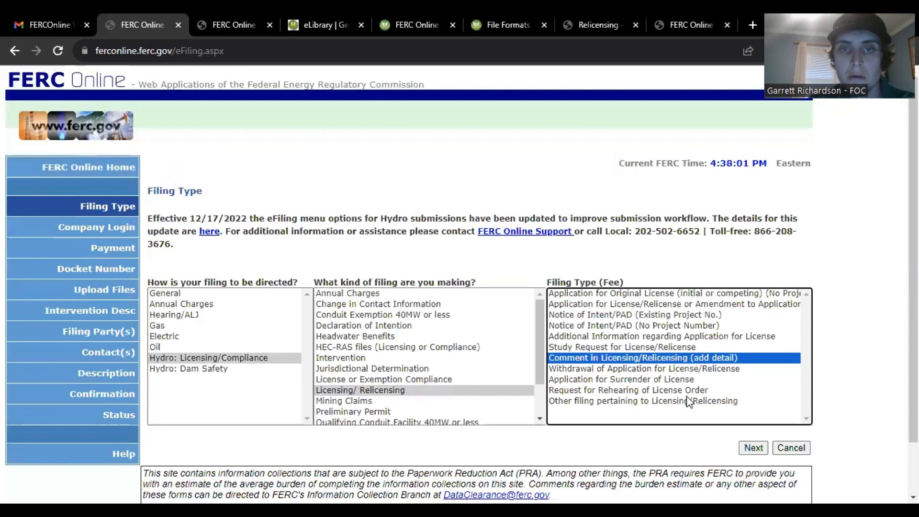
On the docket step, search P-2459 and add docket P-2459-000 (Eagle Creek Renewable Energy) to the filing.
left_click(752, 447)
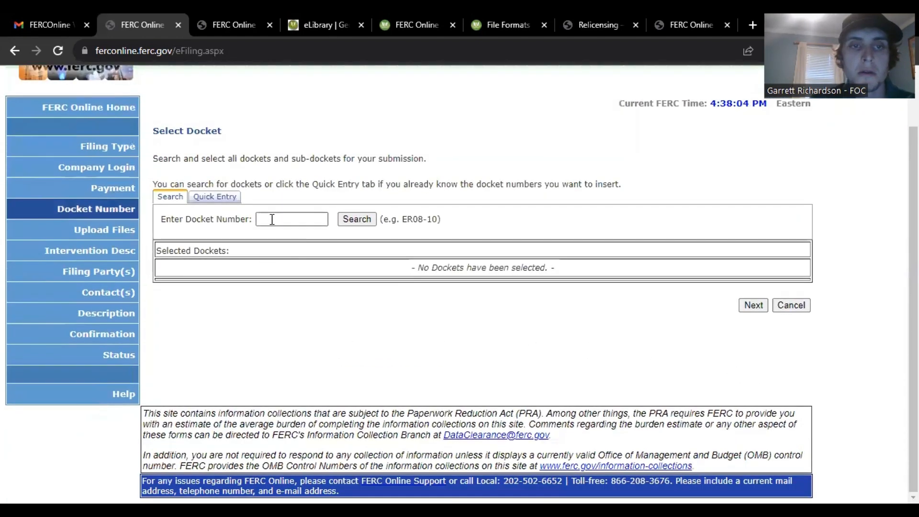
type("P-2459")
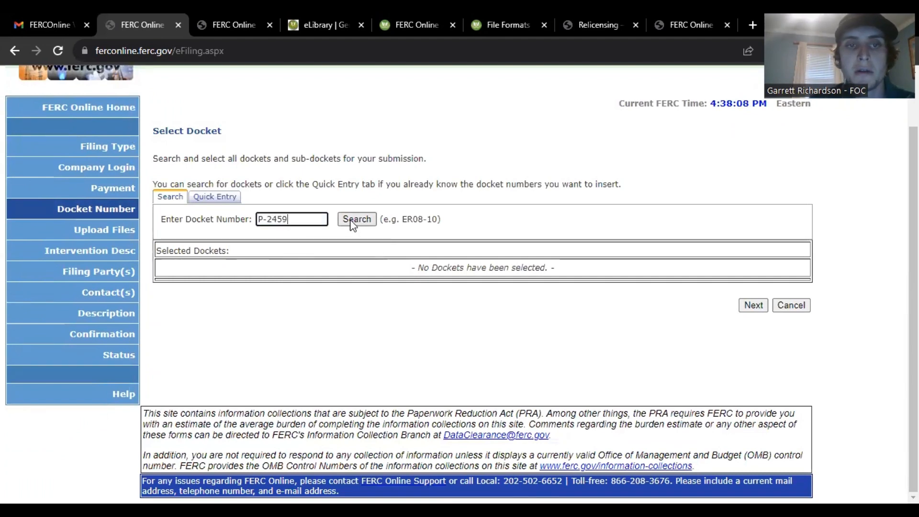
left_click(356, 218)
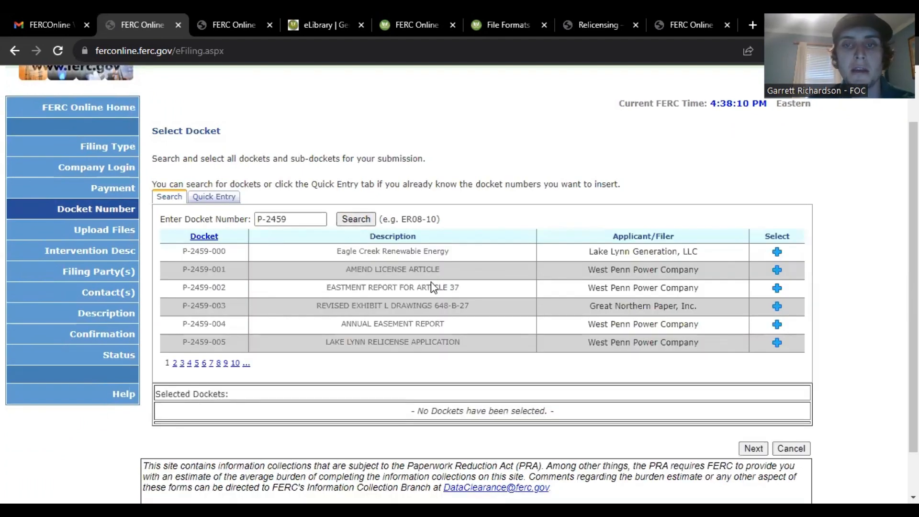
left_click(776, 251)
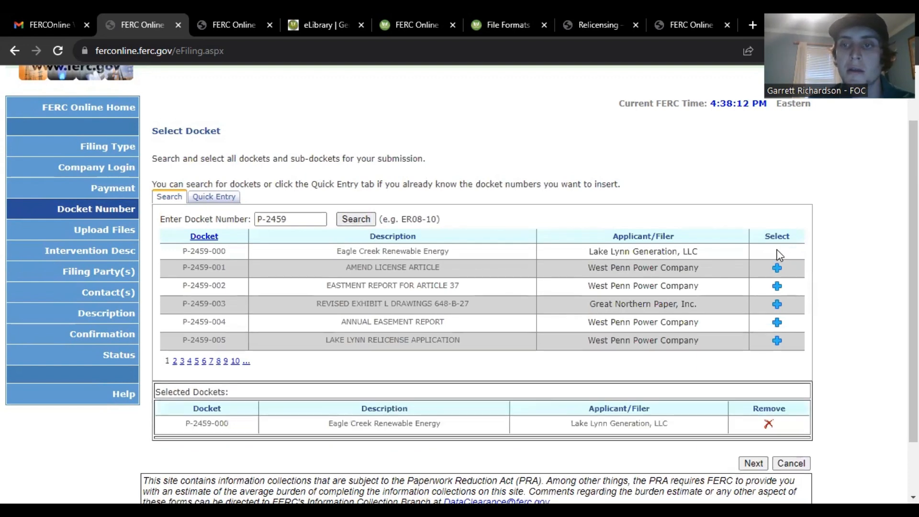
scroll("down", 3)
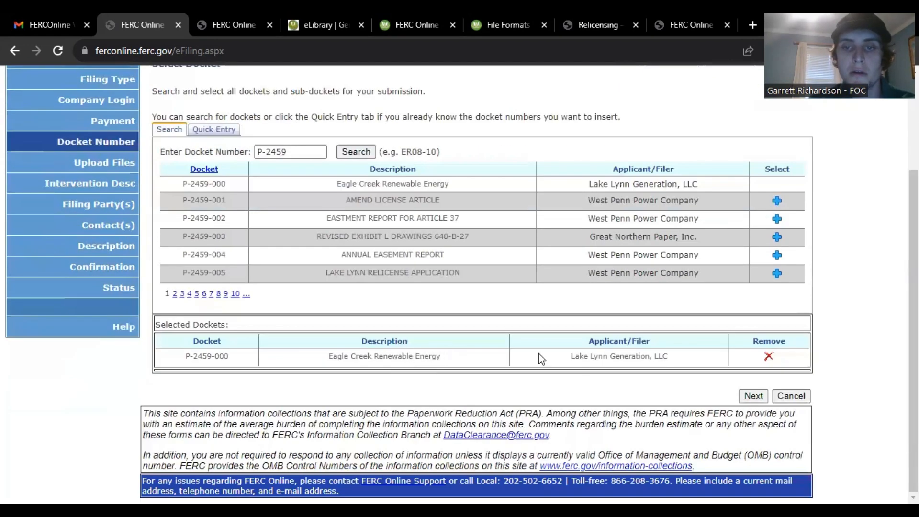
mouse_move(726, 350)
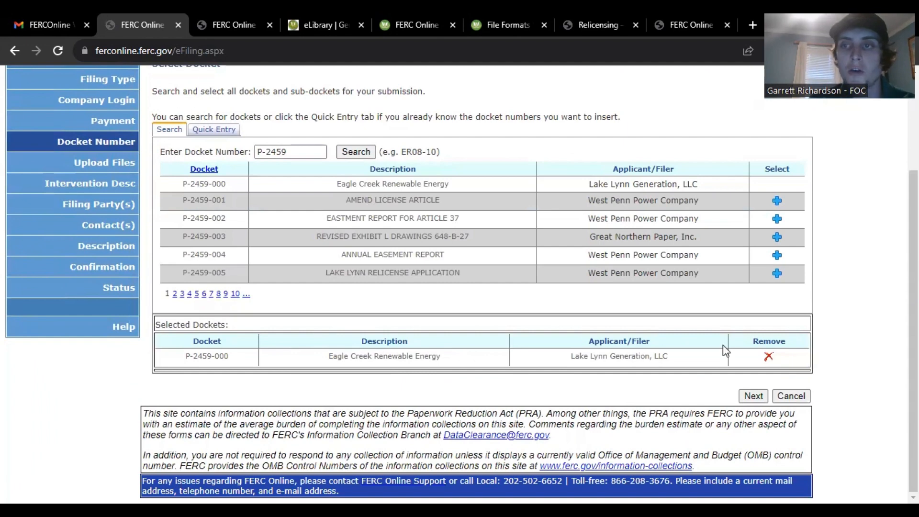
left_click(753, 395)
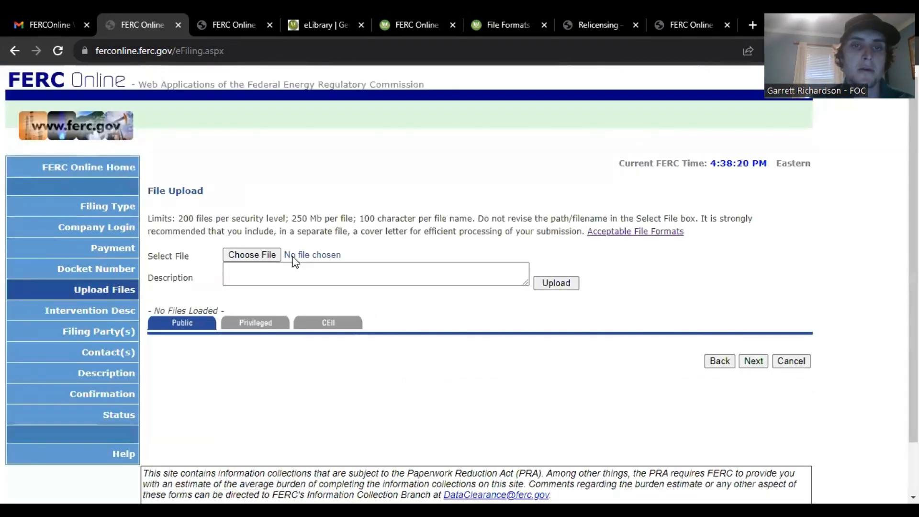
scroll("down", 3)
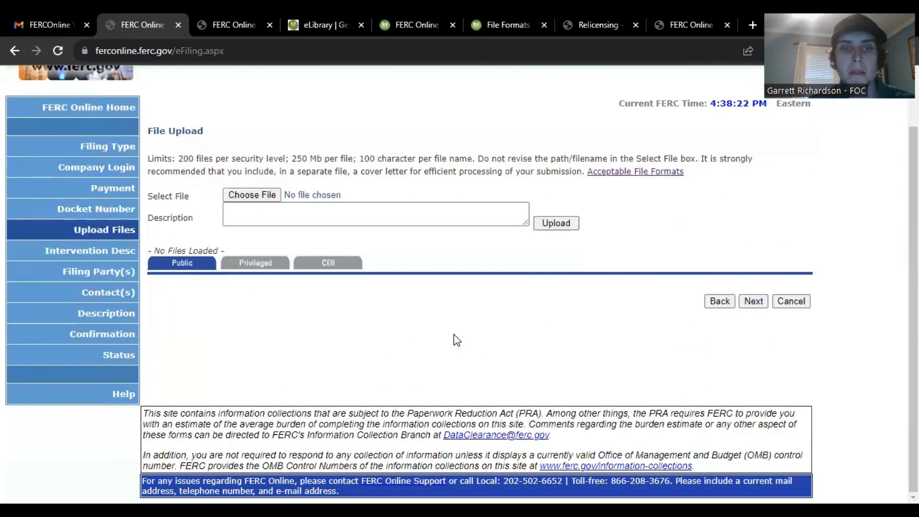
mouse_move(320, 320)
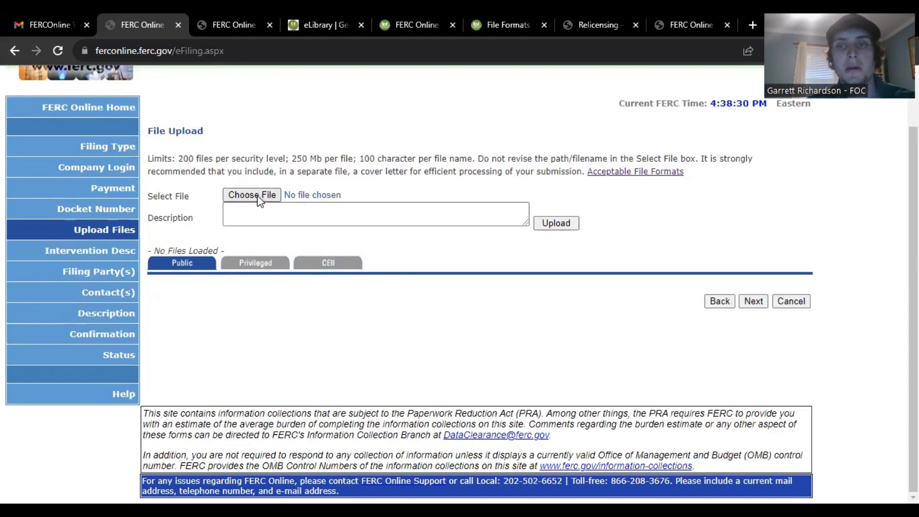
left_click(252, 194)
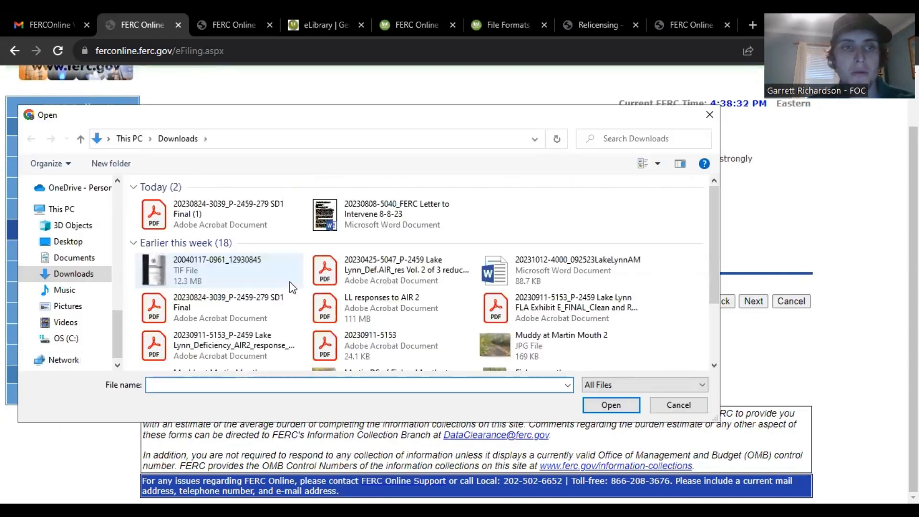
left_click(562, 270)
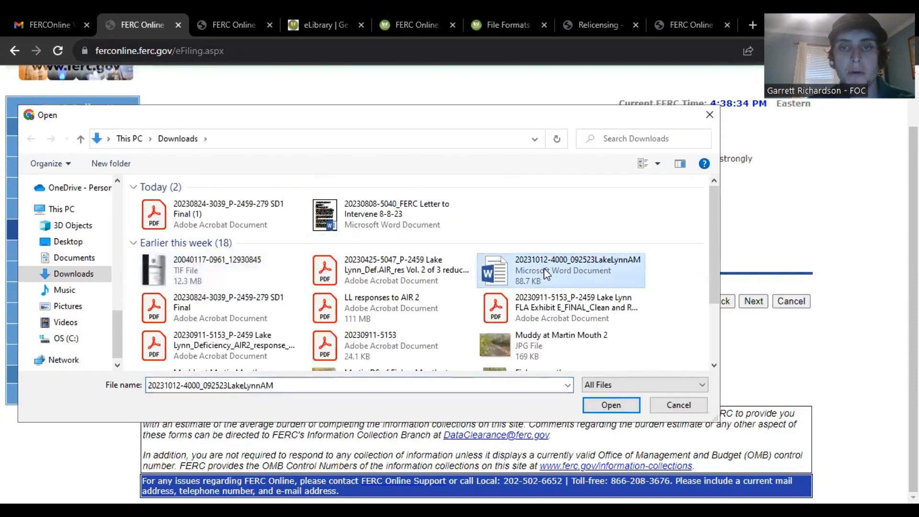
left_click(611, 404)
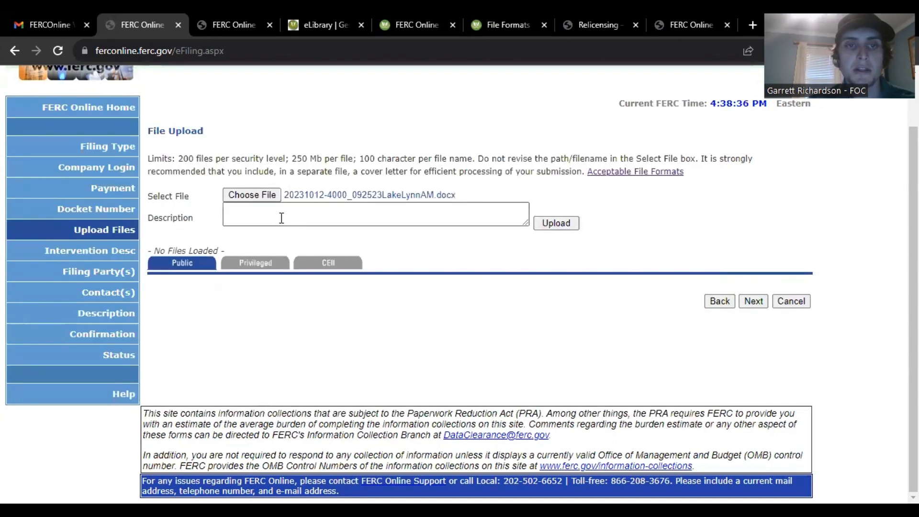
left_click(375, 213)
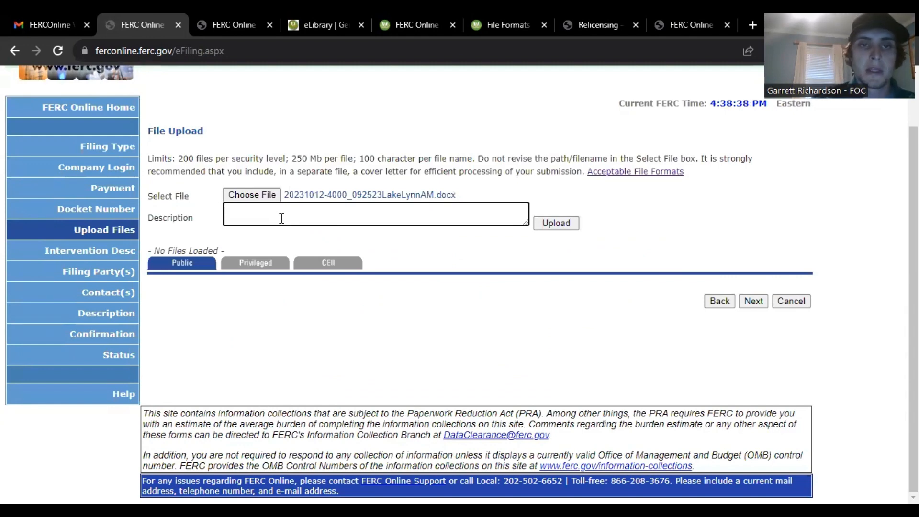
type("LL")
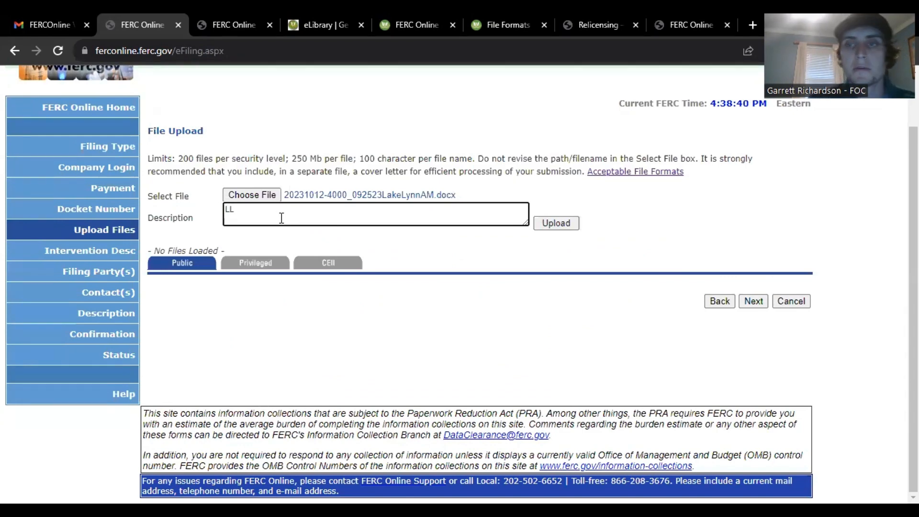
Re-select the Lake Lynn document and upload it as a public file to the filing.
left_click(753, 301)
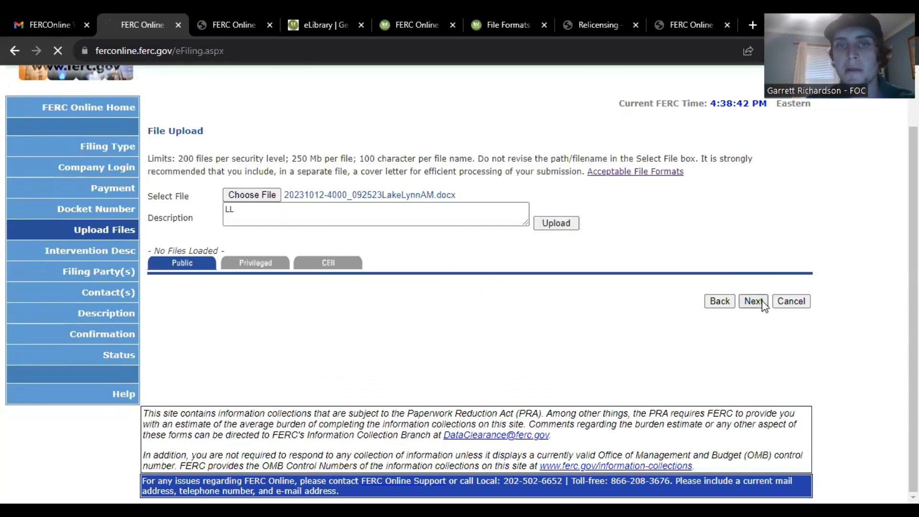
left_click(754, 301)
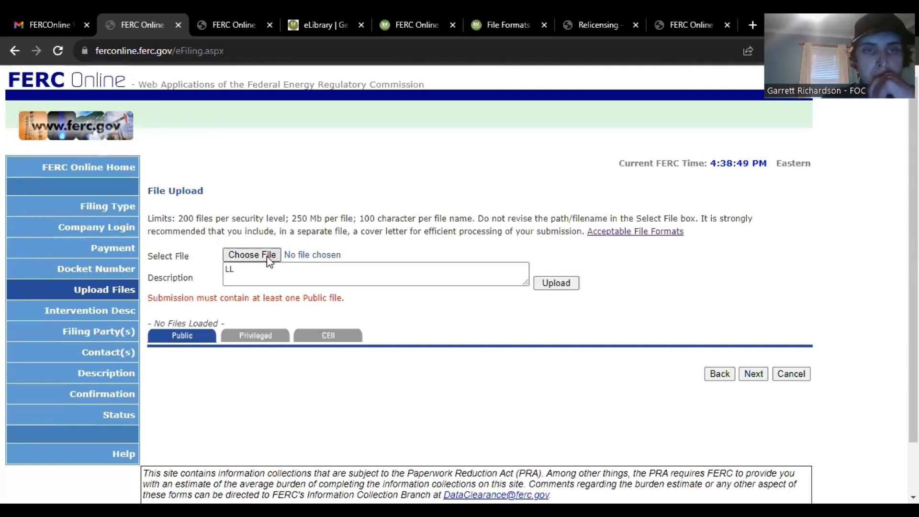
left_click(252, 254)
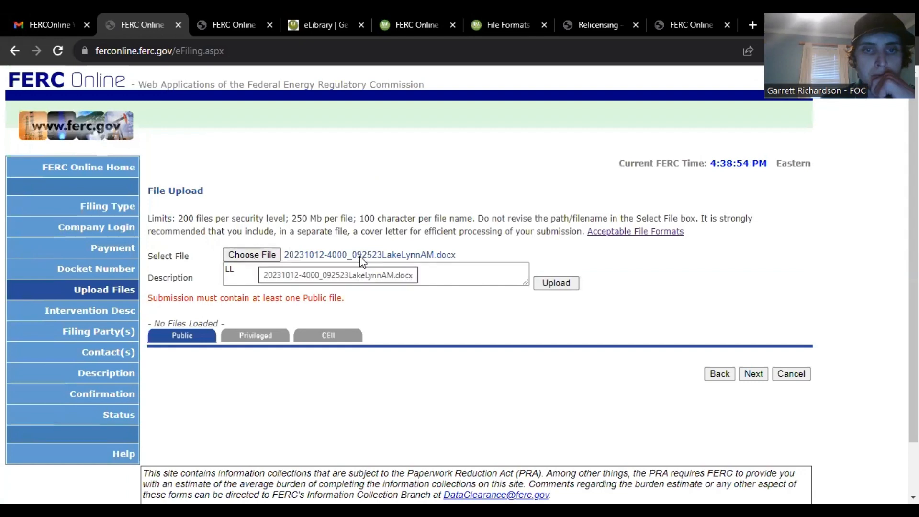
left_click(554, 282)
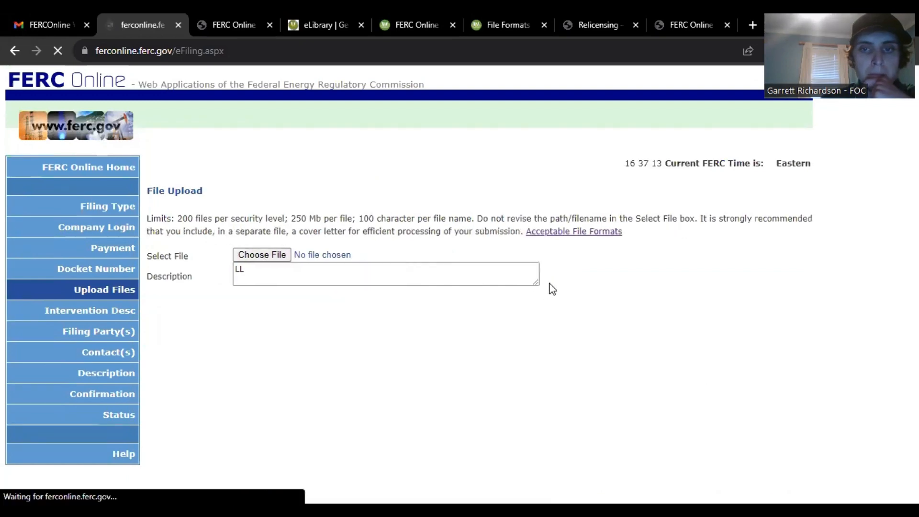
left_click(555, 283)
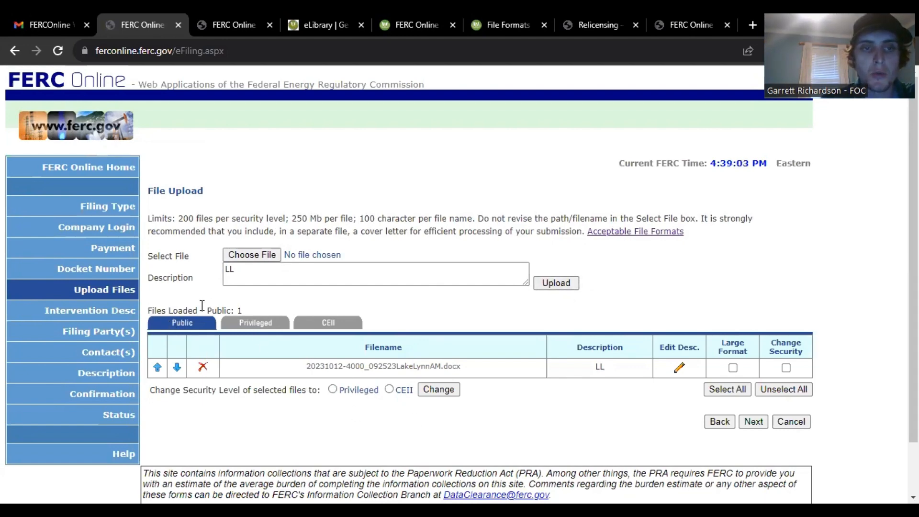
mouse_move(253, 311)
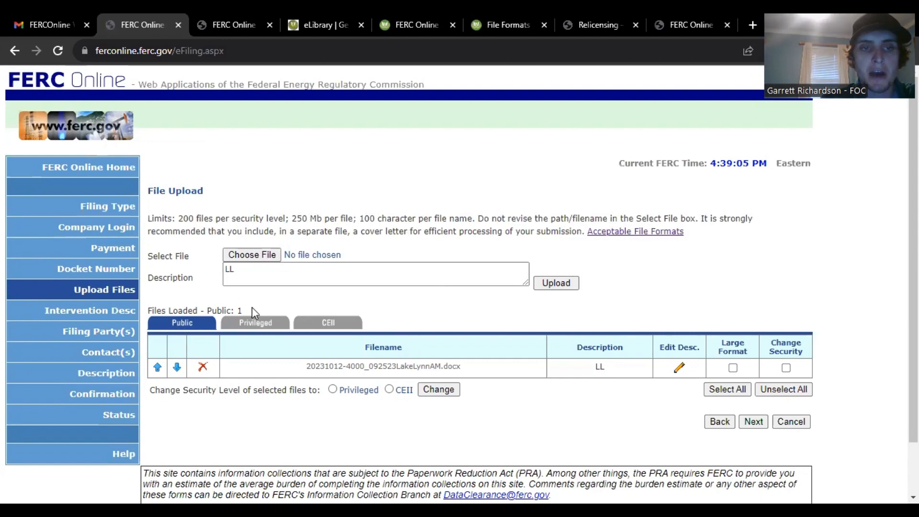
mouse_move(234, 343)
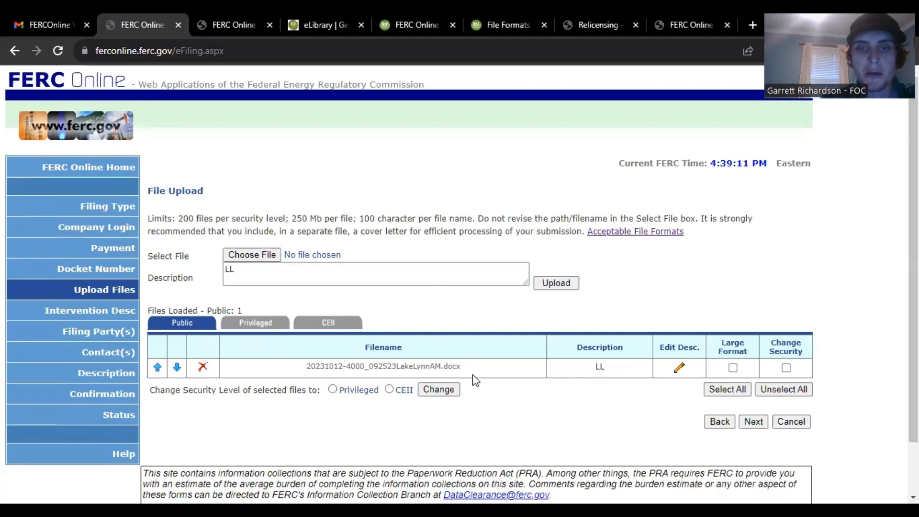
mouse_move(648, 430)
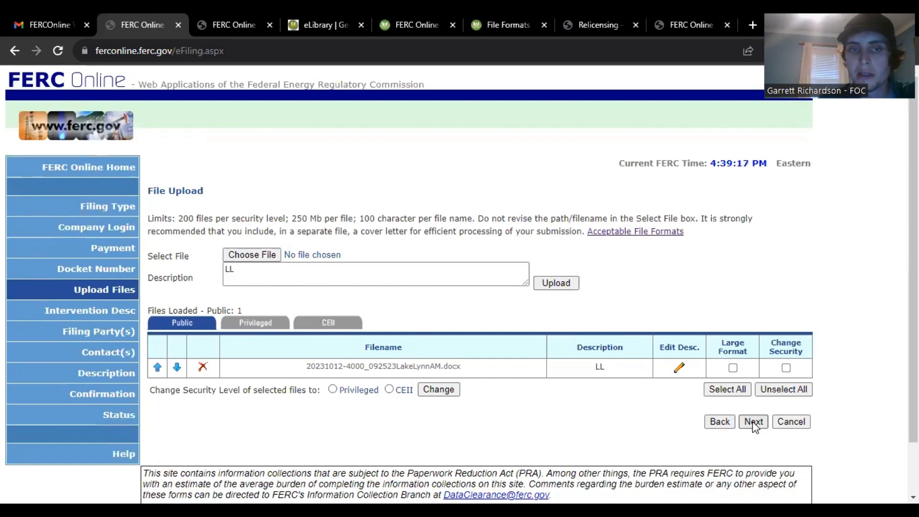
On Specify Filing Parties, file as an individual and continue to the contacts step.
left_click(754, 422)
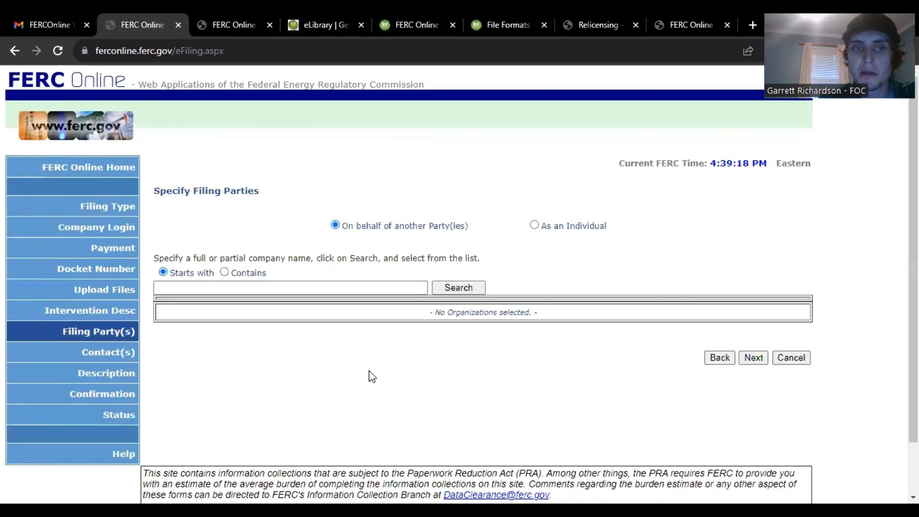
scroll("down", 3)
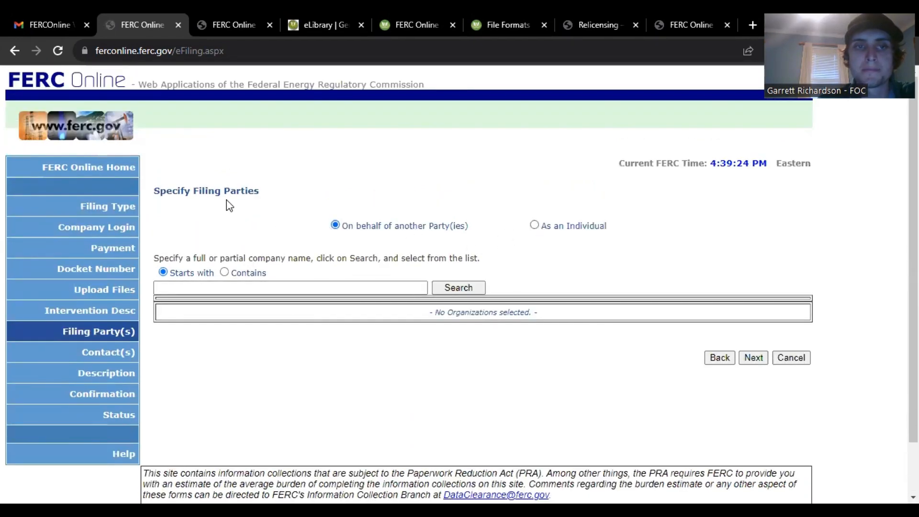
mouse_move(337, 250)
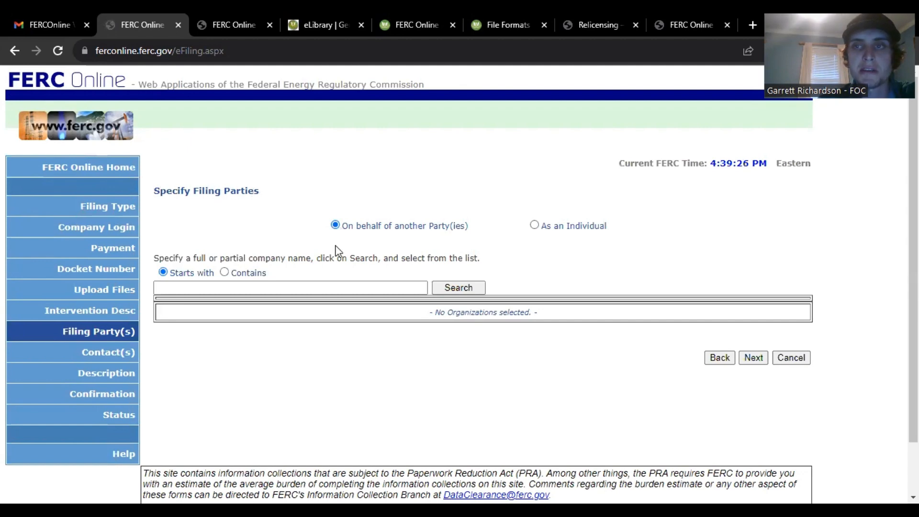
mouse_move(371, 242)
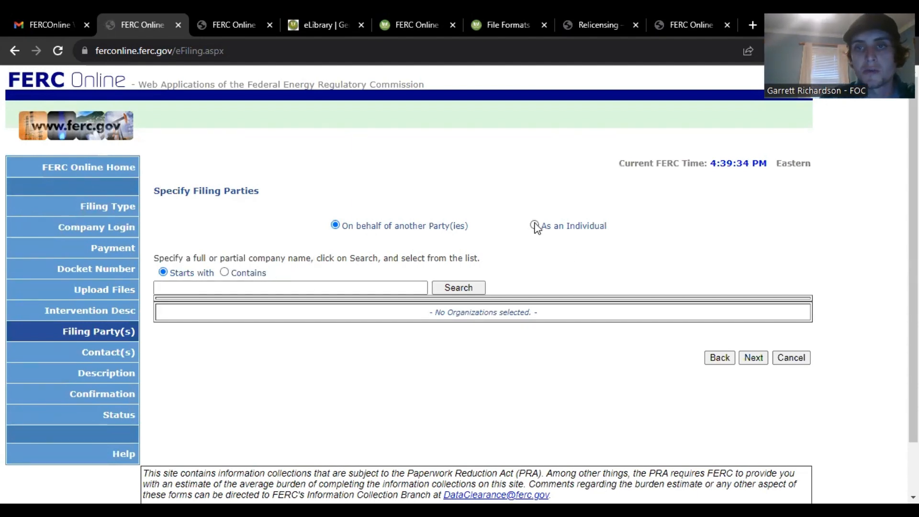
left_click(534, 226)
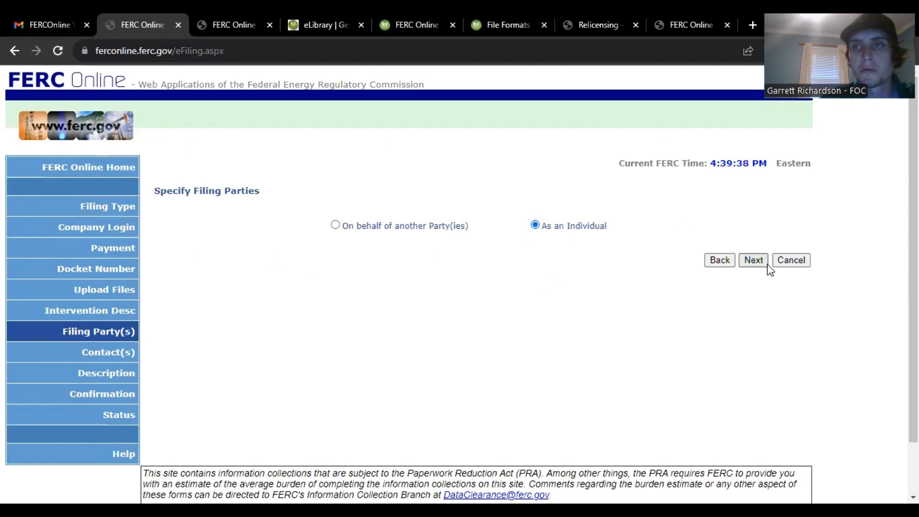
left_click(752, 259)
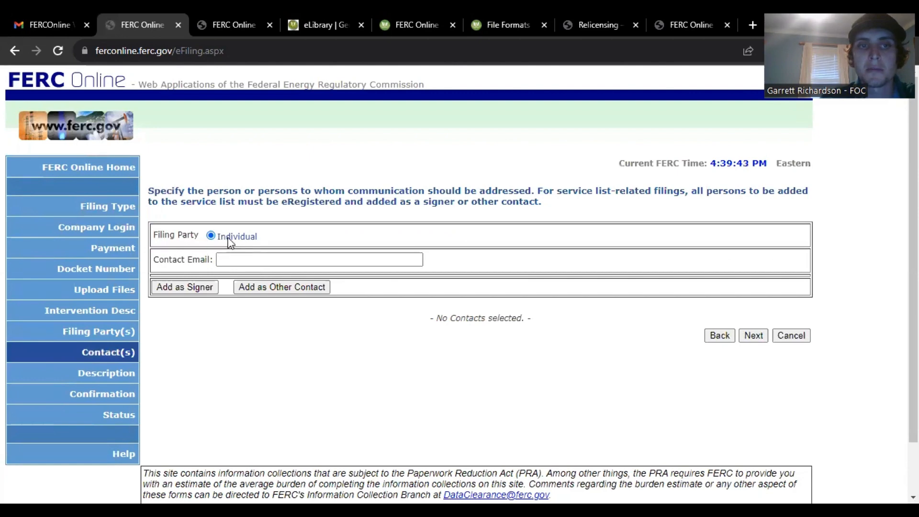
left_click(319, 259)
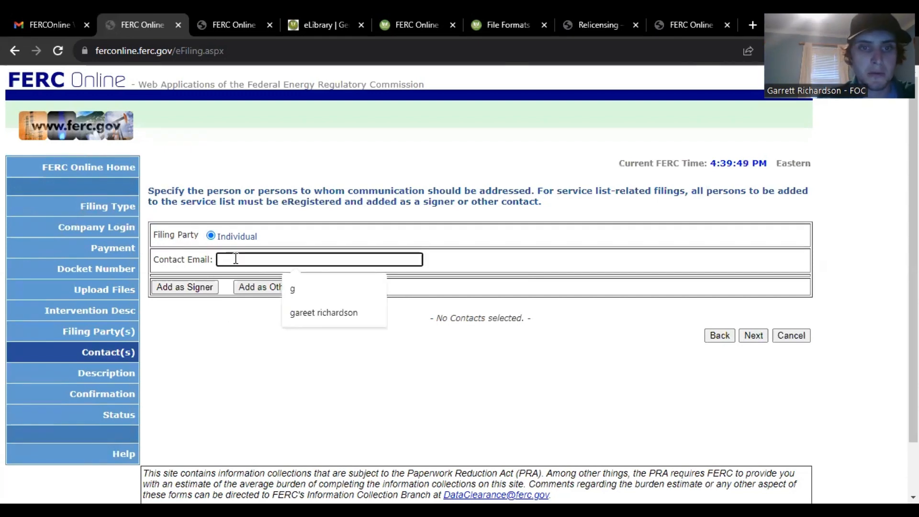
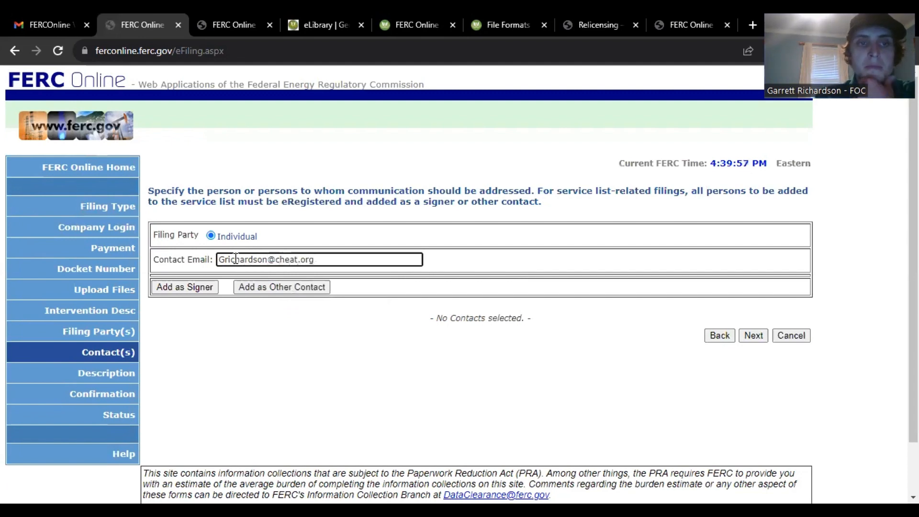
left_click(183, 286)
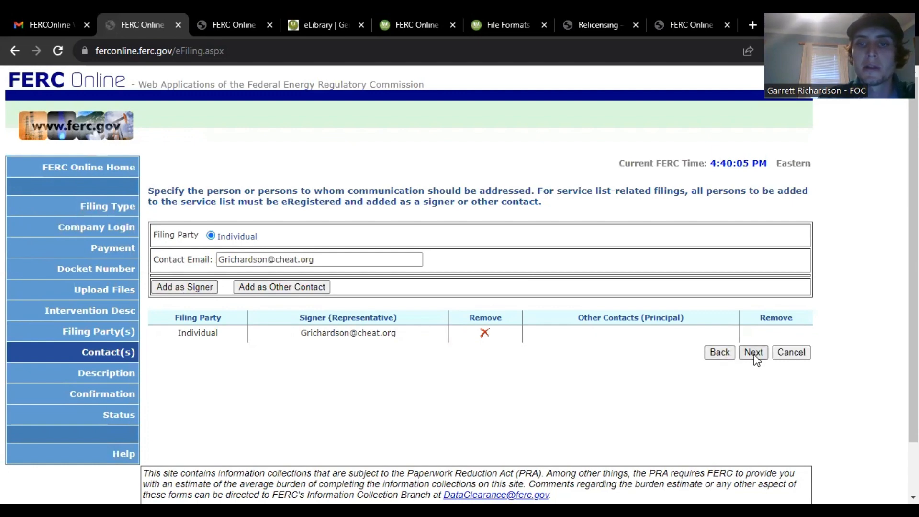
left_click(753, 352)
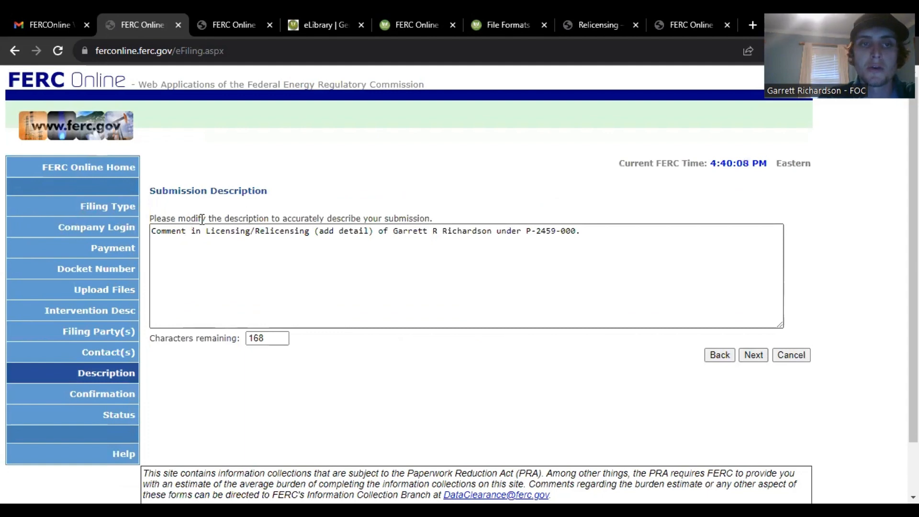
mouse_move(249, 245)
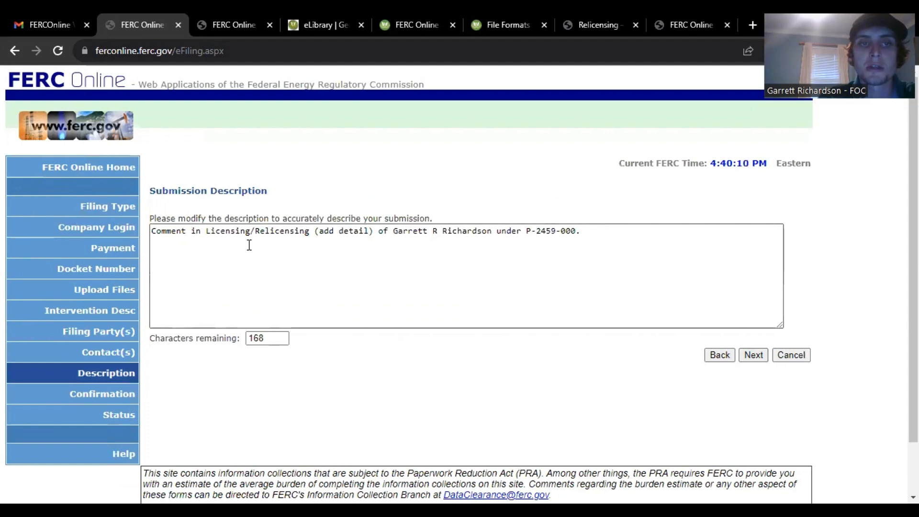
mouse_move(461, 224)
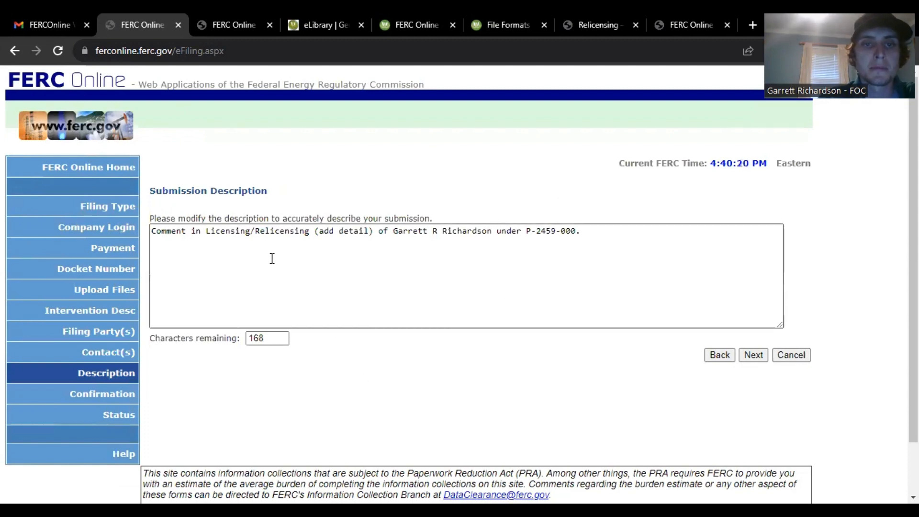
mouse_move(366, 344)
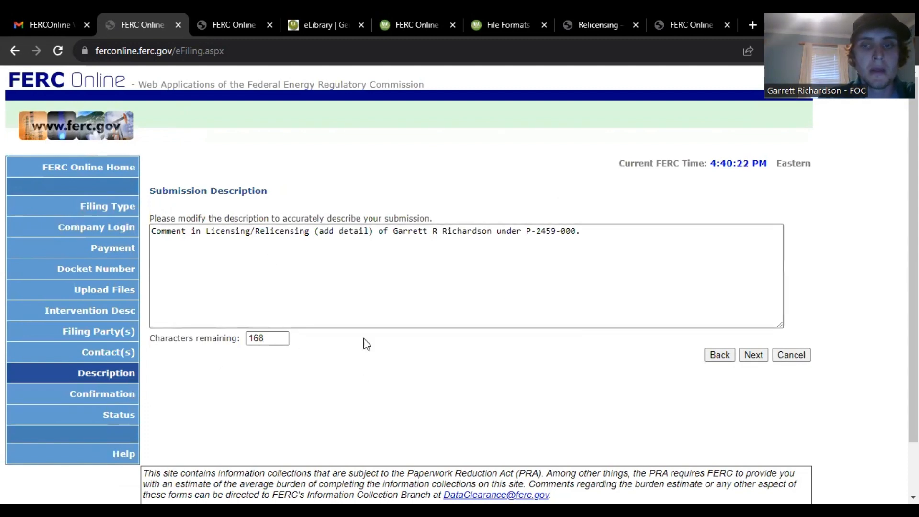
mouse_move(635, 379)
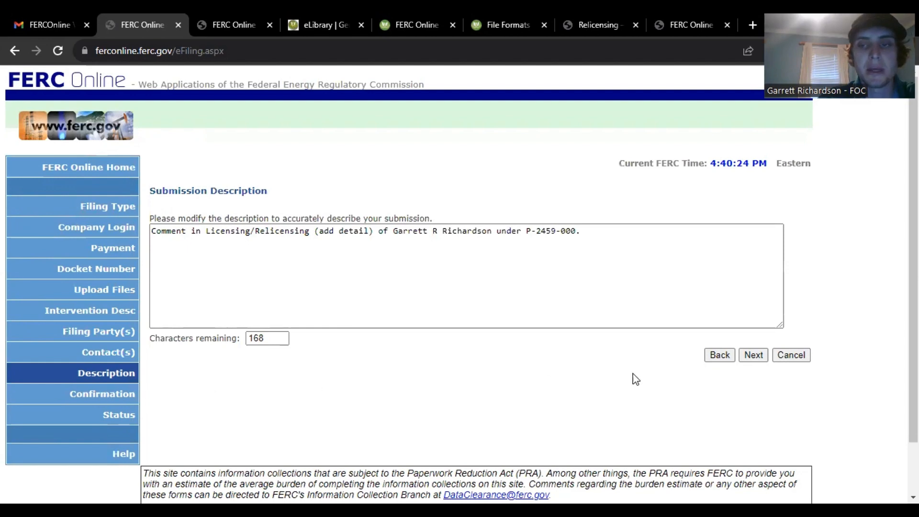
Keep the prefilled P-2459-000 comment description and continue to the filing summary.
left_click(753, 354)
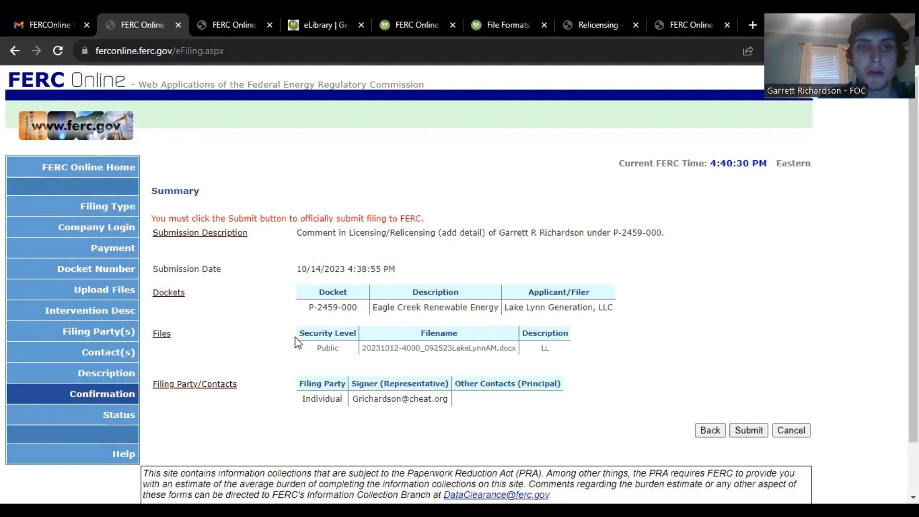
mouse_move(396, 263)
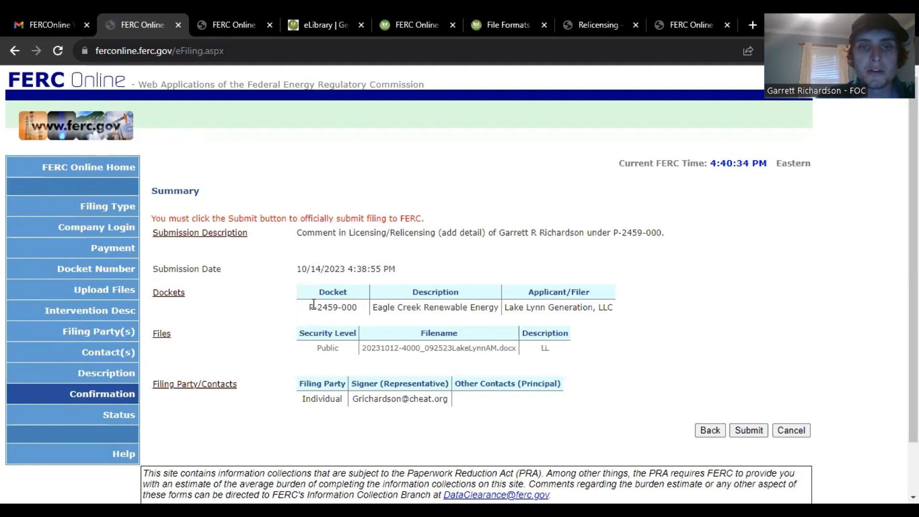
mouse_move(411, 369)
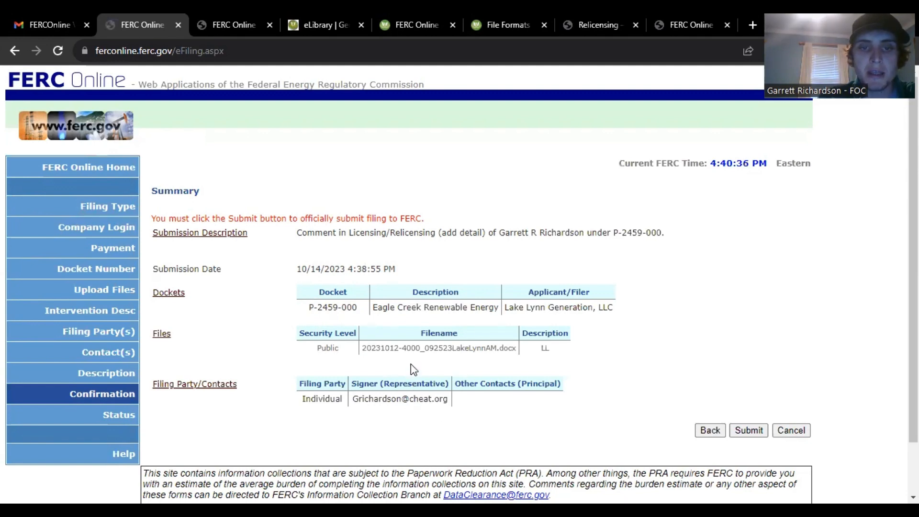
Review the summary and choose Cancel instead of submitting the filing.
scroll("down", 3)
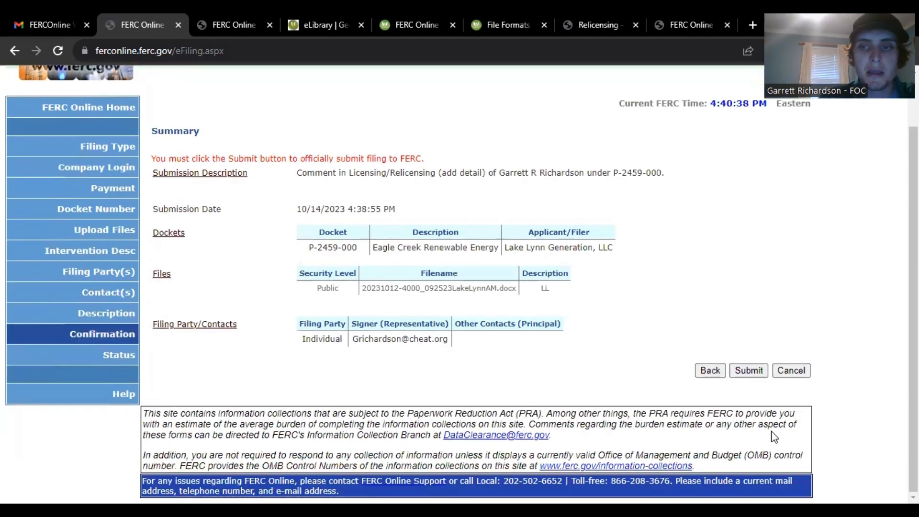
mouse_move(835, 414)
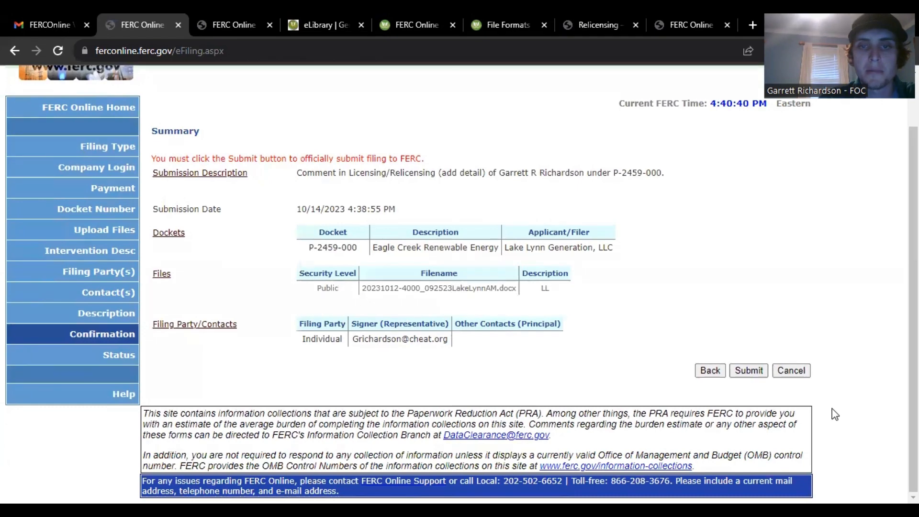
mouse_move(790, 371)
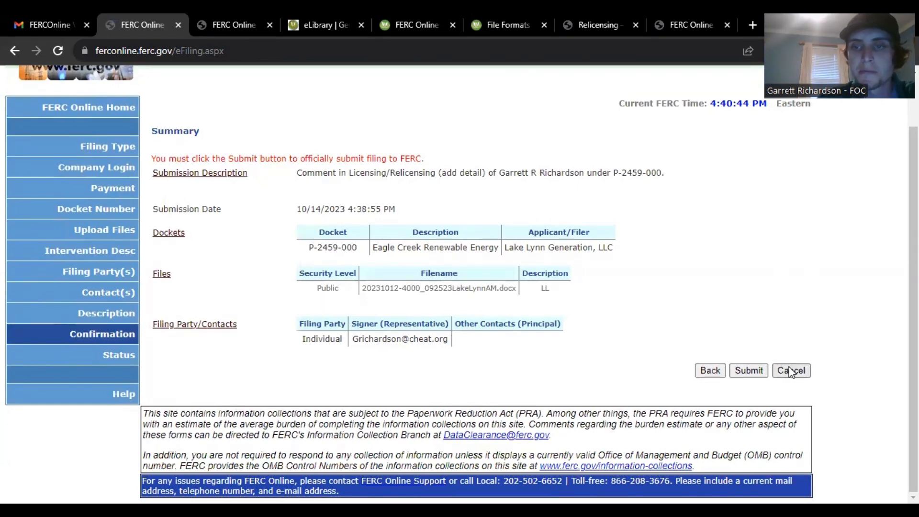
left_click(790, 369)
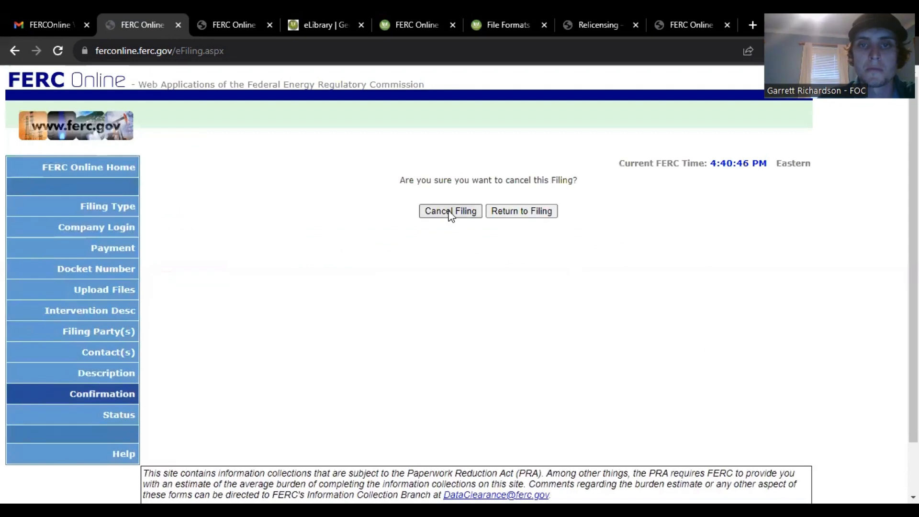
Confirm cancelling the filing, return to the FERC Online home page, and go to eLibrary search.
left_click(450, 210)
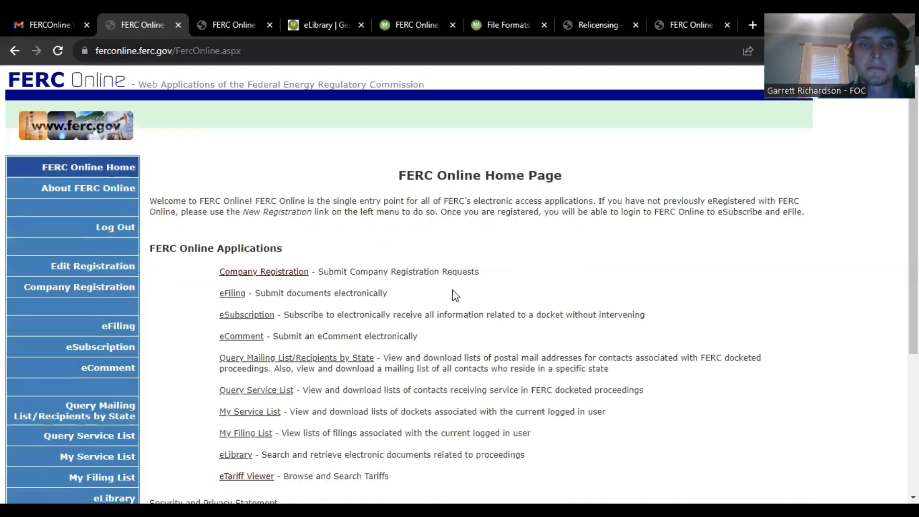
scroll("down", 3)
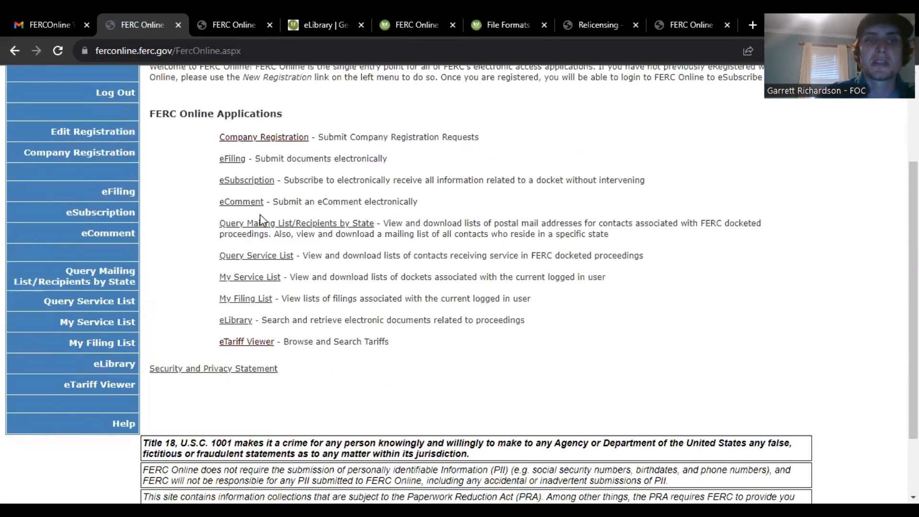
mouse_move(256, 255)
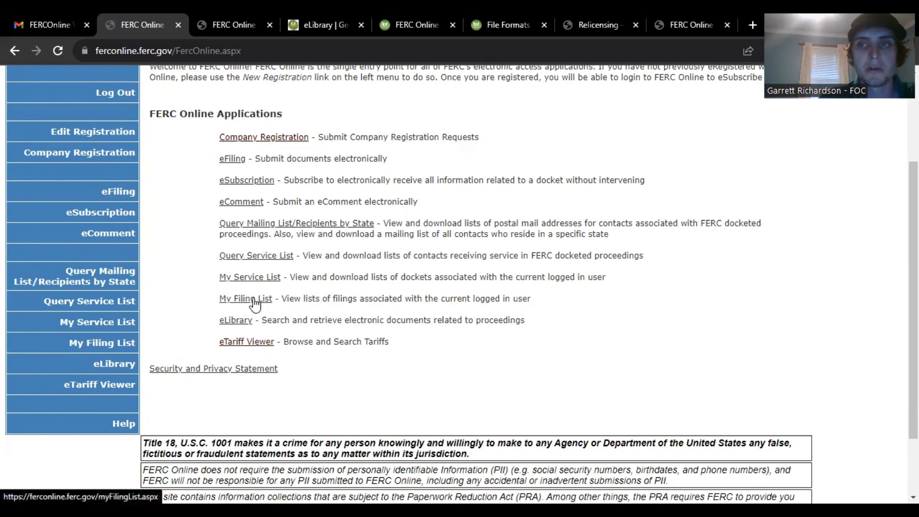
mouse_move(242, 321)
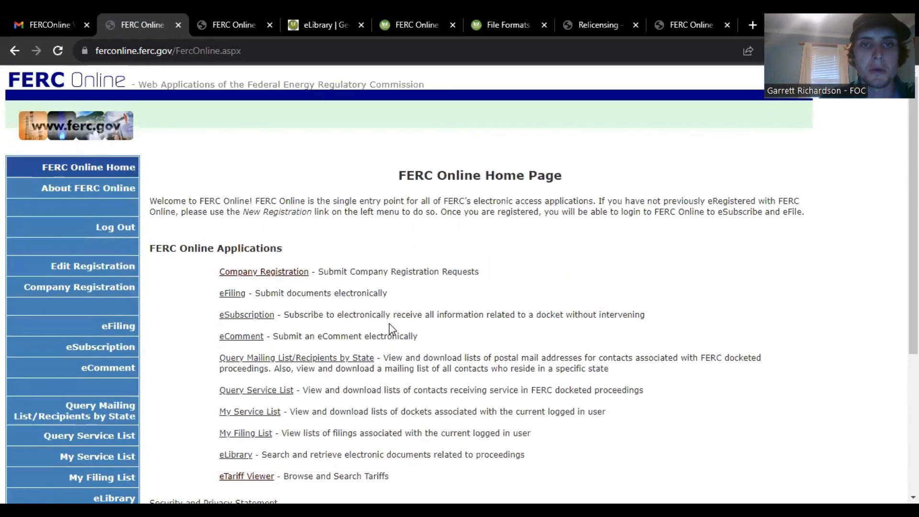
scroll("down", 3)
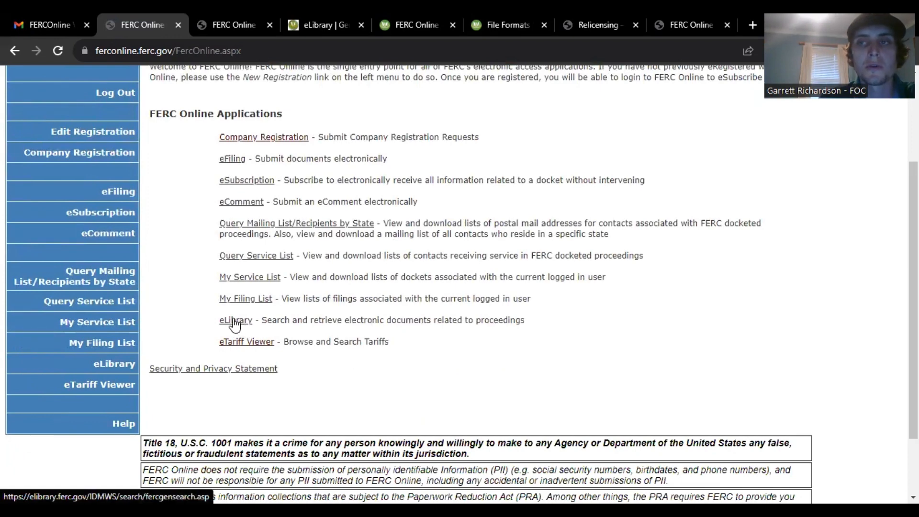
left_click(236, 320)
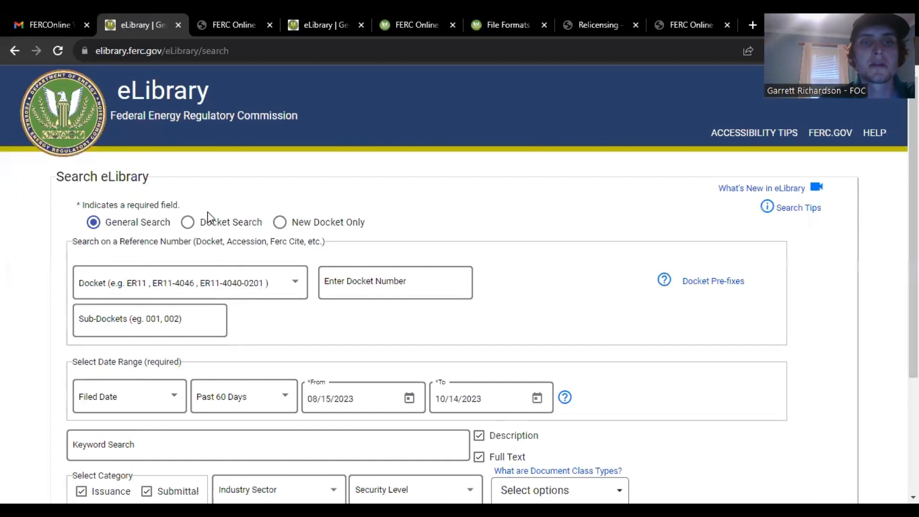
mouse_move(273, 278)
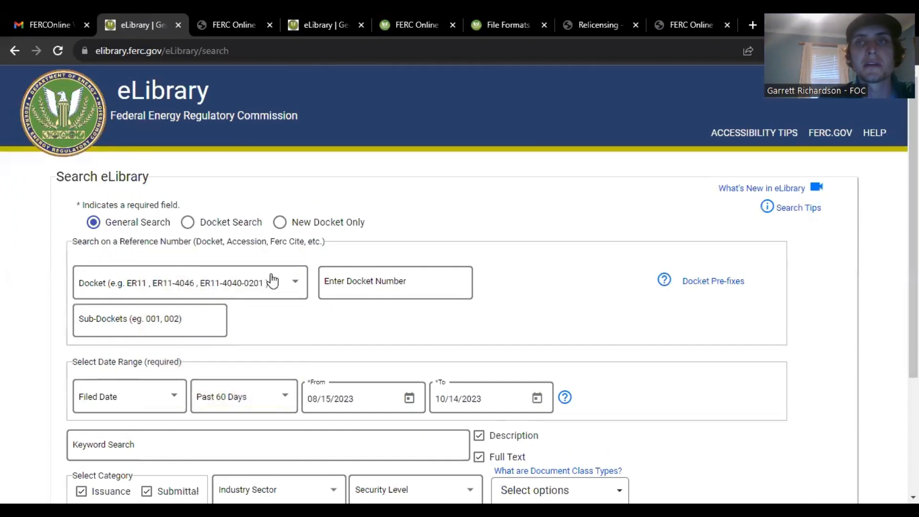
mouse_move(272, 260)
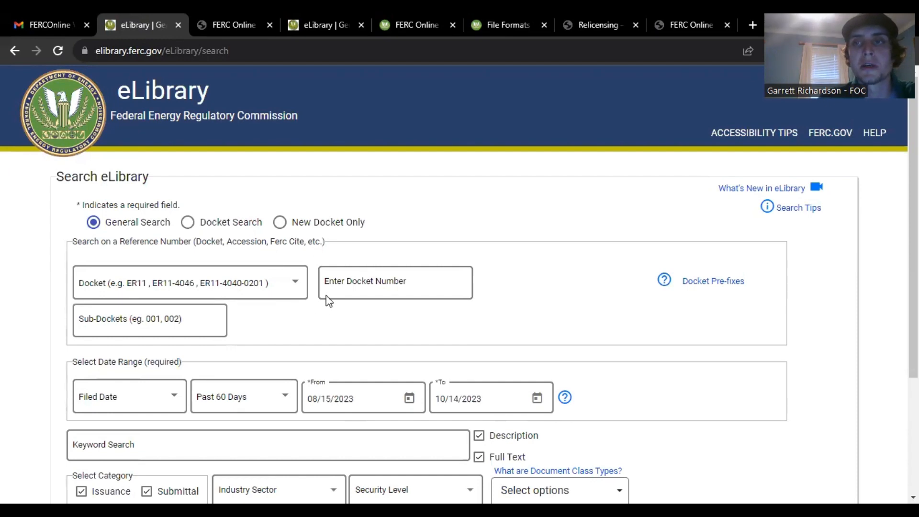
mouse_move(359, 303)
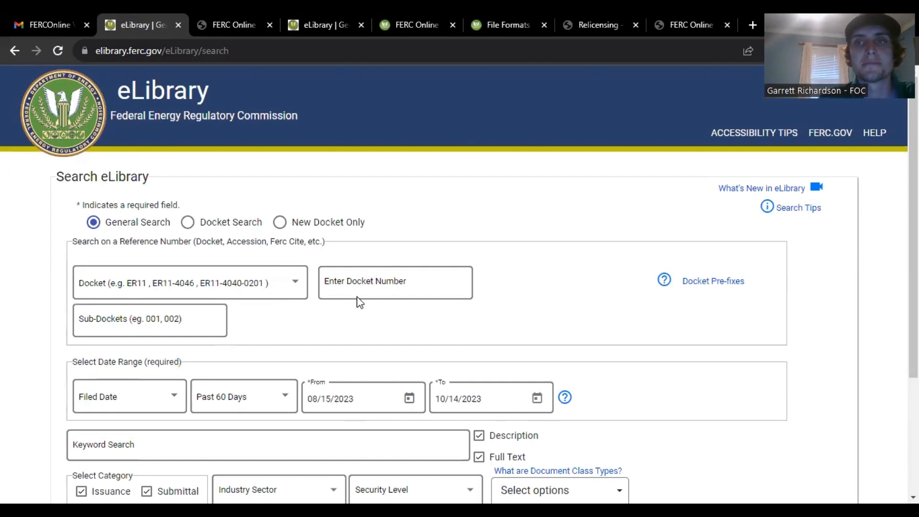
mouse_move(360, 300)
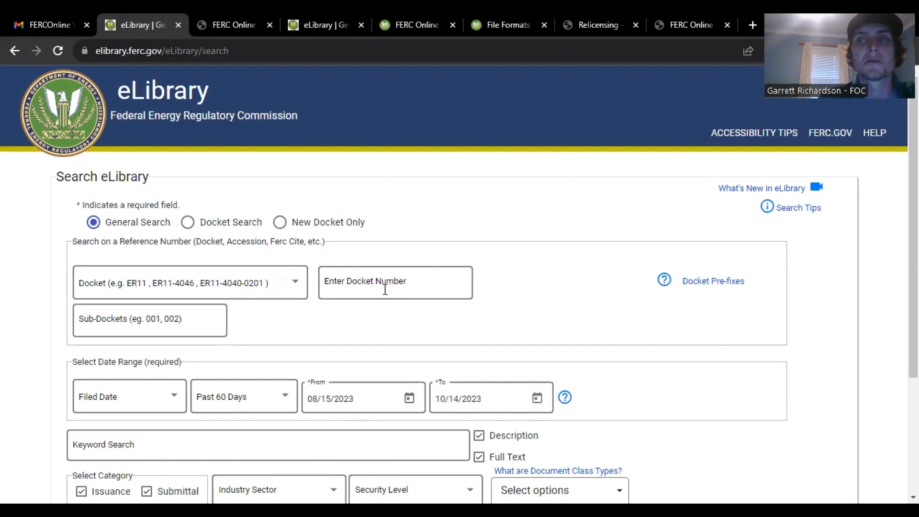
mouse_move(384, 309)
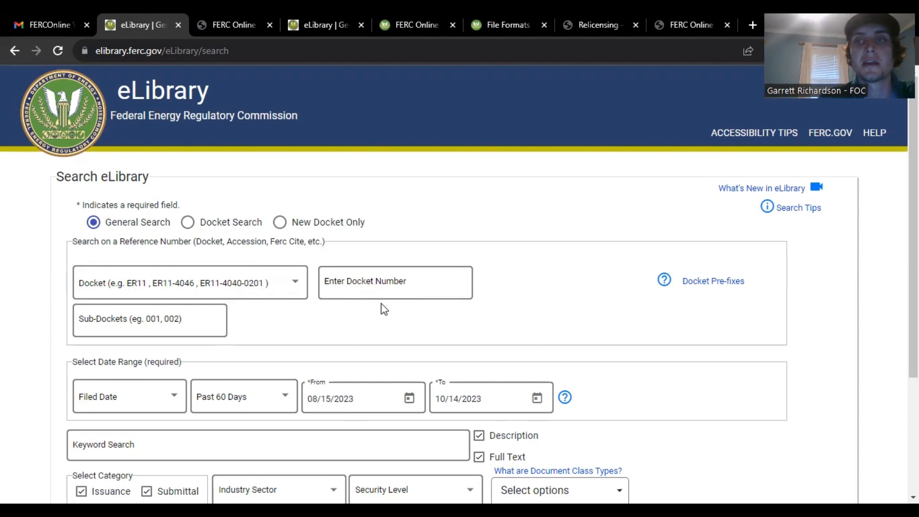
mouse_move(377, 257)
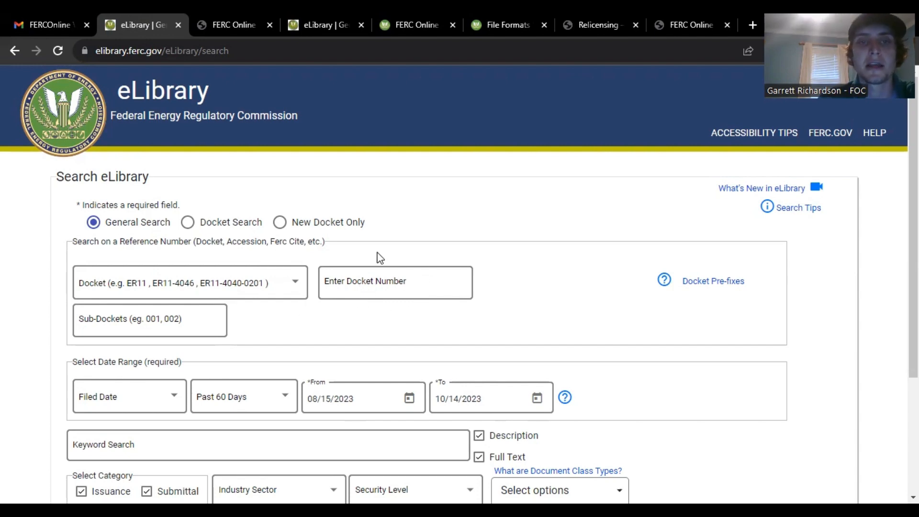
Search eLibrary for docket P-2459 with the filed-date range set to All (01/01/1904 to 10/14/2023).
type("P-2459")
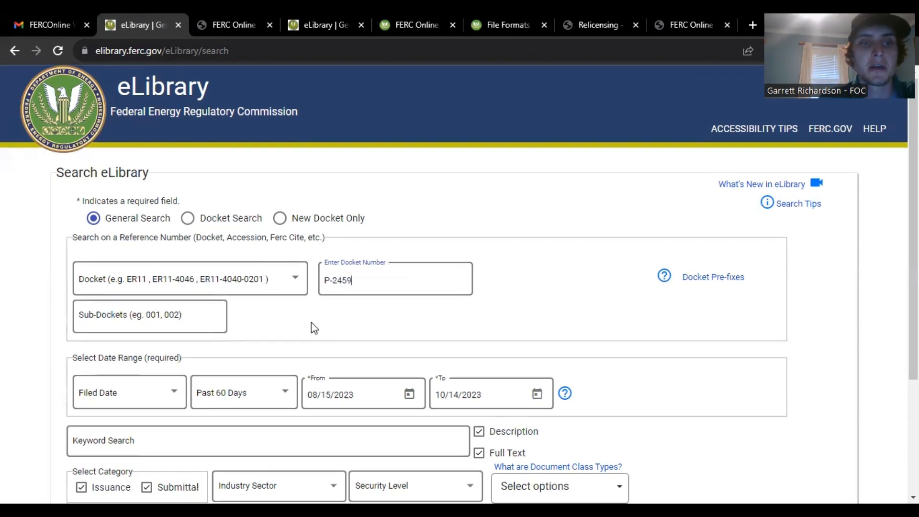
scroll("down", 3)
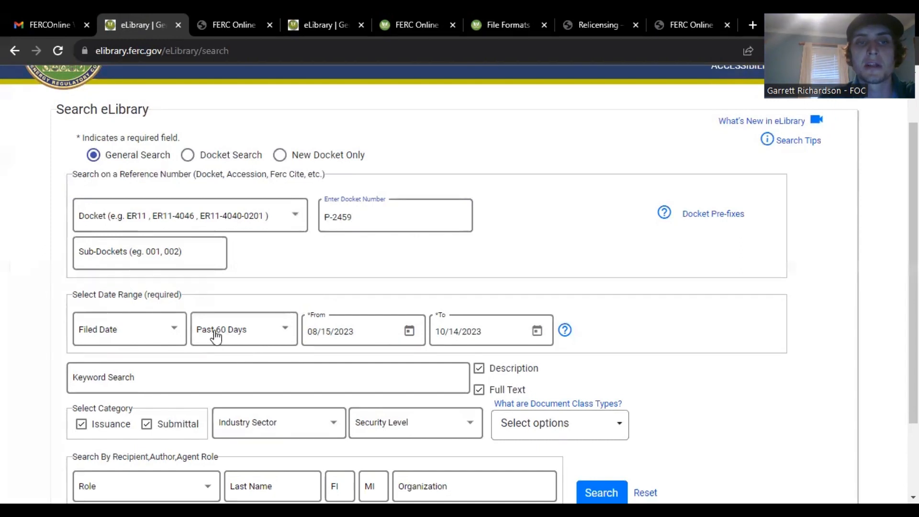
mouse_move(251, 345)
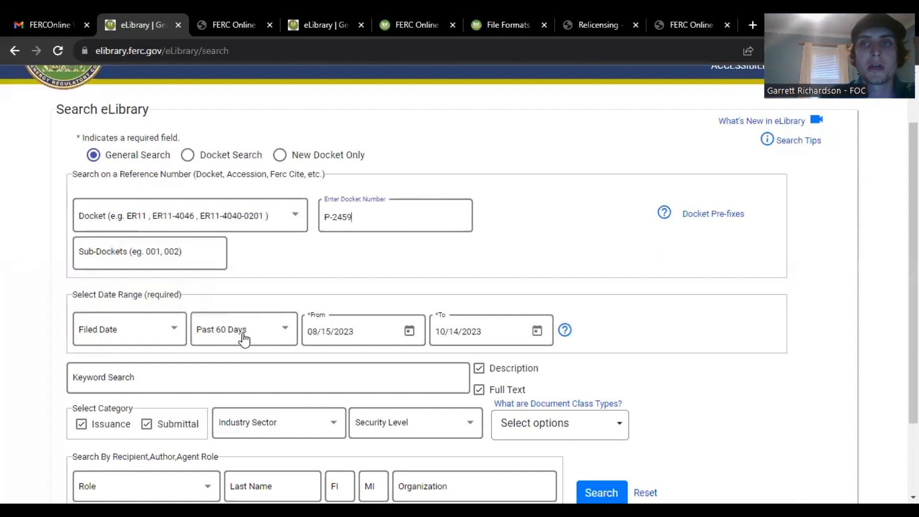
left_click(243, 329)
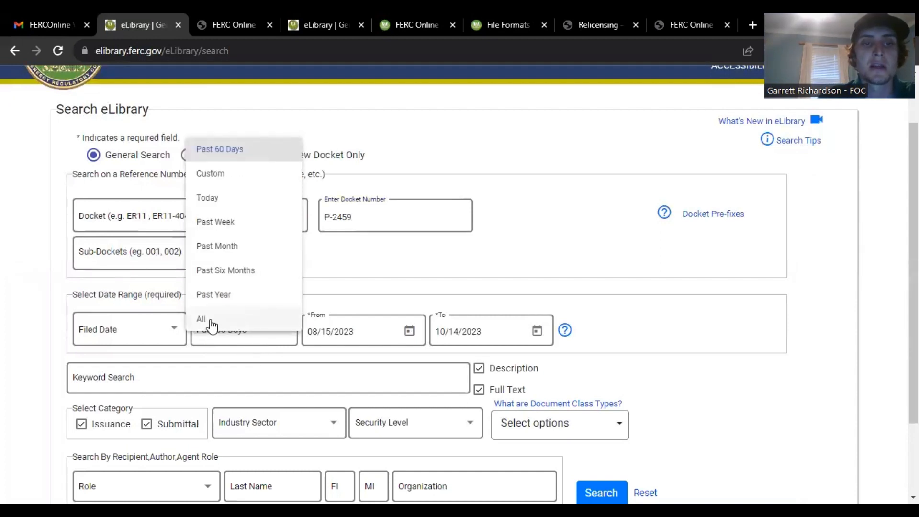
left_click(201, 318)
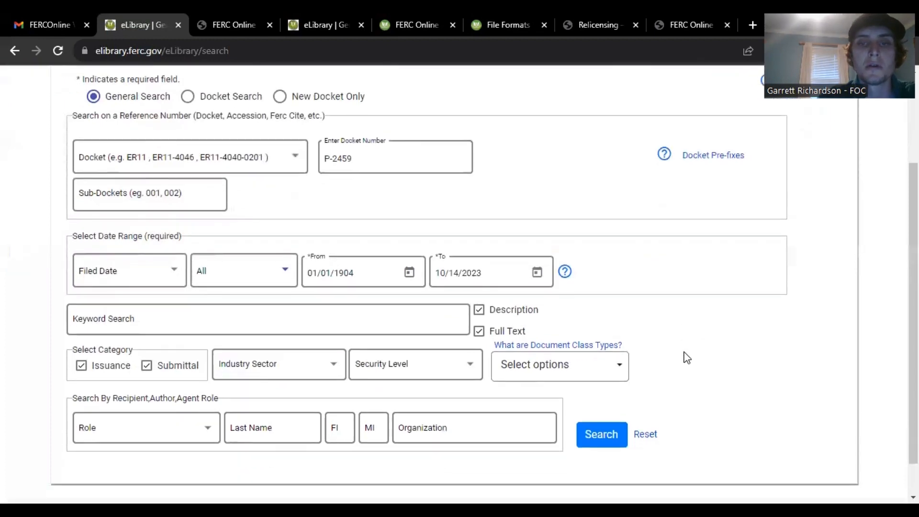
scroll("down", 3)
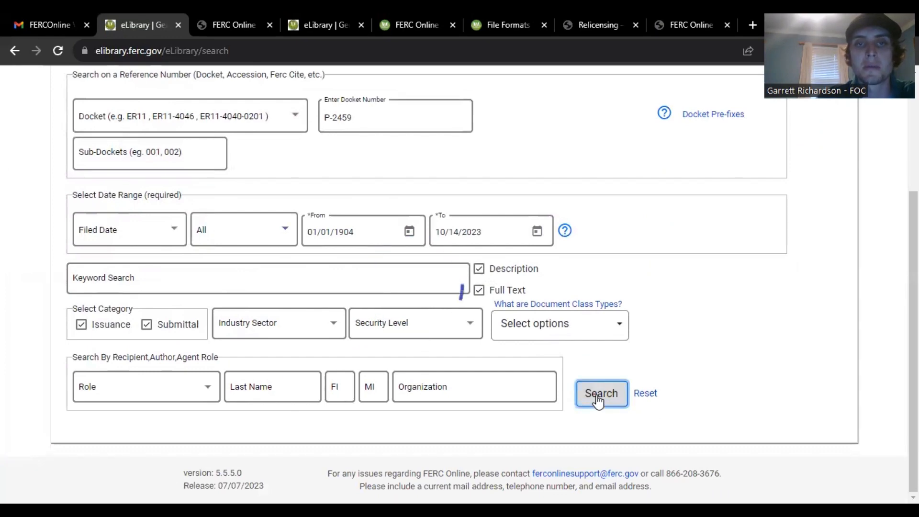
left_click(601, 393)
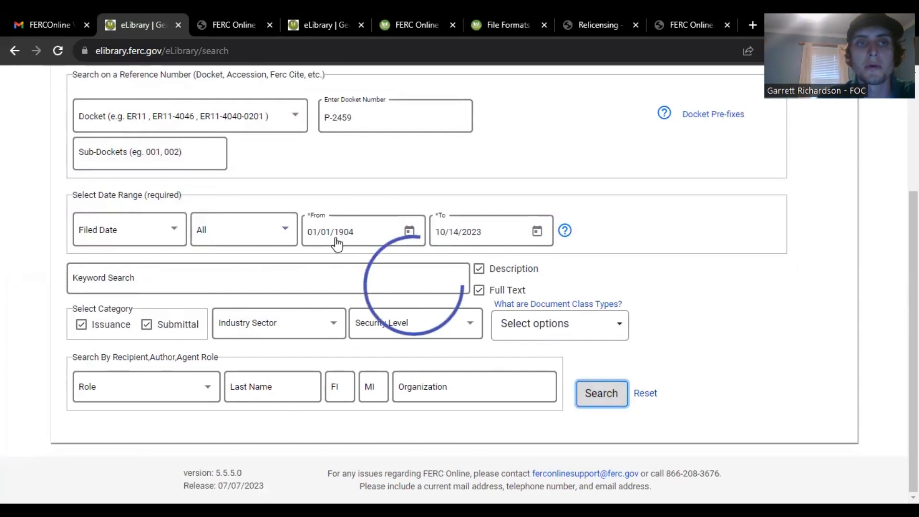
left_click(601, 392)
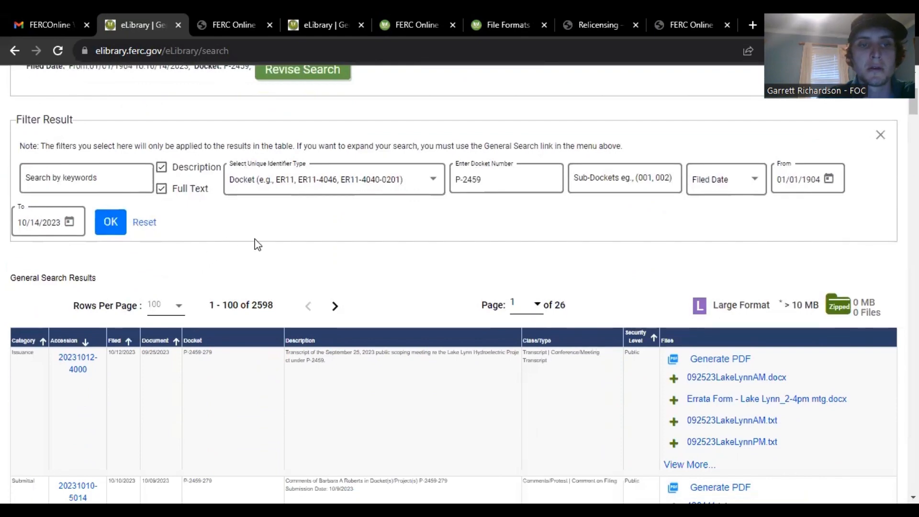
scroll("down", 3)
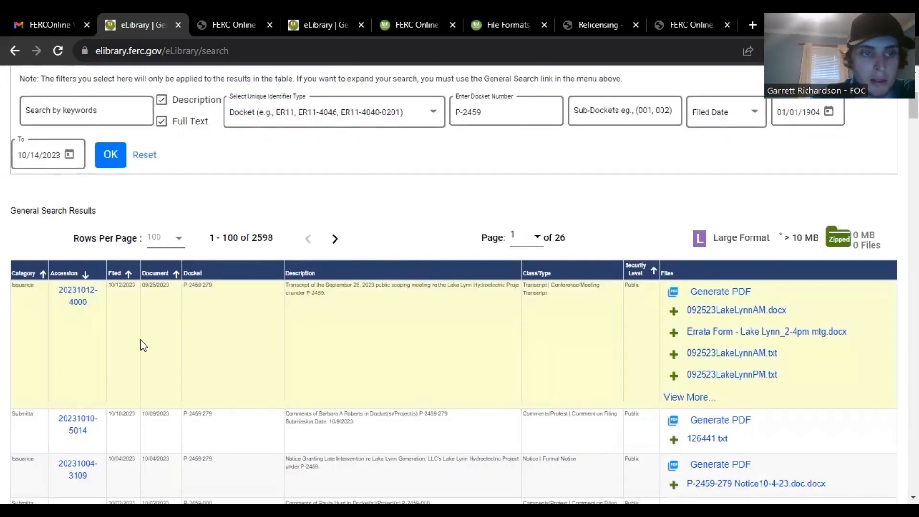
scroll("down", 3)
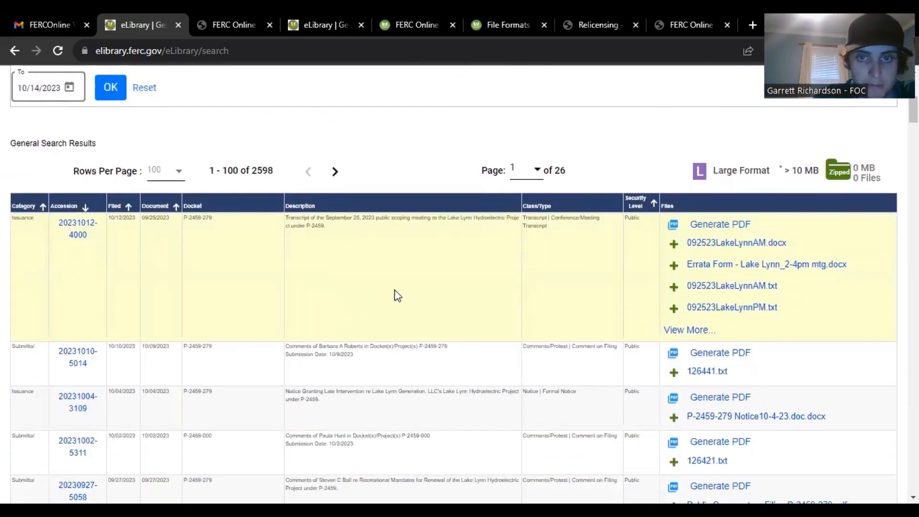
mouse_move(411, 244)
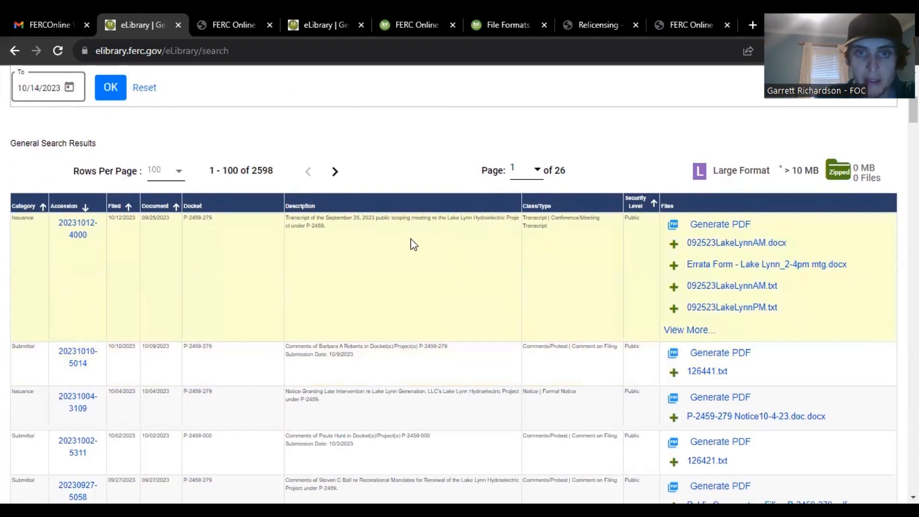
mouse_move(316, 288)
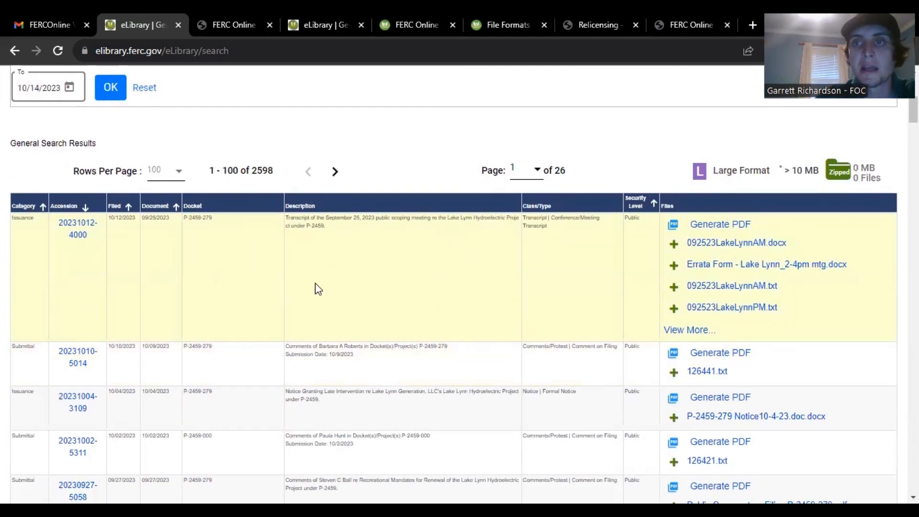
mouse_move(332, 248)
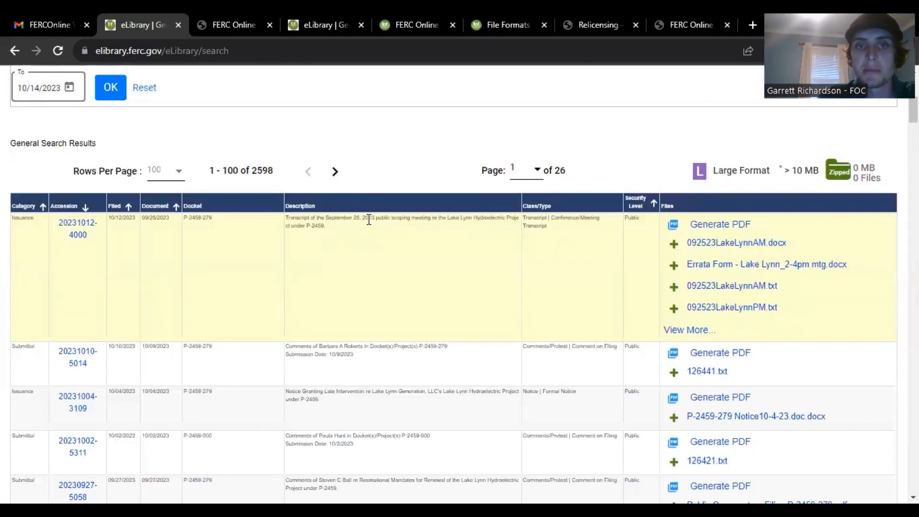
mouse_move(433, 229)
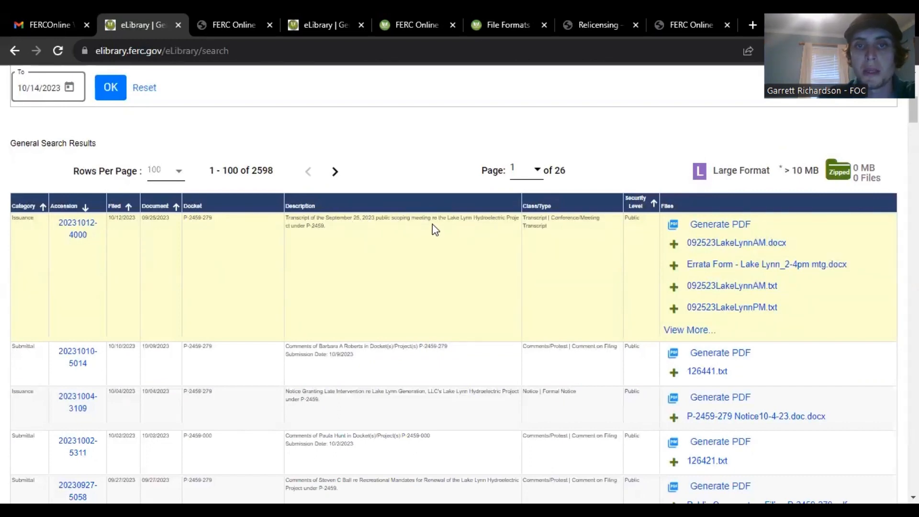
mouse_move(448, 275)
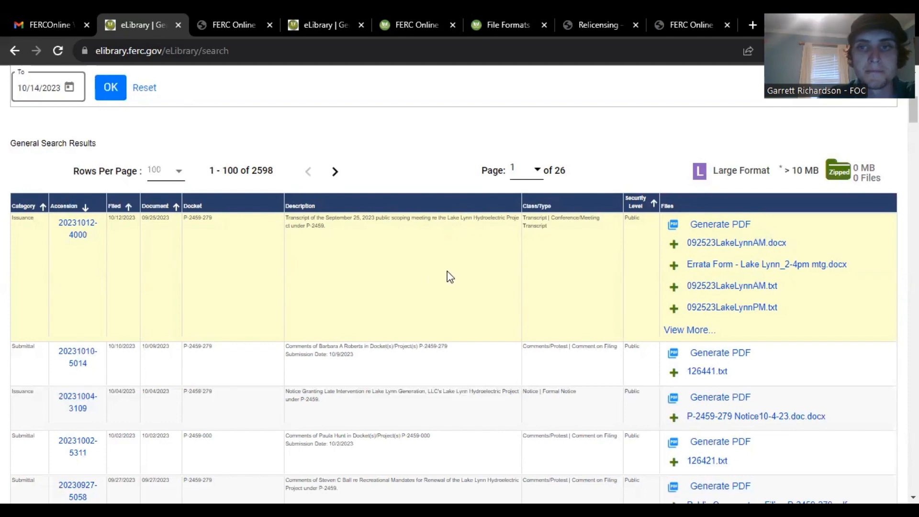
mouse_move(435, 278)
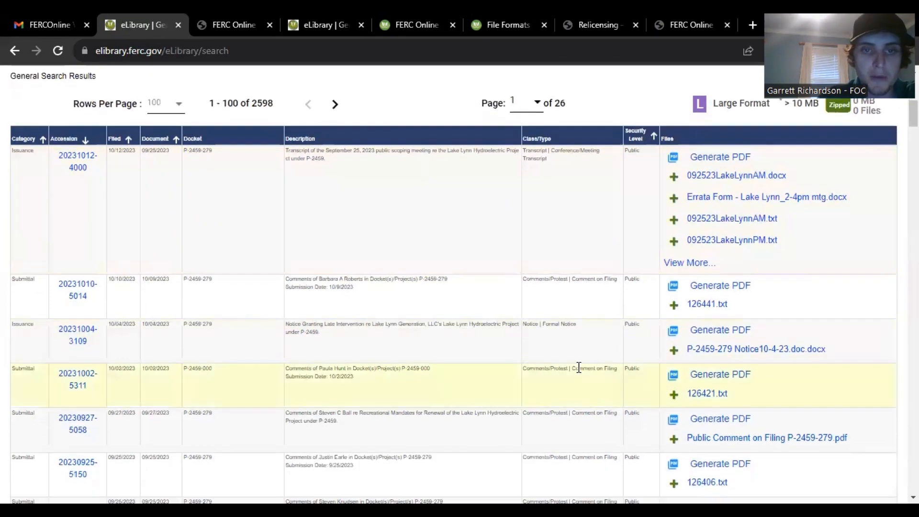
scroll("down", 3)
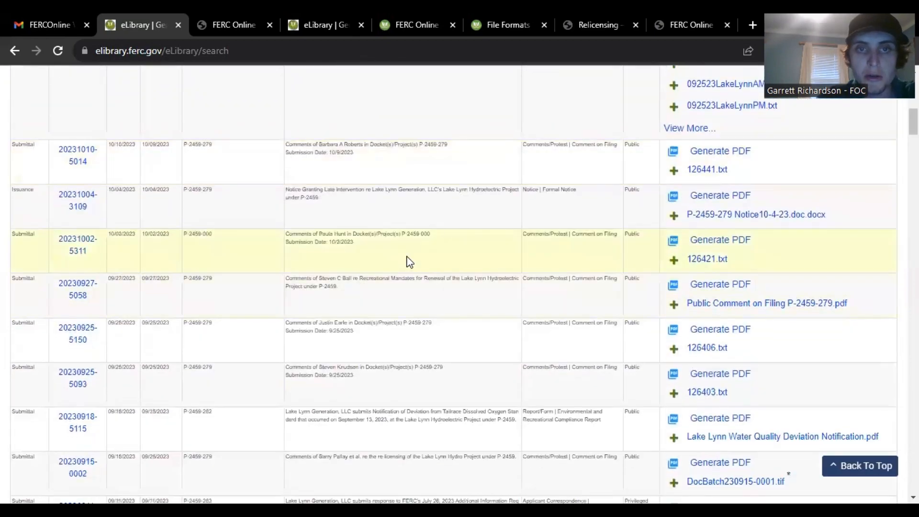
mouse_move(346, 155)
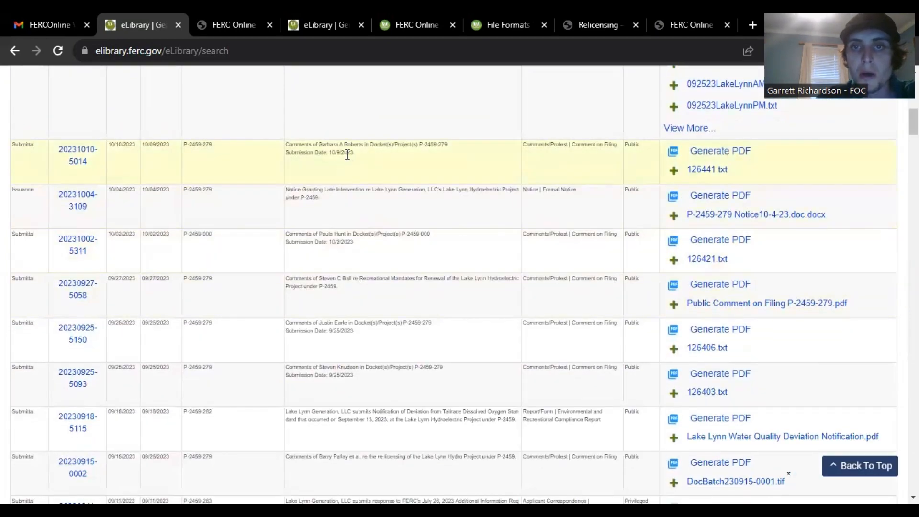
mouse_move(579, 168)
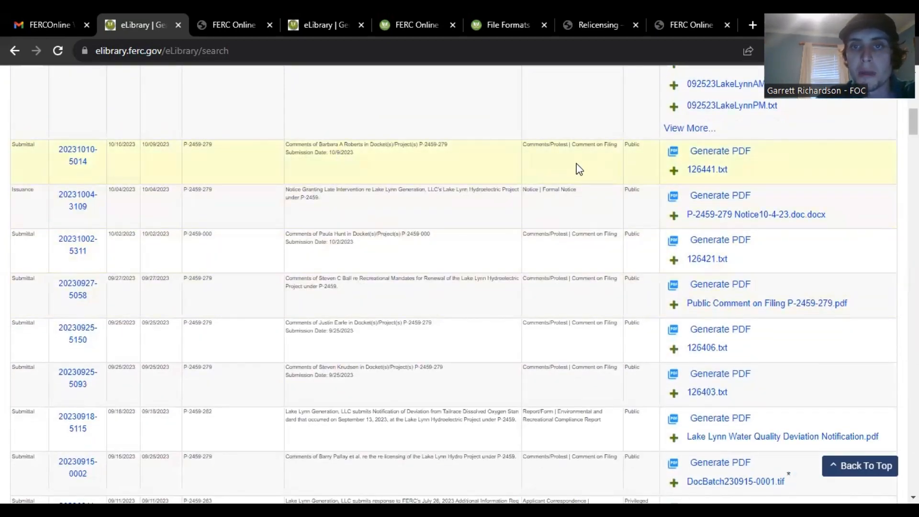
mouse_move(575, 232)
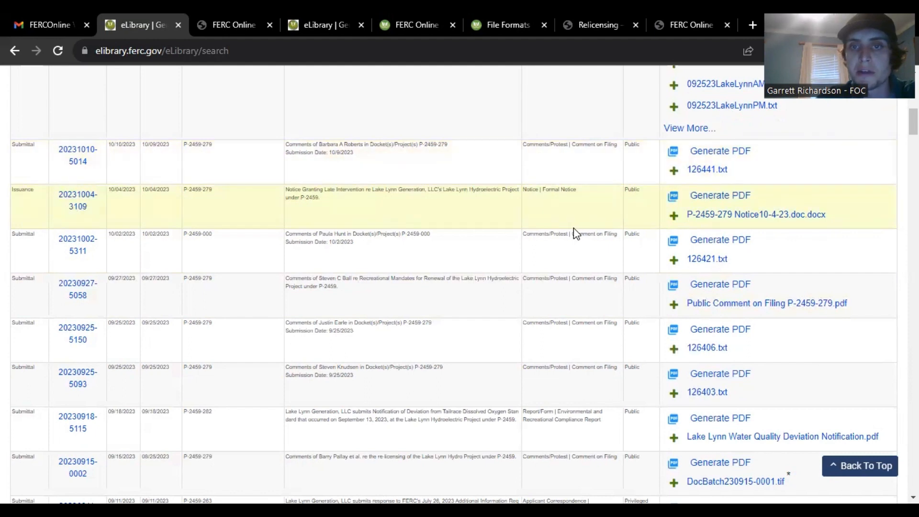
mouse_move(420, 344)
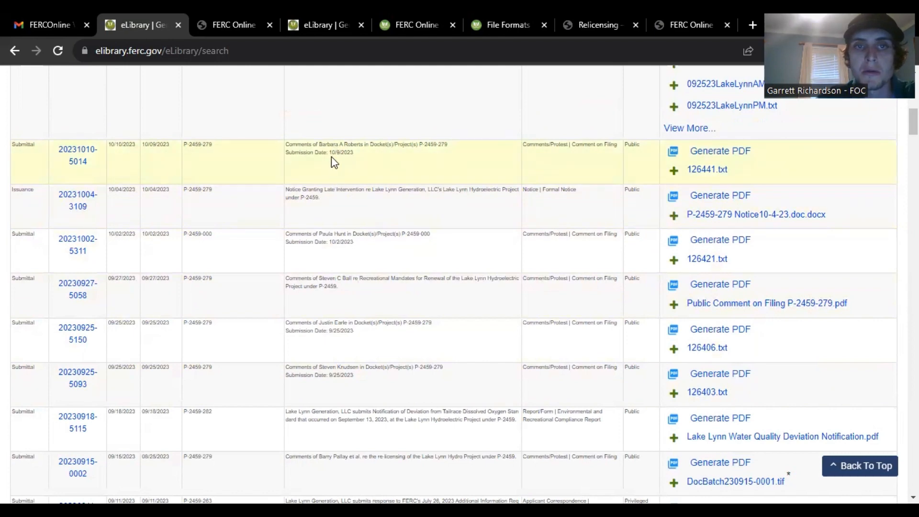
mouse_move(344, 212)
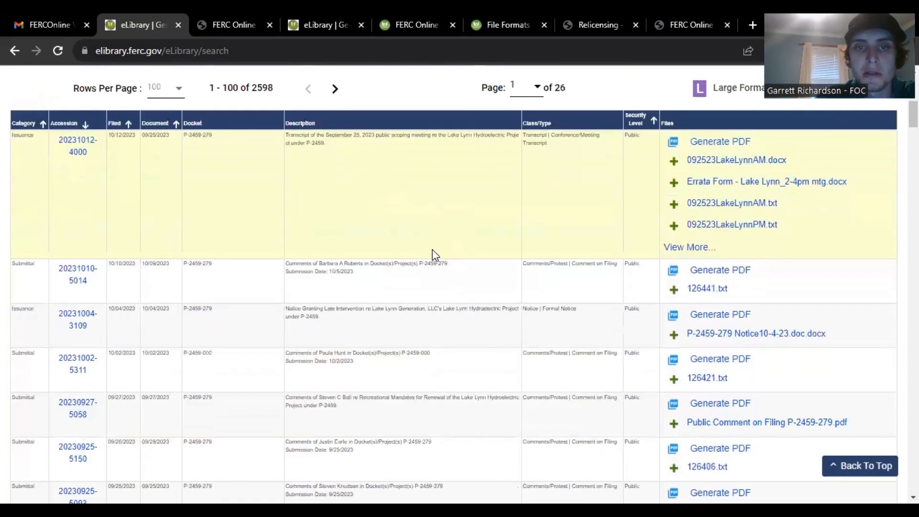
scroll("down", 3)
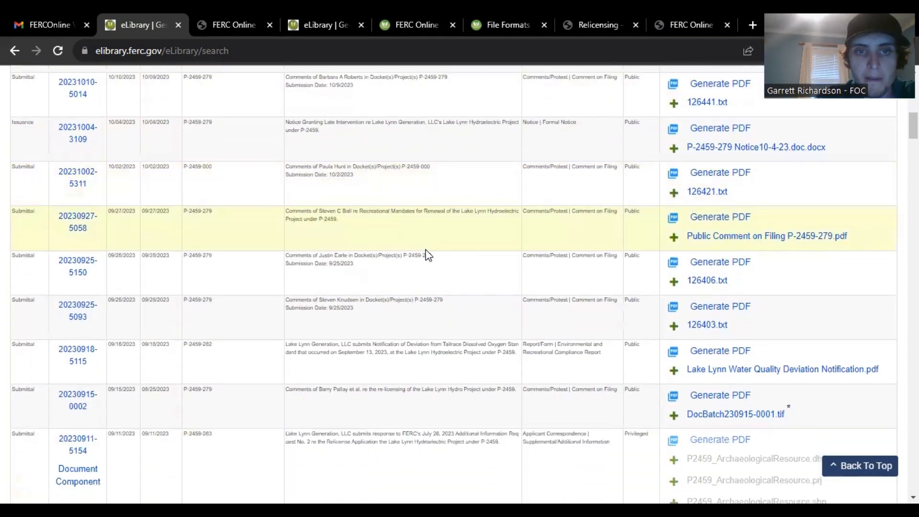
mouse_move(396, 259)
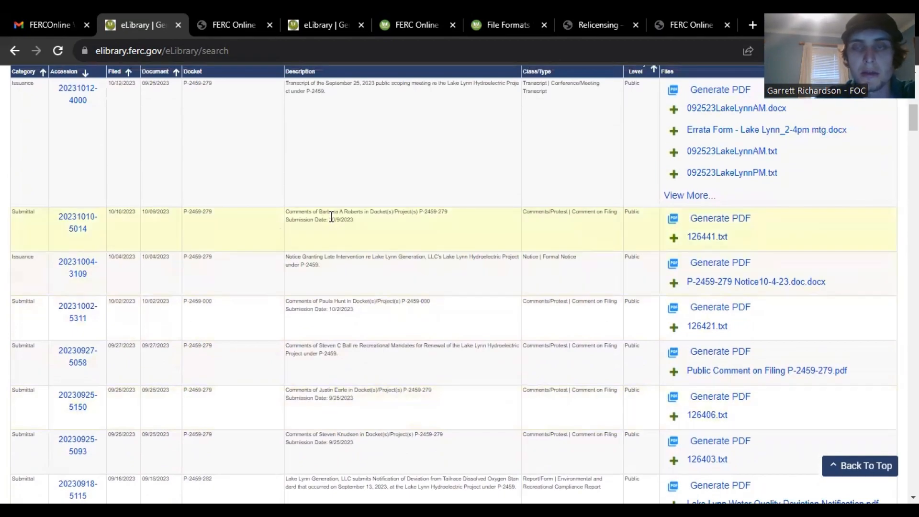
mouse_move(392, 256)
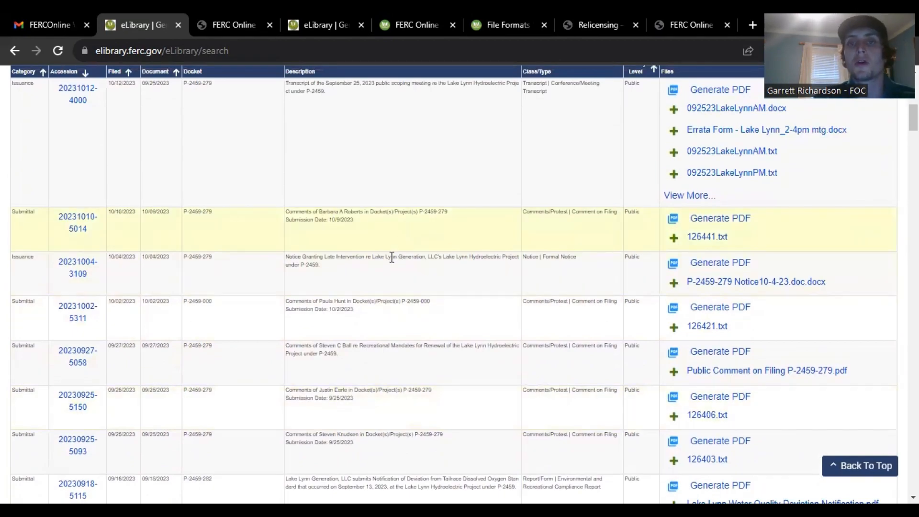
scroll("down", 3)
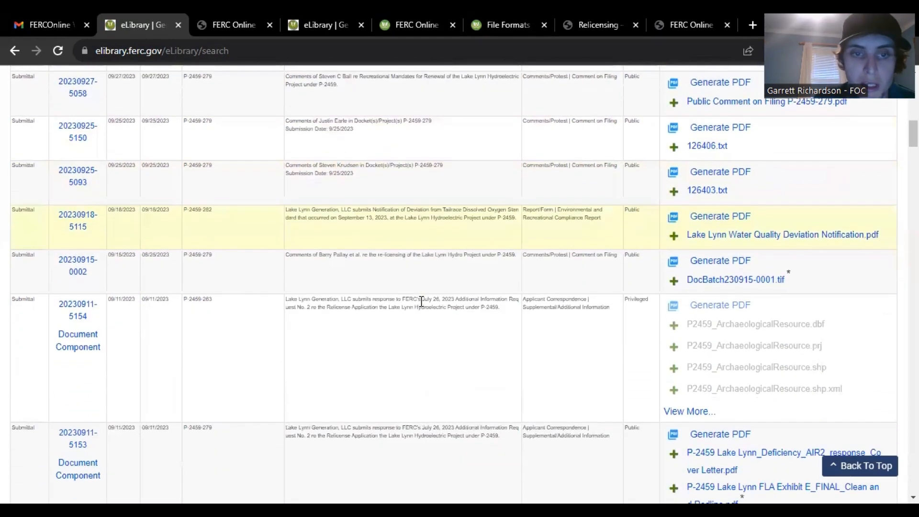
scroll("down", 3)
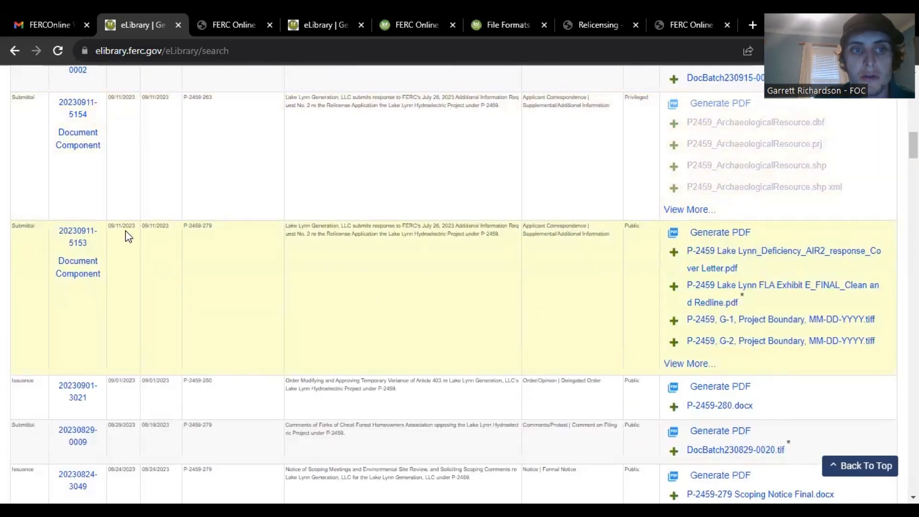
mouse_move(309, 265)
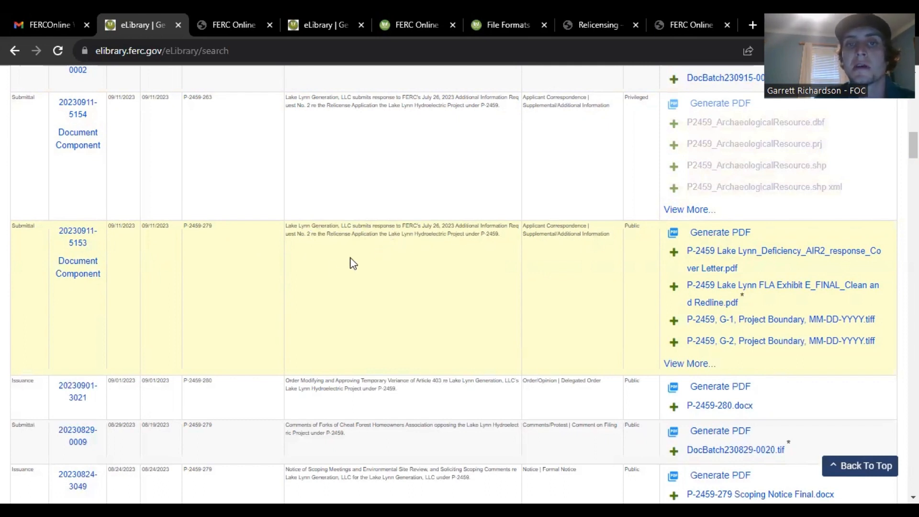
mouse_move(317, 243)
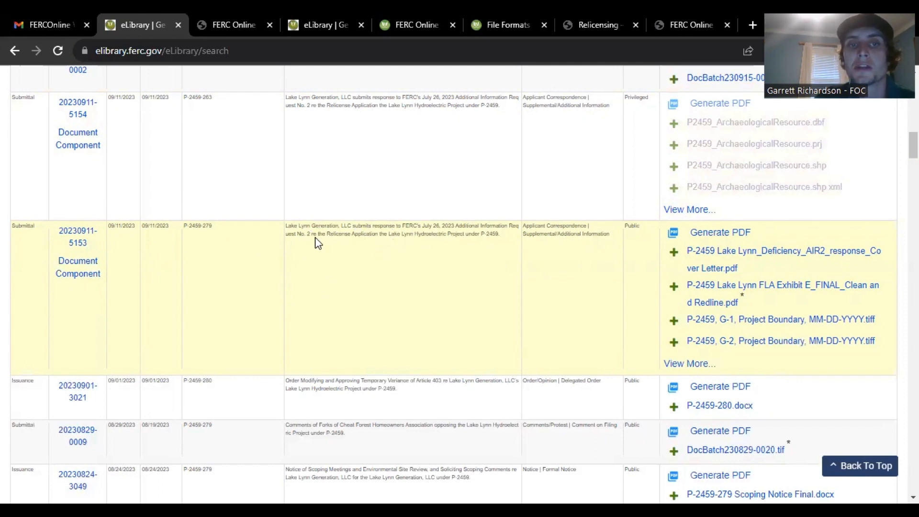
mouse_move(548, 308)
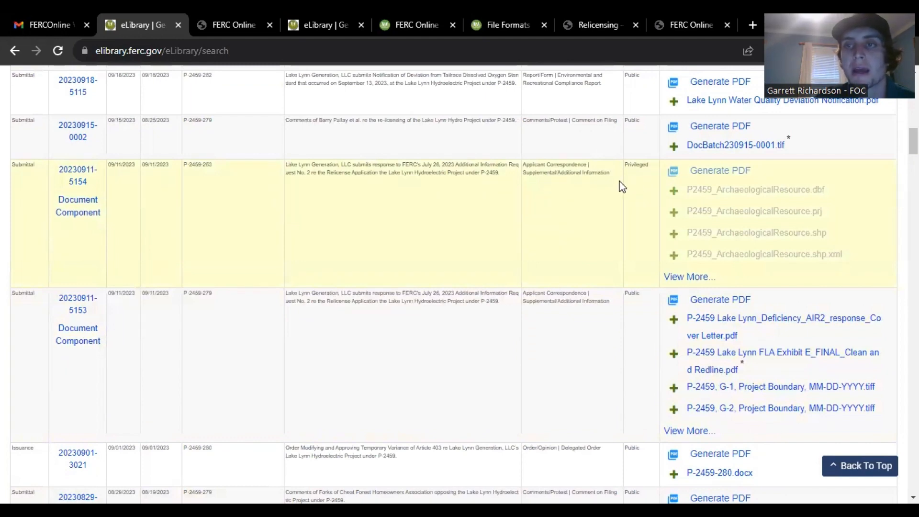
mouse_move(492, 323)
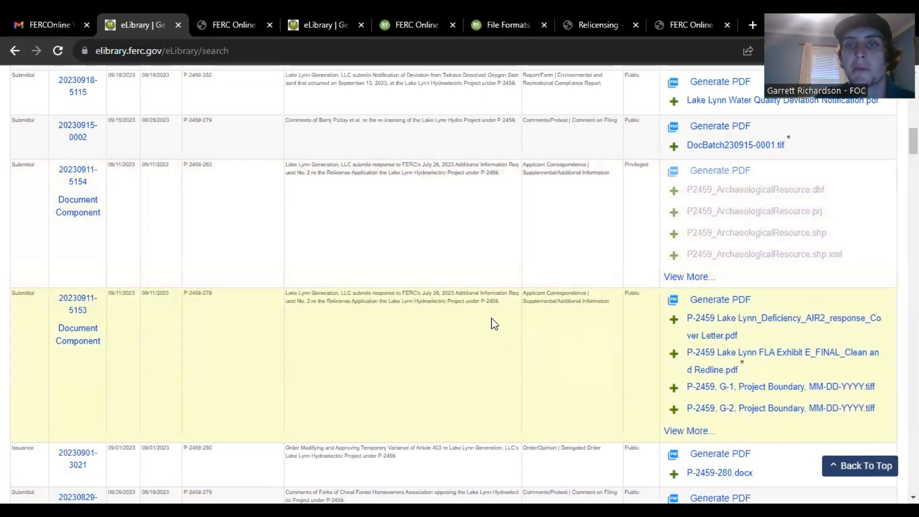
scroll("down", 3)
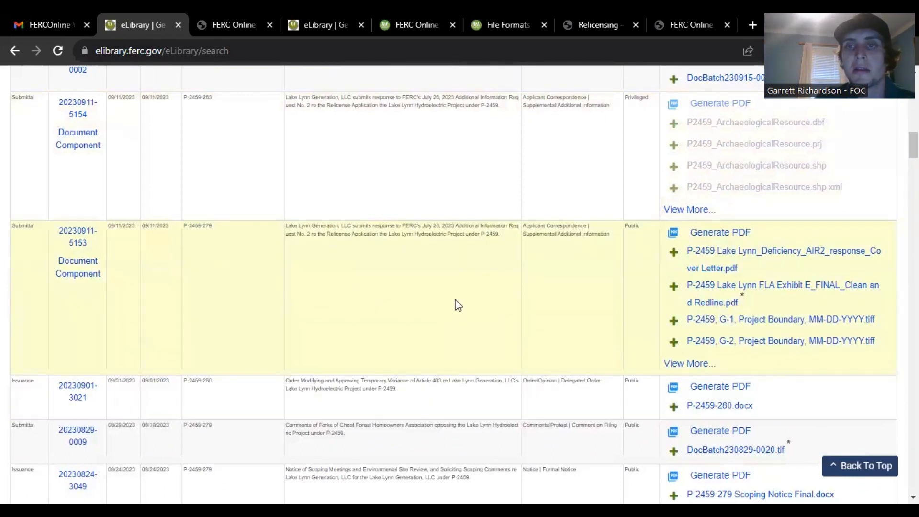
mouse_move(698, 291)
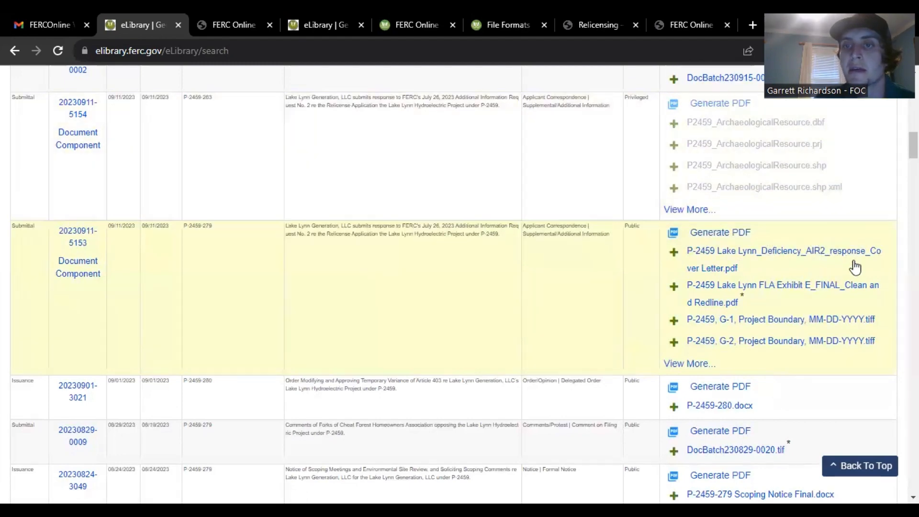
mouse_move(588, 343)
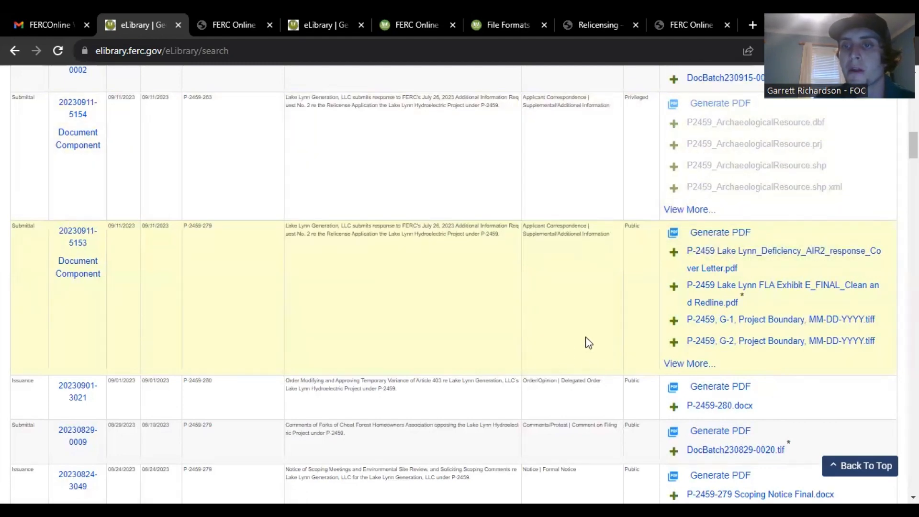
mouse_move(711, 295)
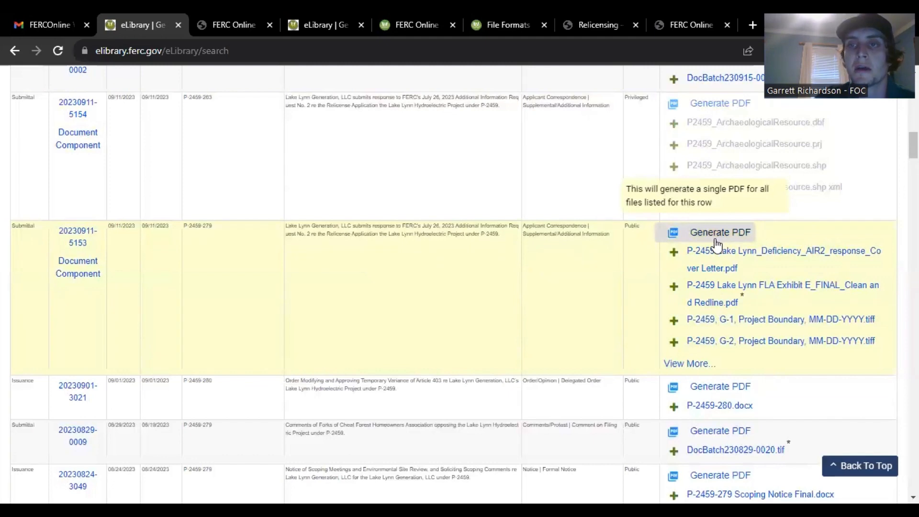
mouse_move(710, 243)
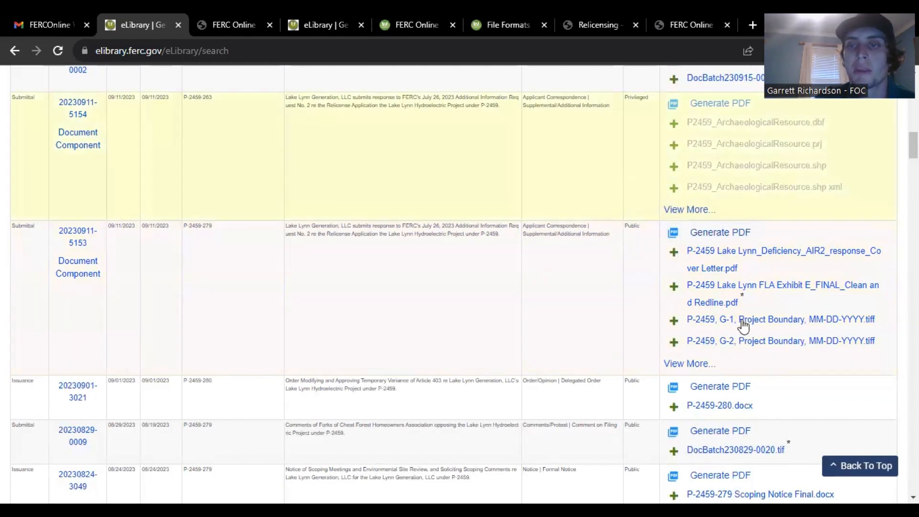
mouse_move(670, 270)
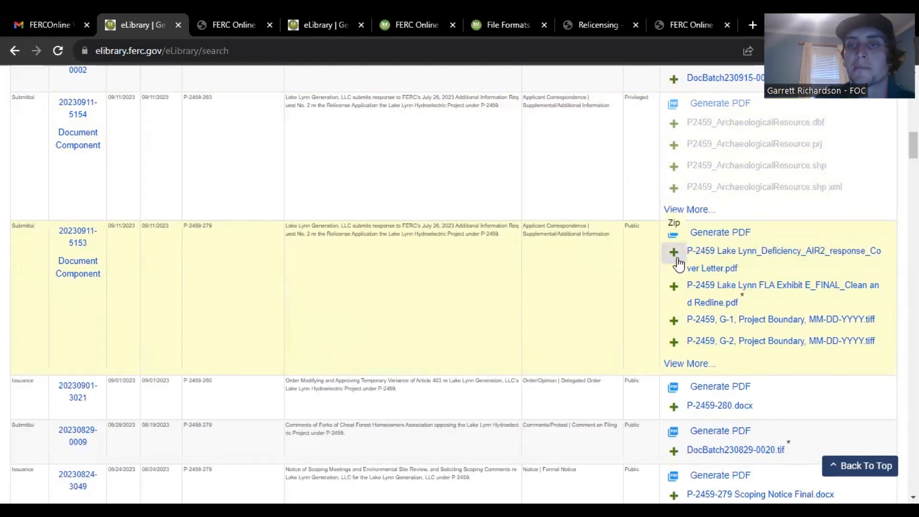
left_click(673, 251)
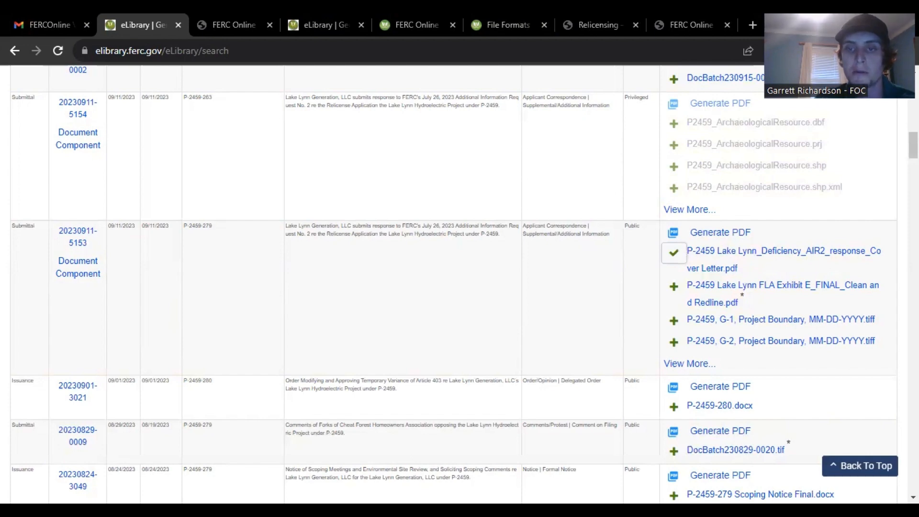
scroll("down", 3)
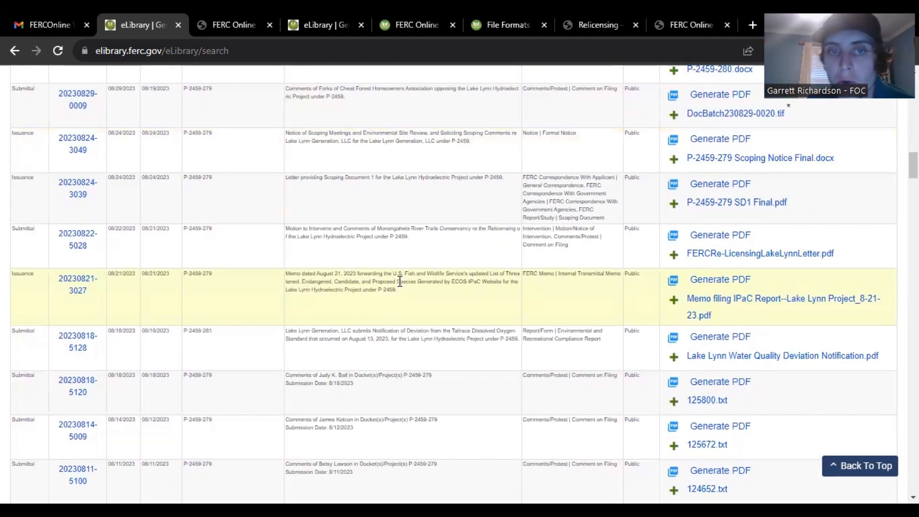
scroll("down", 3)
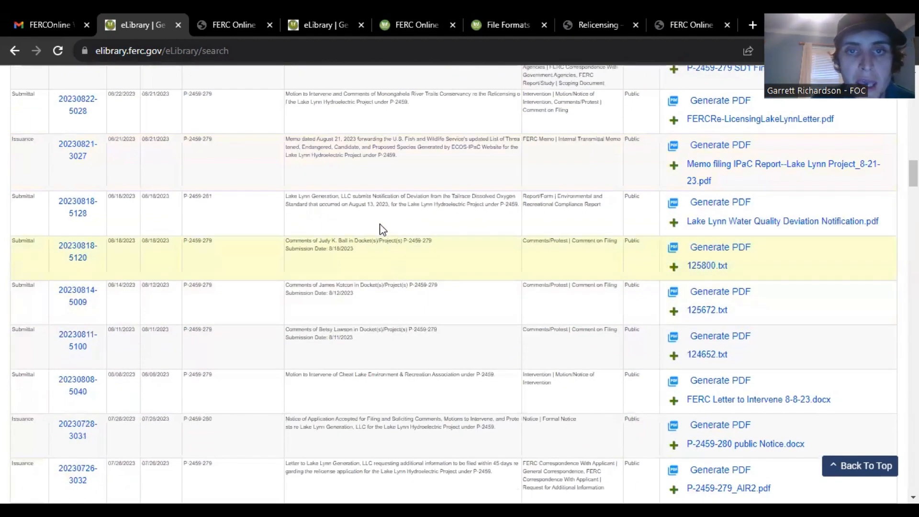
mouse_move(327, 359)
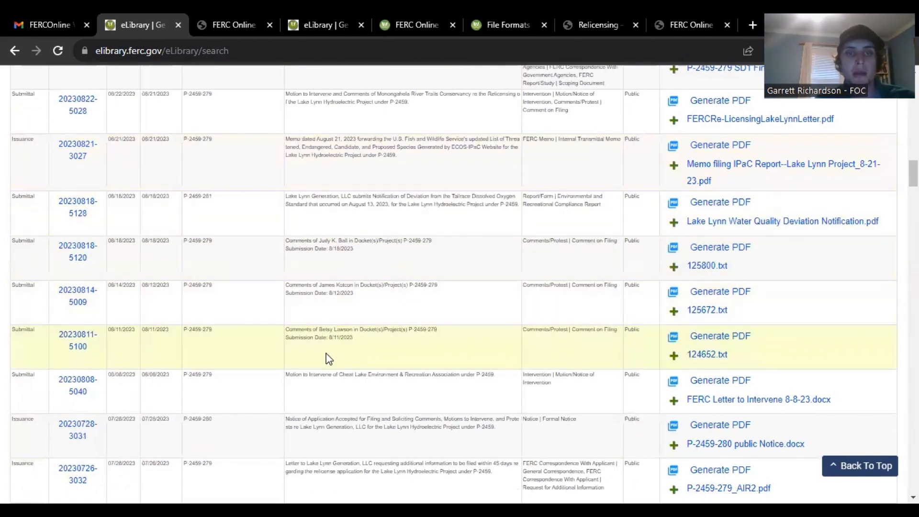
scroll("down", 3)
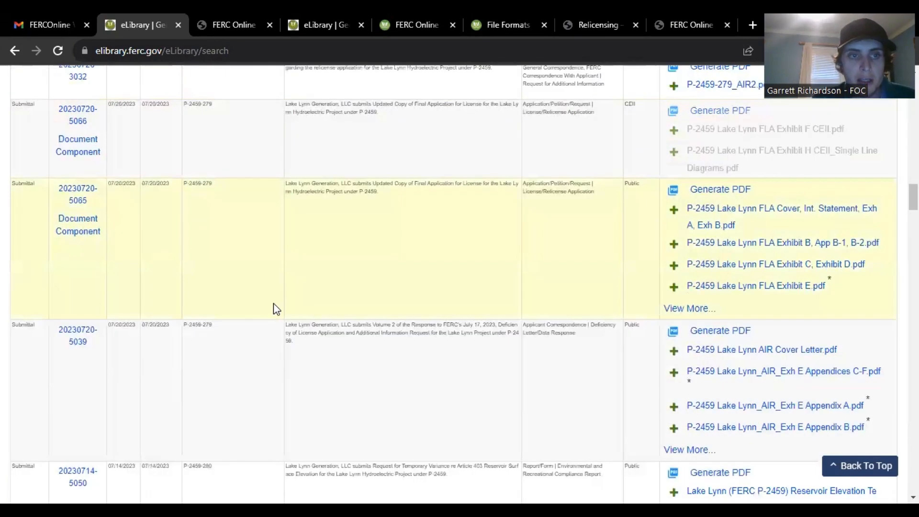
scroll("down", 3)
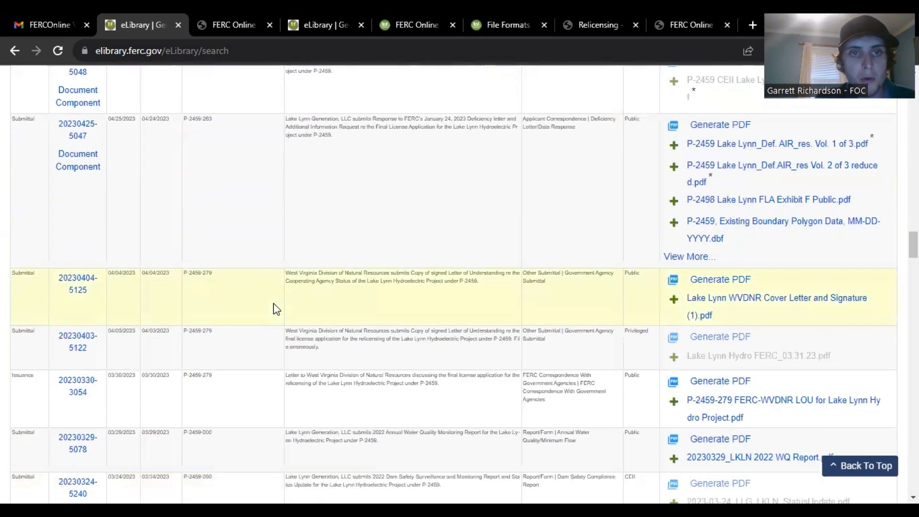
scroll("down", 3)
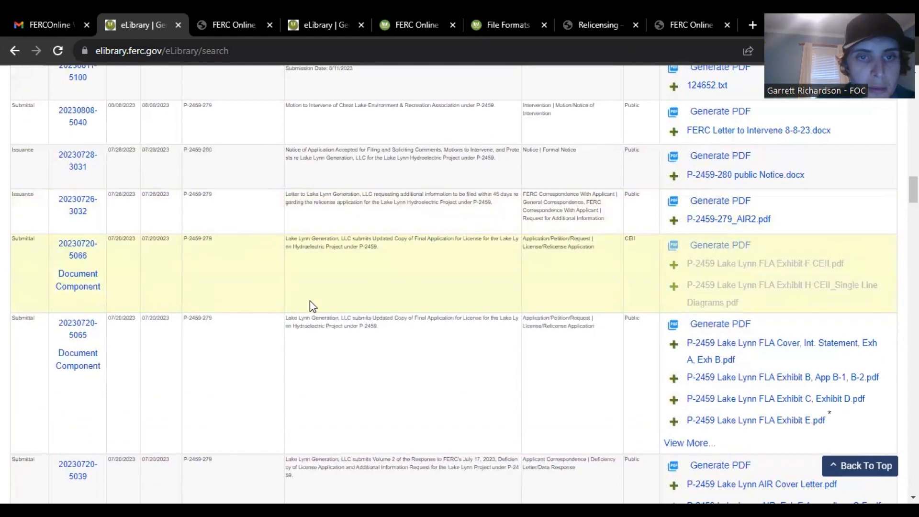
mouse_move(317, 289)
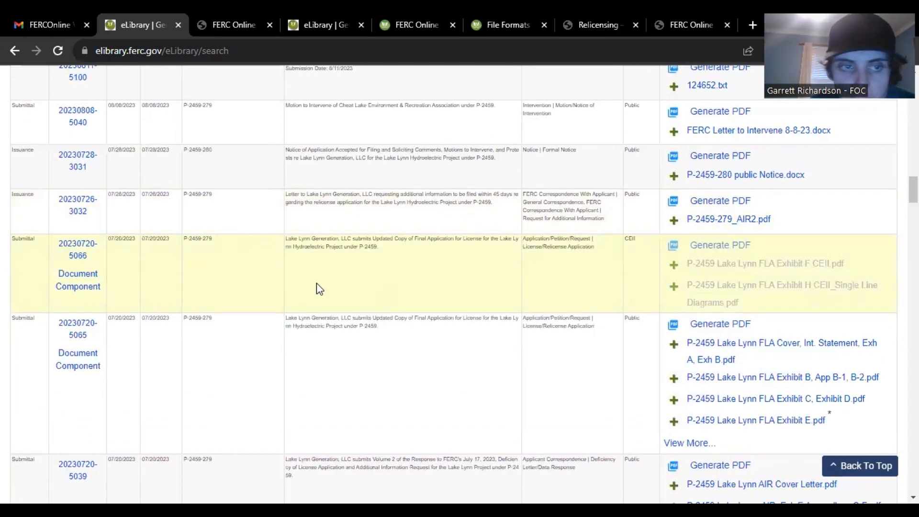
mouse_move(390, 252)
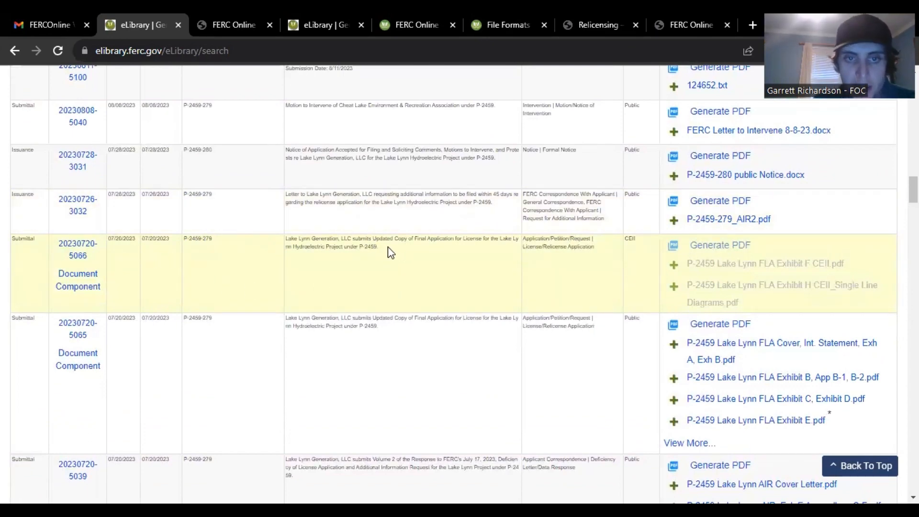
mouse_move(403, 249)
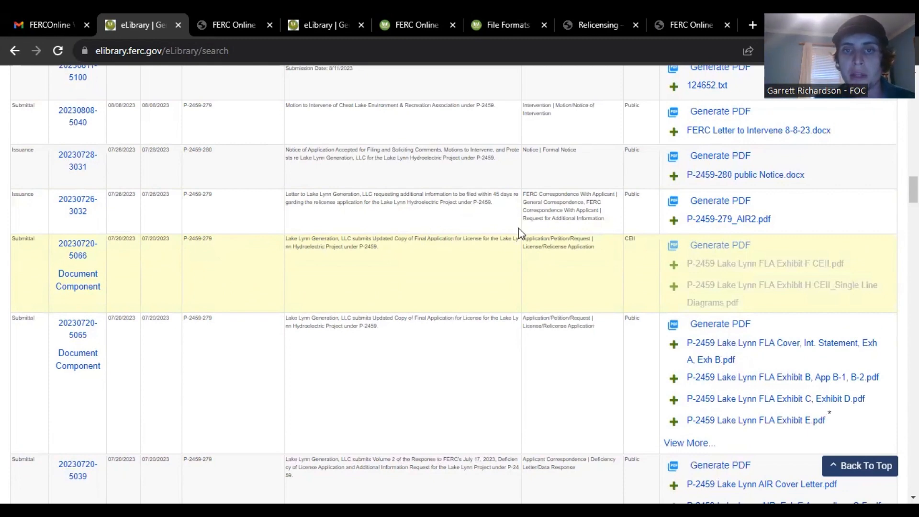
mouse_move(517, 264)
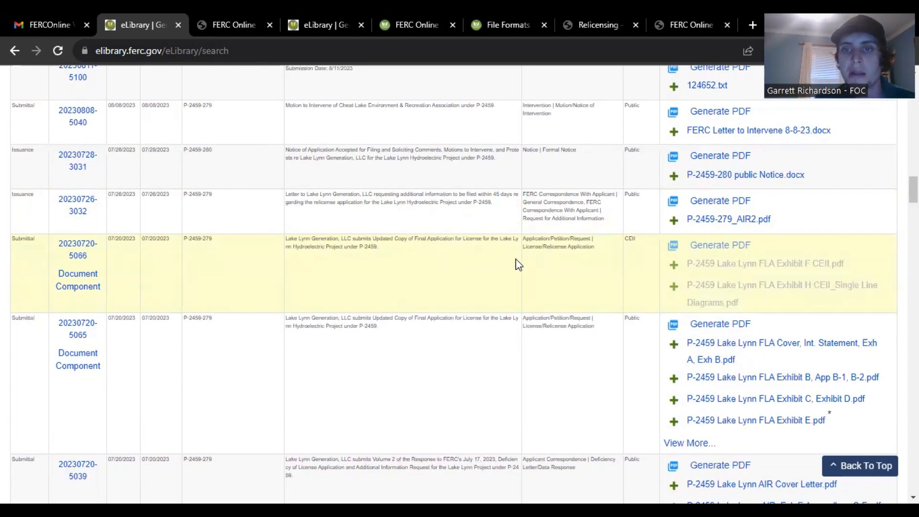
mouse_move(304, 270)
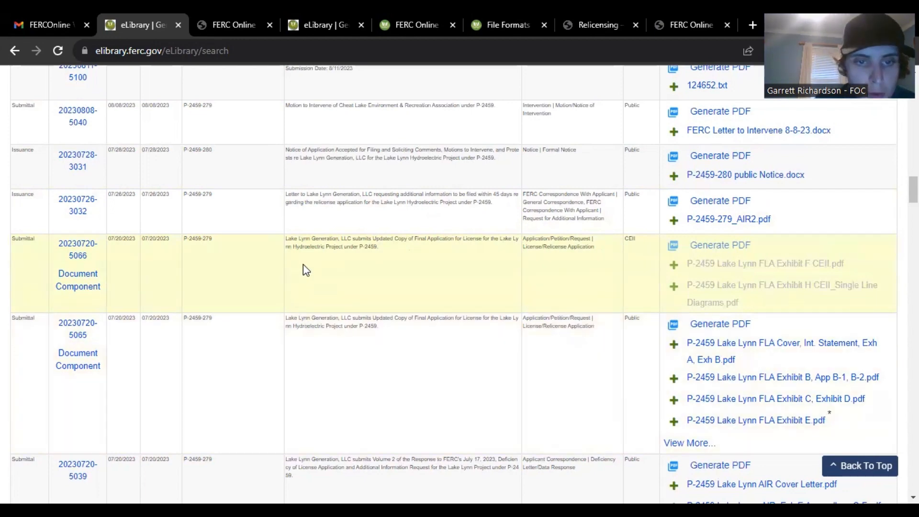
scroll("down", 3)
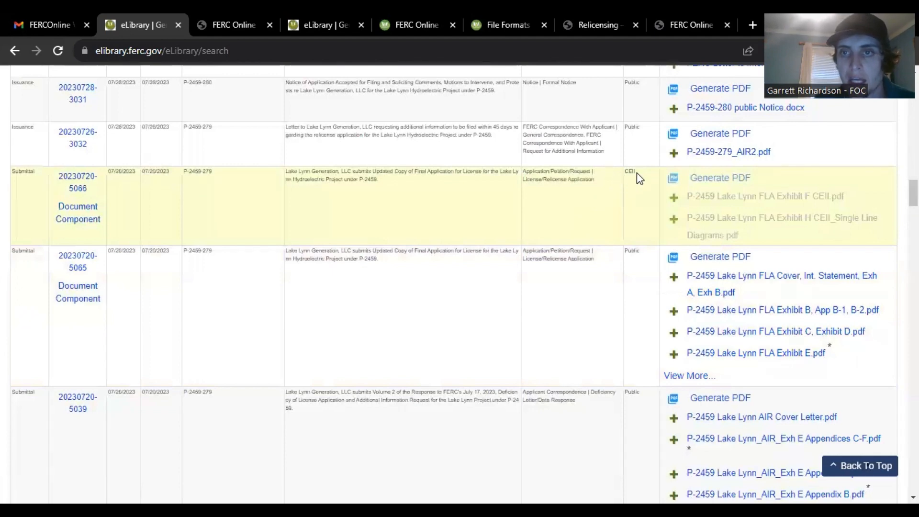
scroll("down", 3)
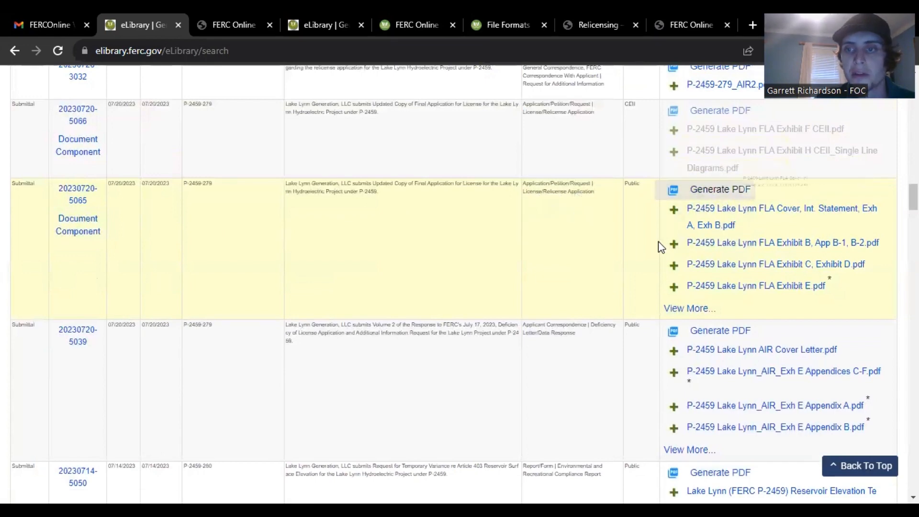
scroll("down", 3)
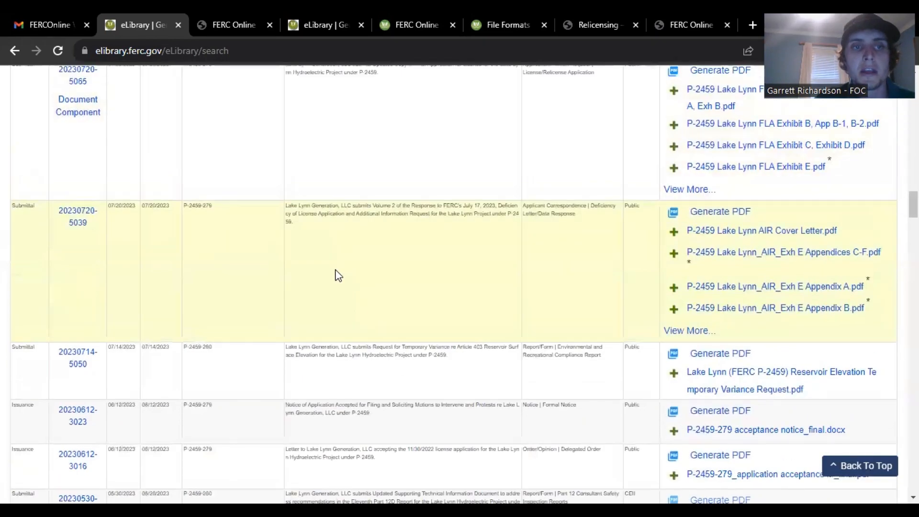
scroll("down", 3)
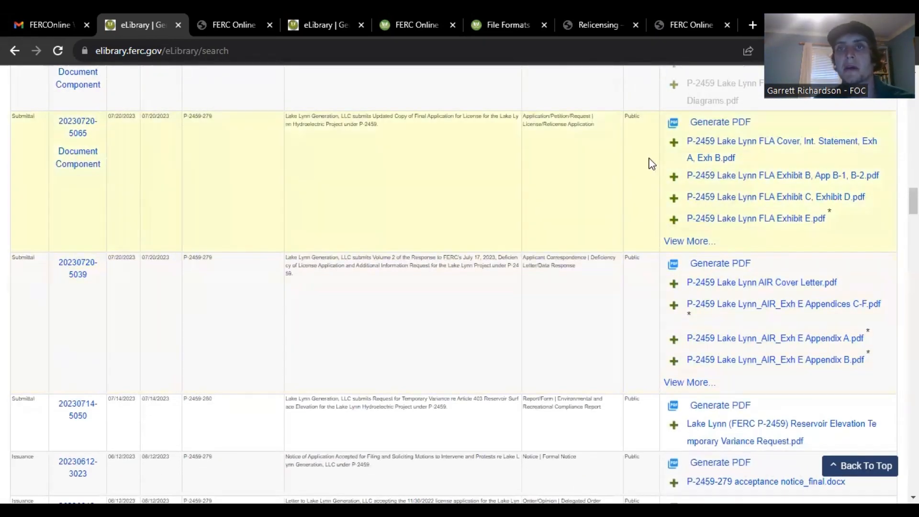
View the Cheat Lake Today Relicensing page's AIR and September 2023 scoping meeting timeline.
left_click(597, 24)
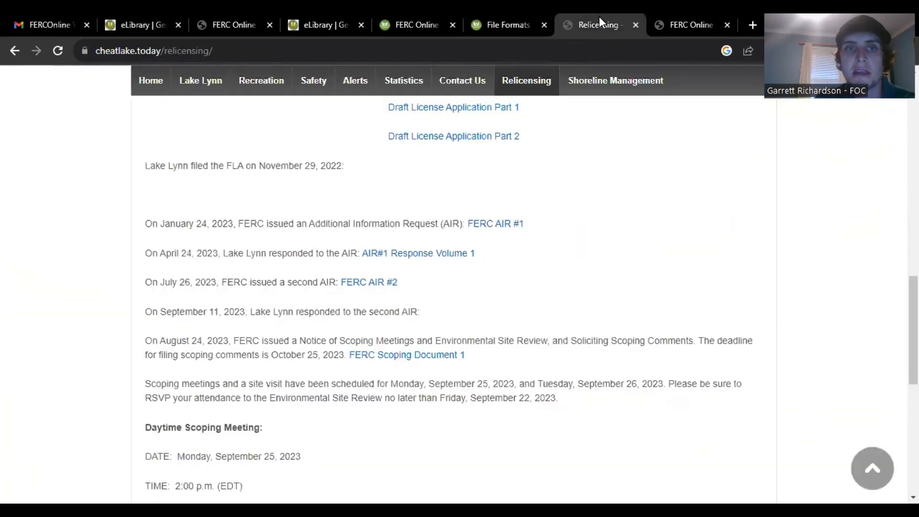
scroll("up", 3)
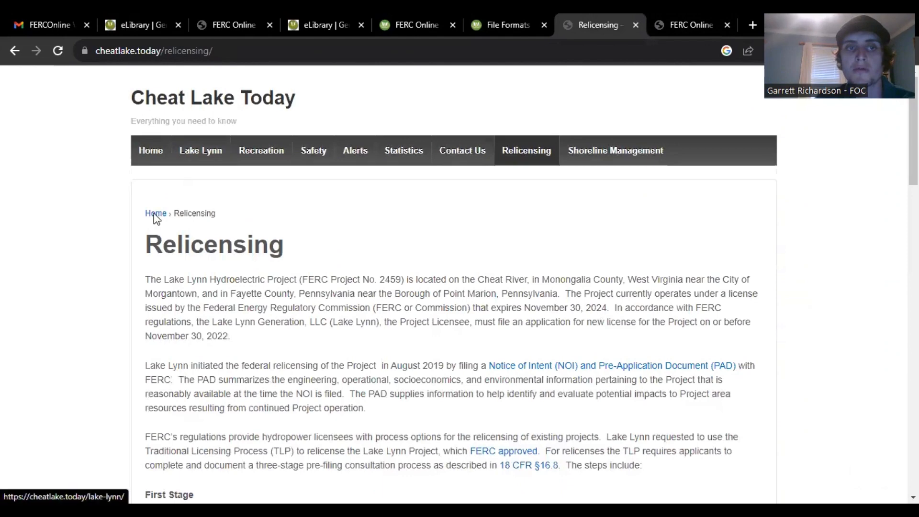
scroll("down", 3)
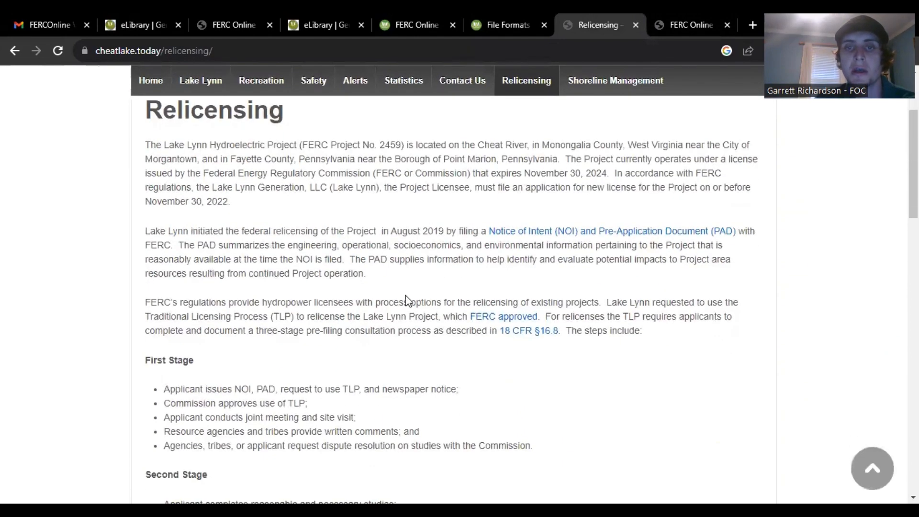
scroll("down", 3)
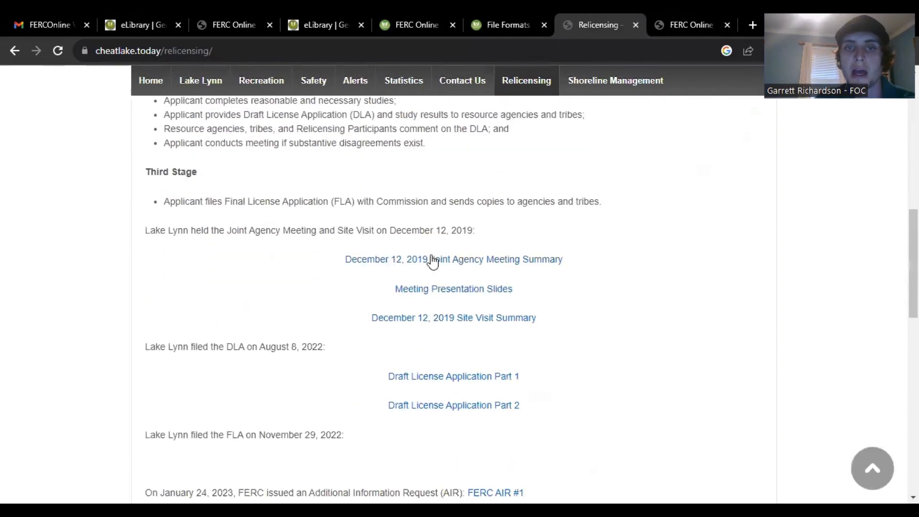
scroll("down", 3)
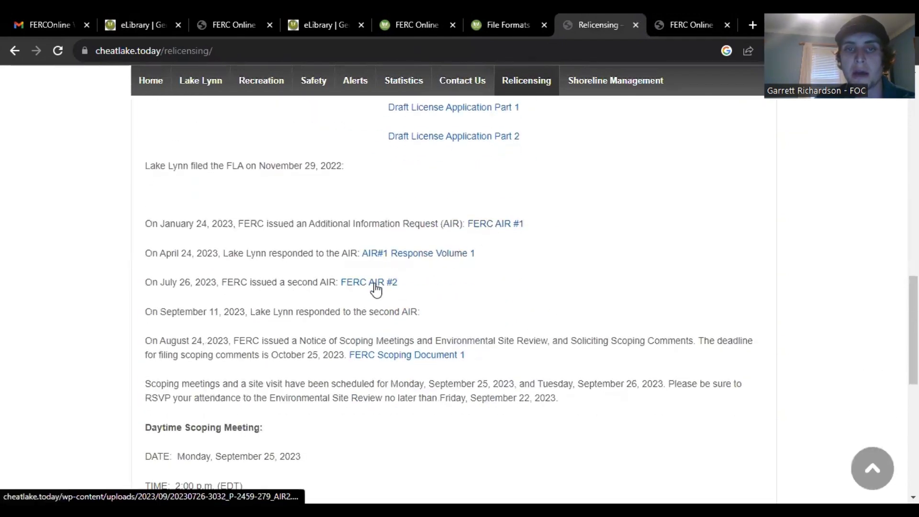
scroll("down", 3)
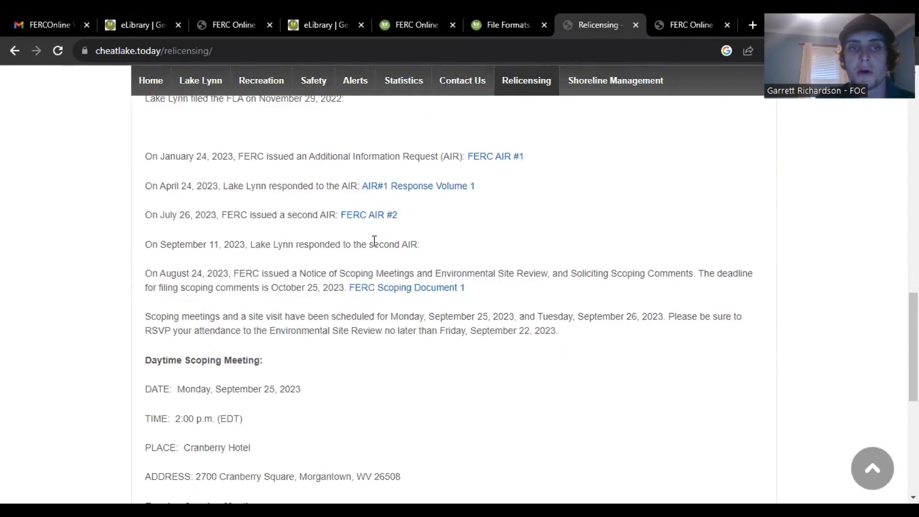
mouse_move(485, 234)
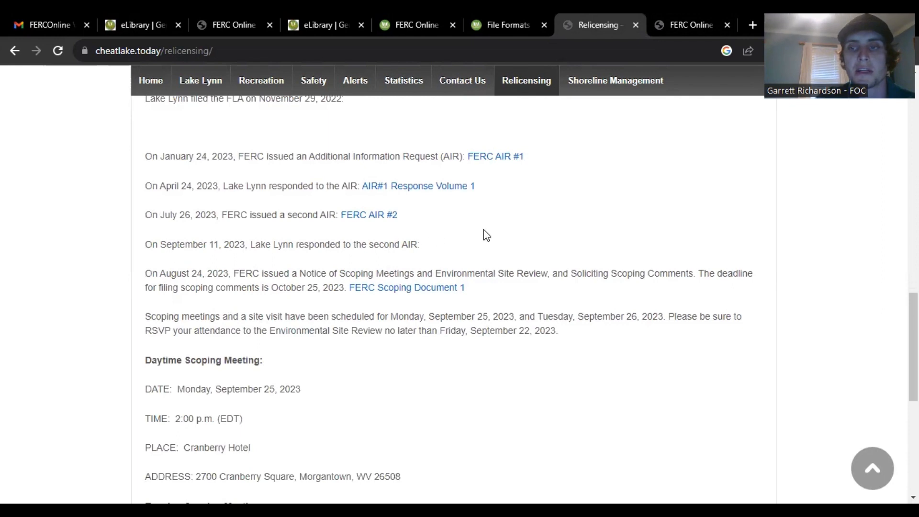
mouse_move(287, 115)
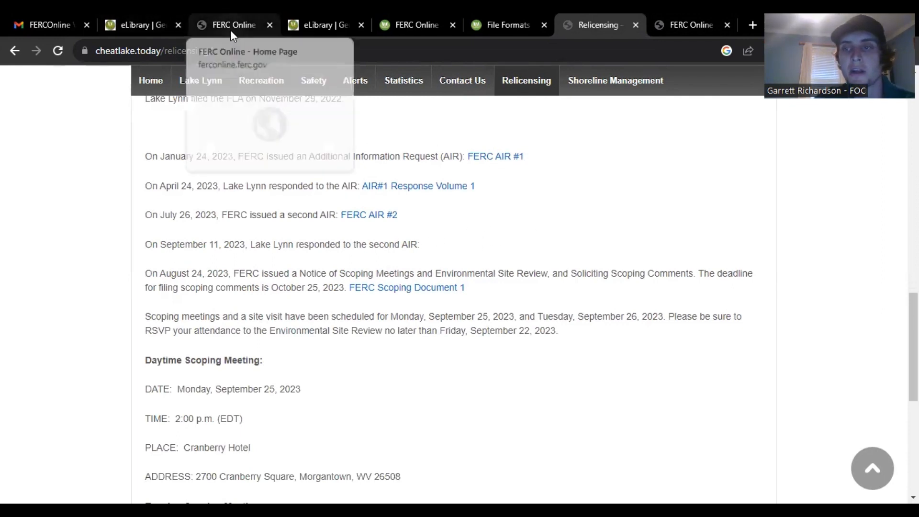
scroll("down", 3)
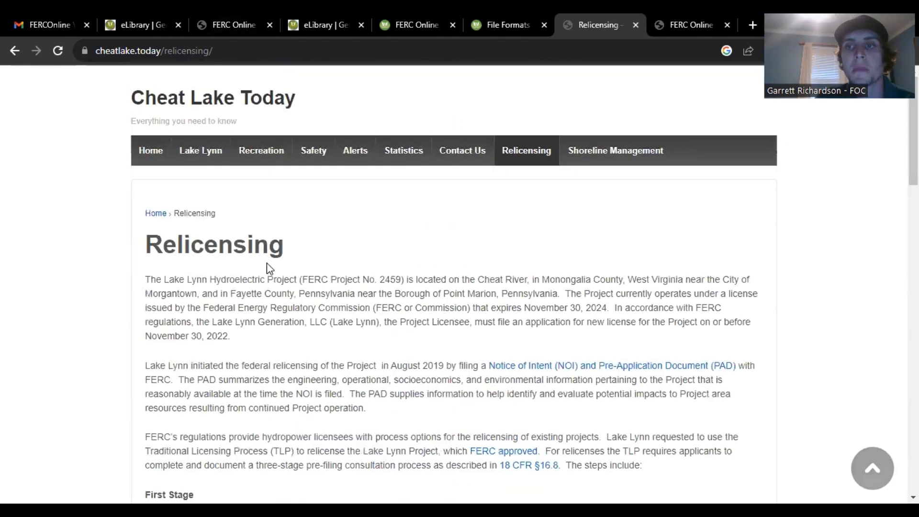
mouse_move(293, 255)
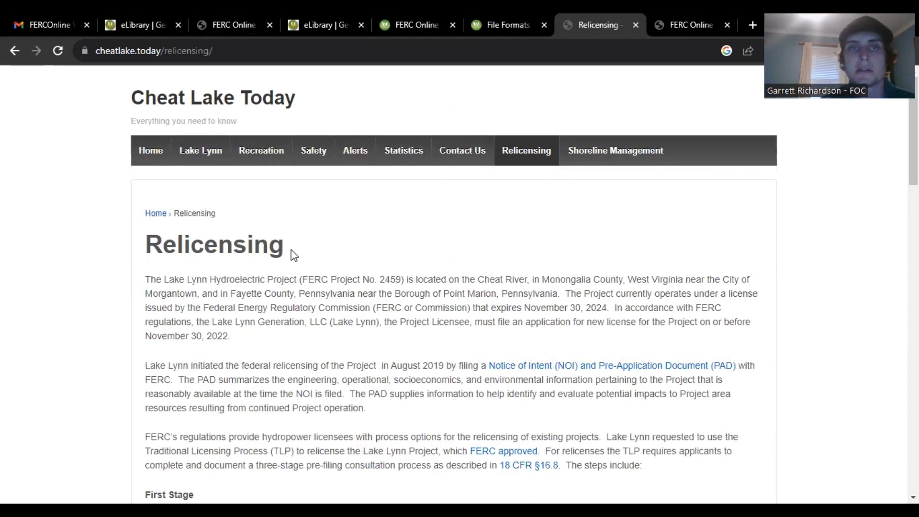
mouse_move(265, 129)
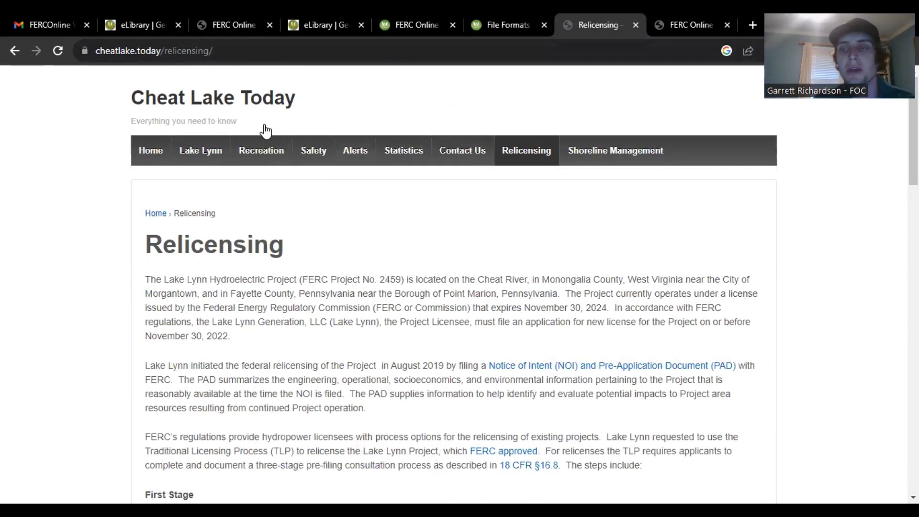
mouse_move(515, 103)
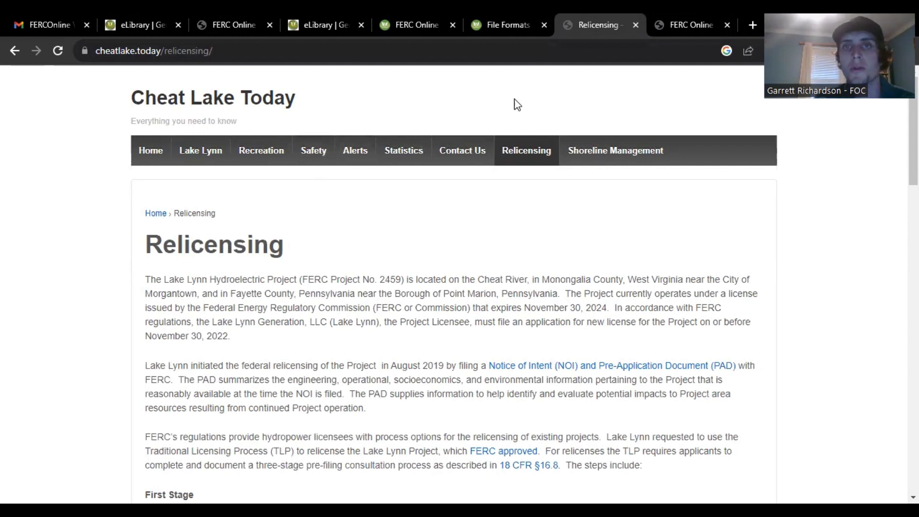
mouse_move(392, 110)
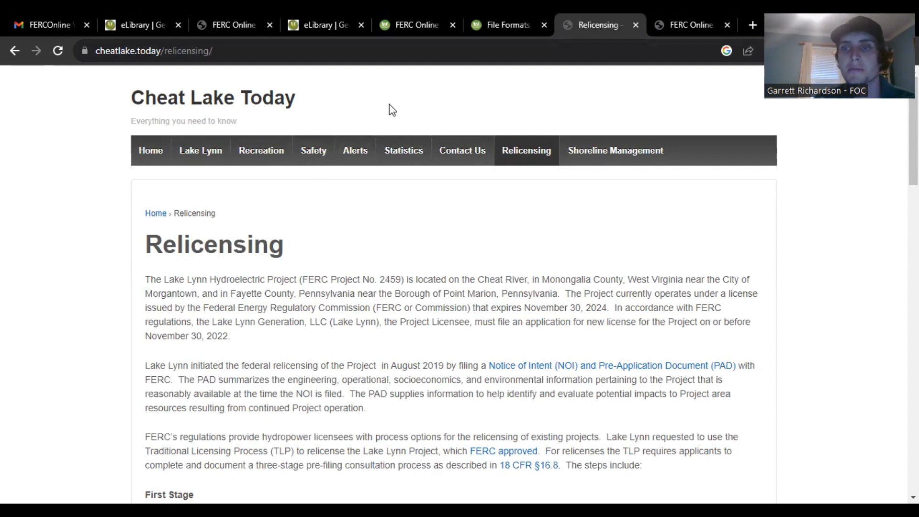
mouse_move(358, 115)
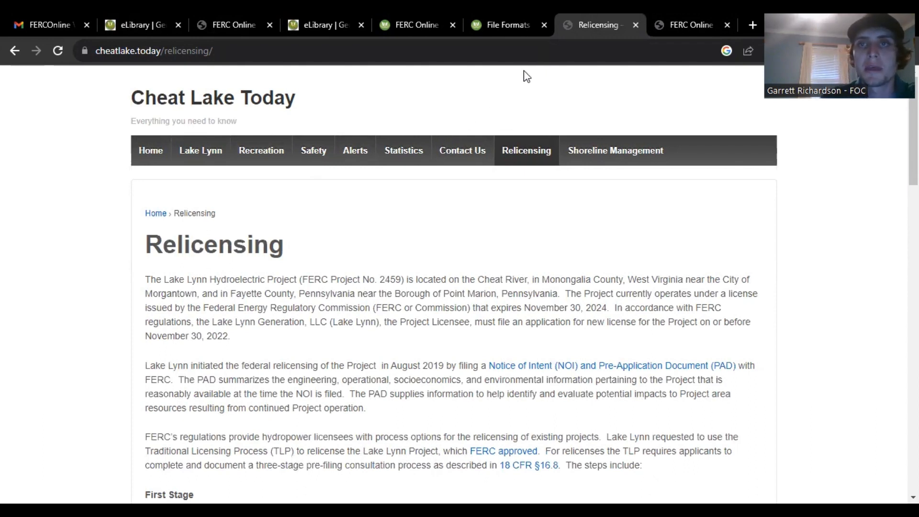
mouse_move(821, 292)
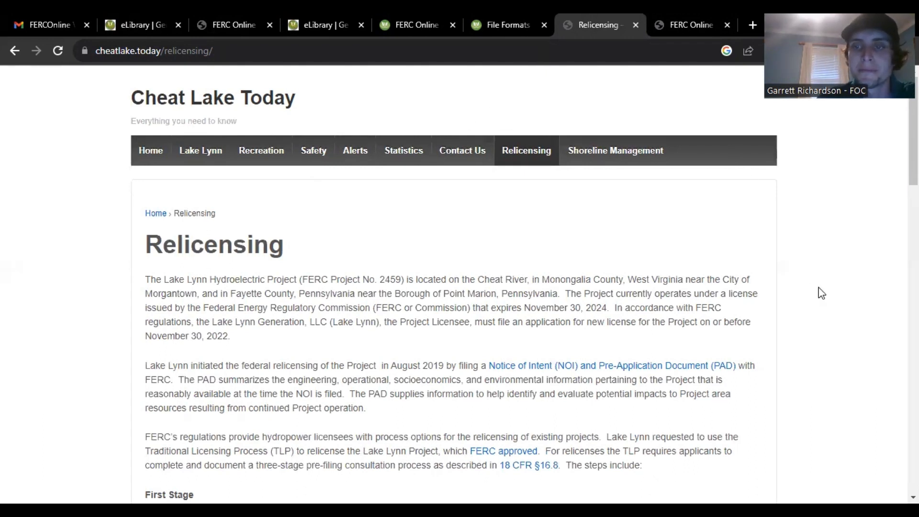